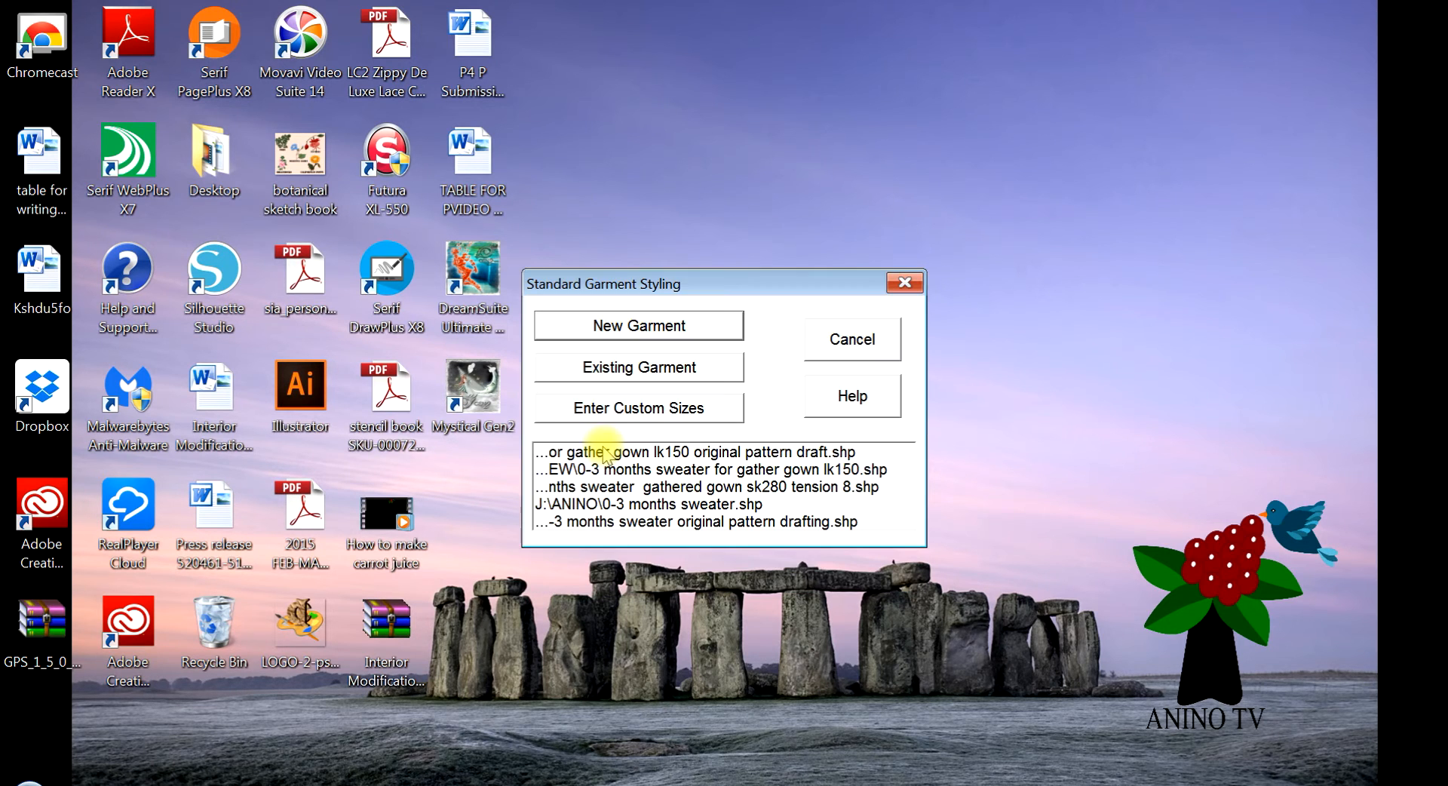
# Start a new garment as a baby sweater with set-in sleeves, round front neck and straight back neck.
pyautogui.click(637, 326)
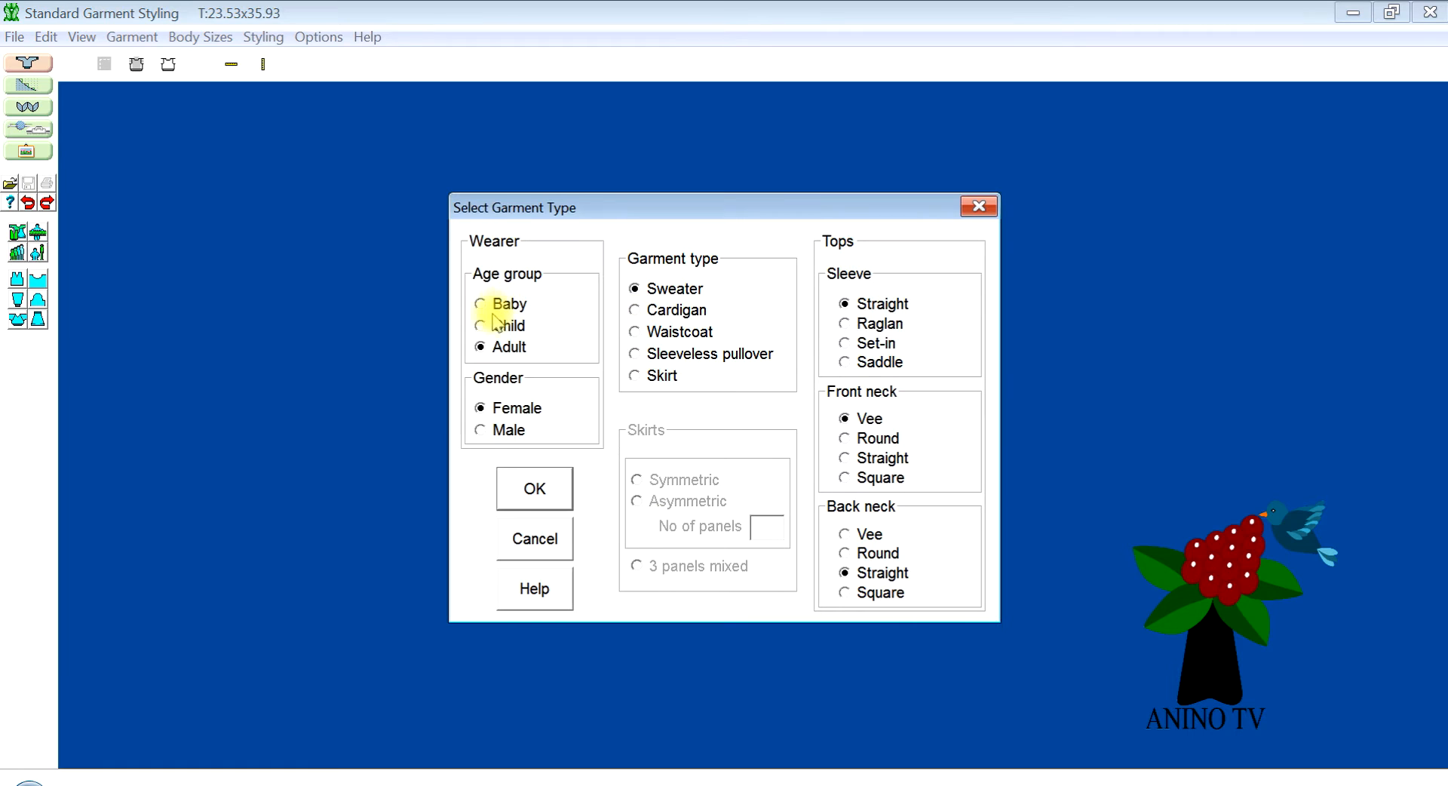
pyautogui.click(480, 304)
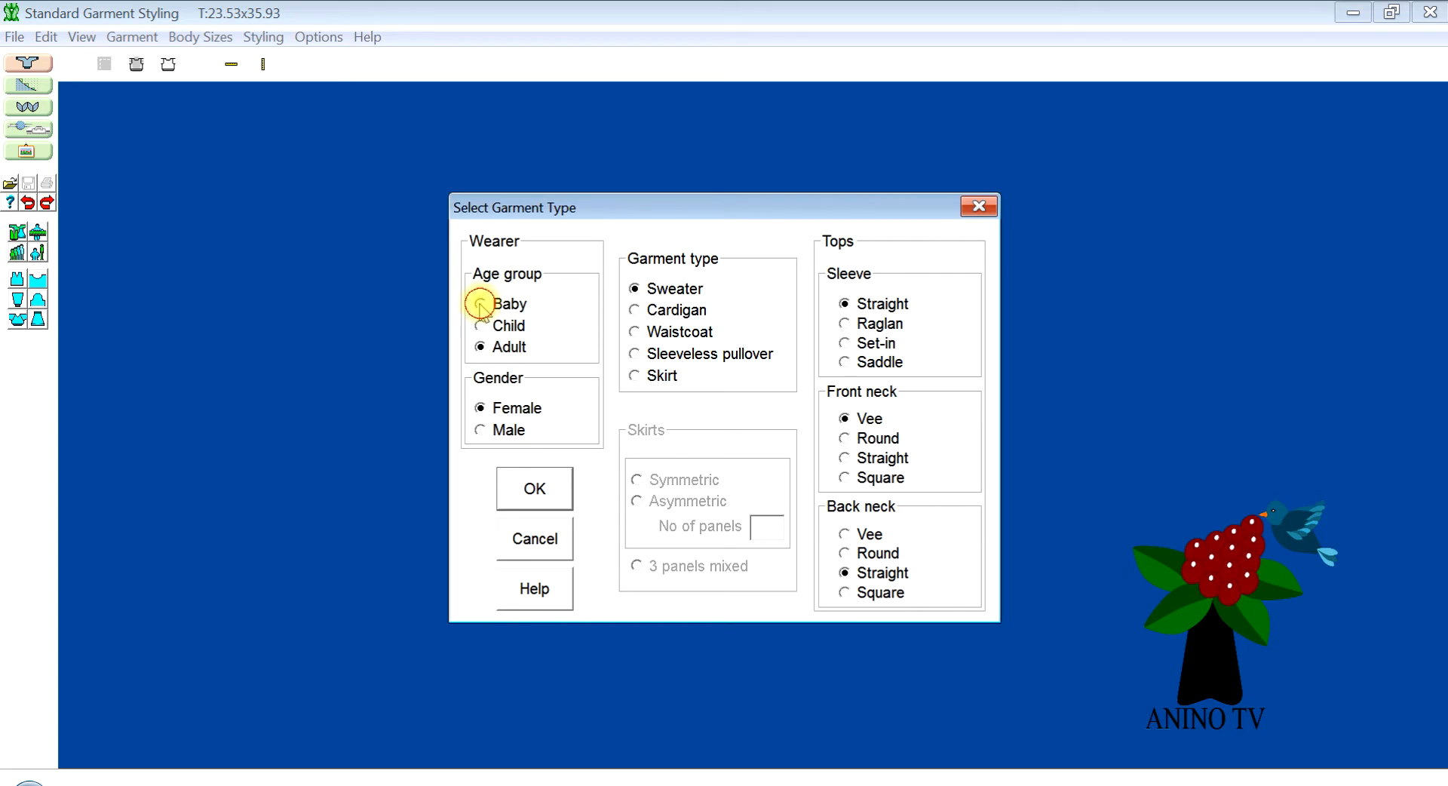
pyautogui.click(480, 304)
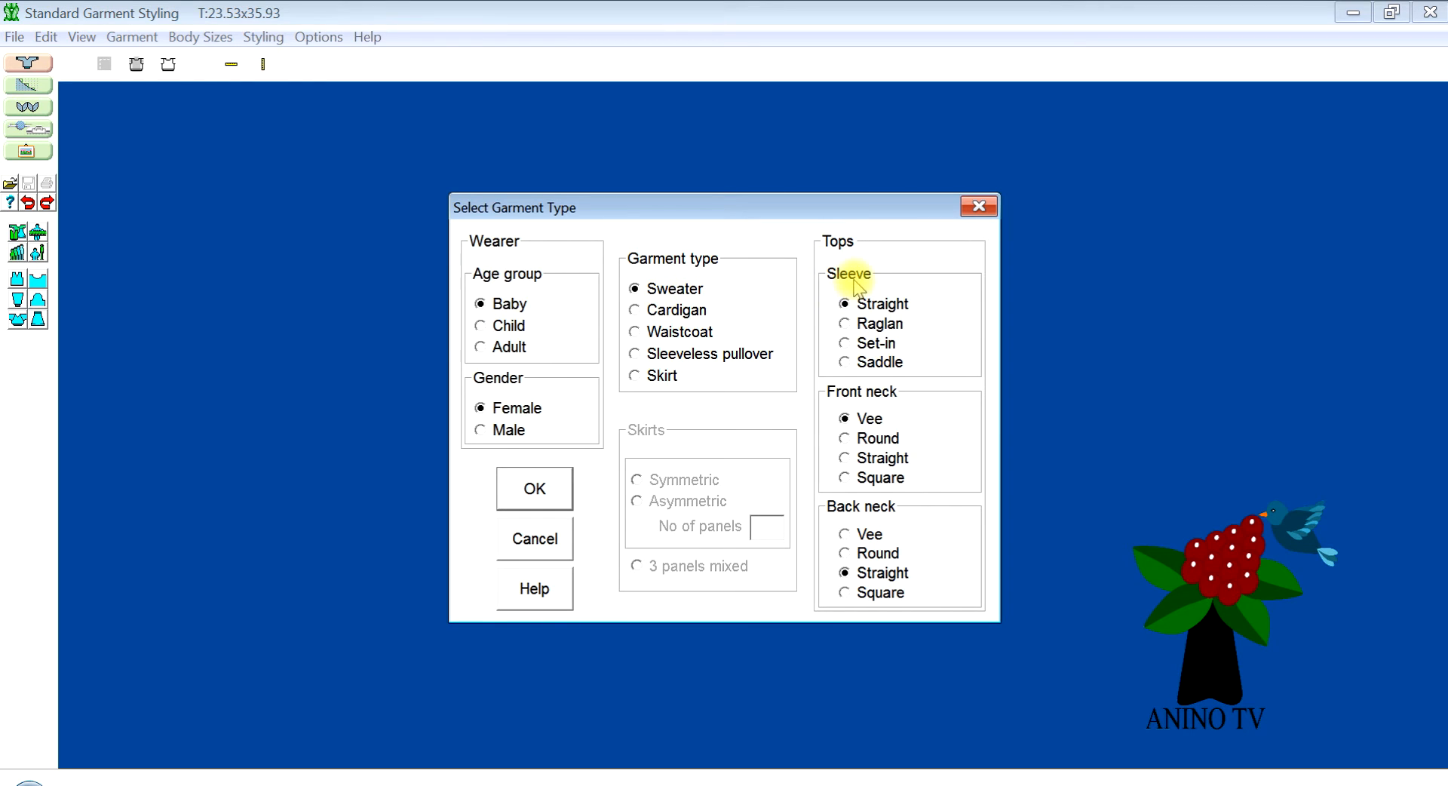
pyautogui.click(843, 342)
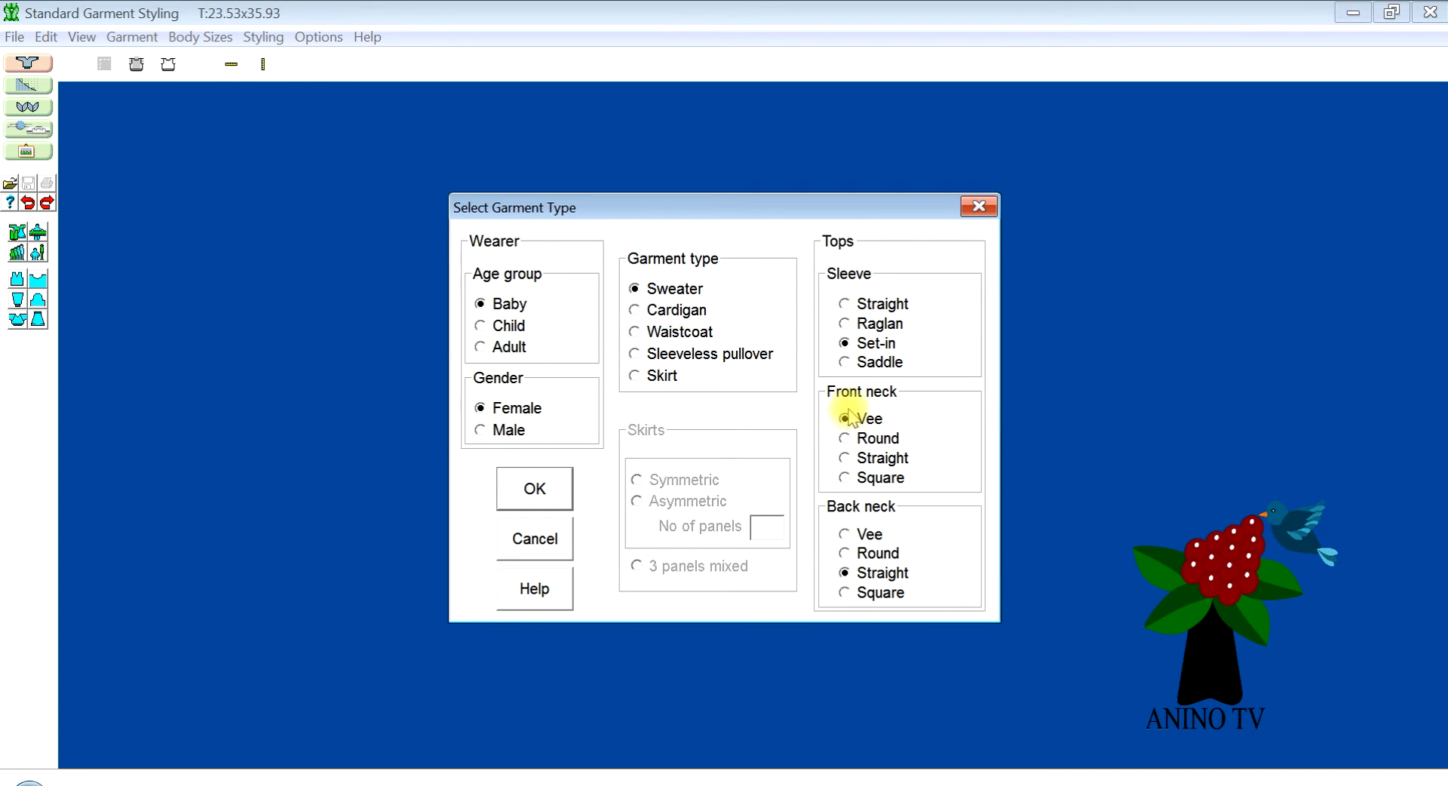
pyautogui.click(845, 438)
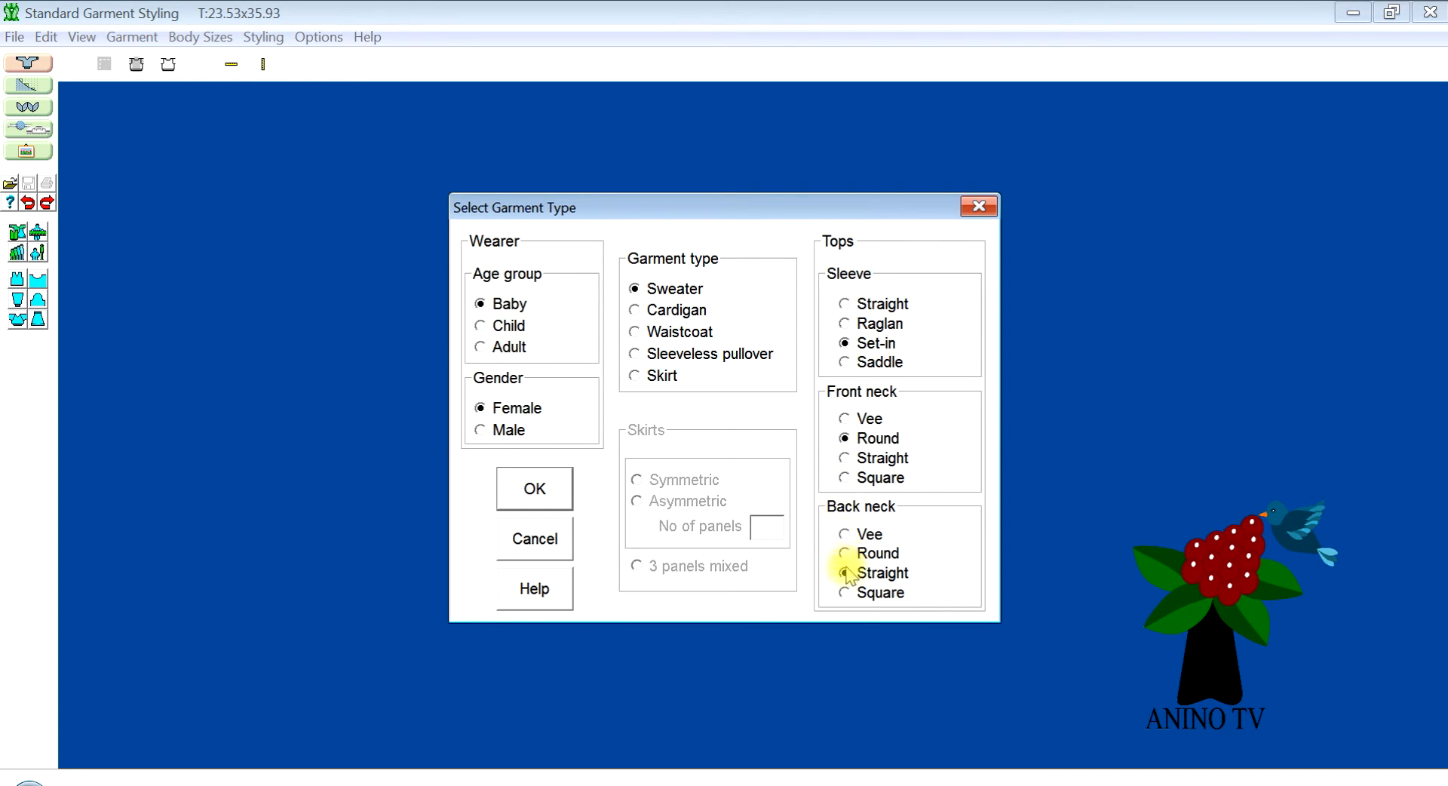
pyautogui.click(843, 573)
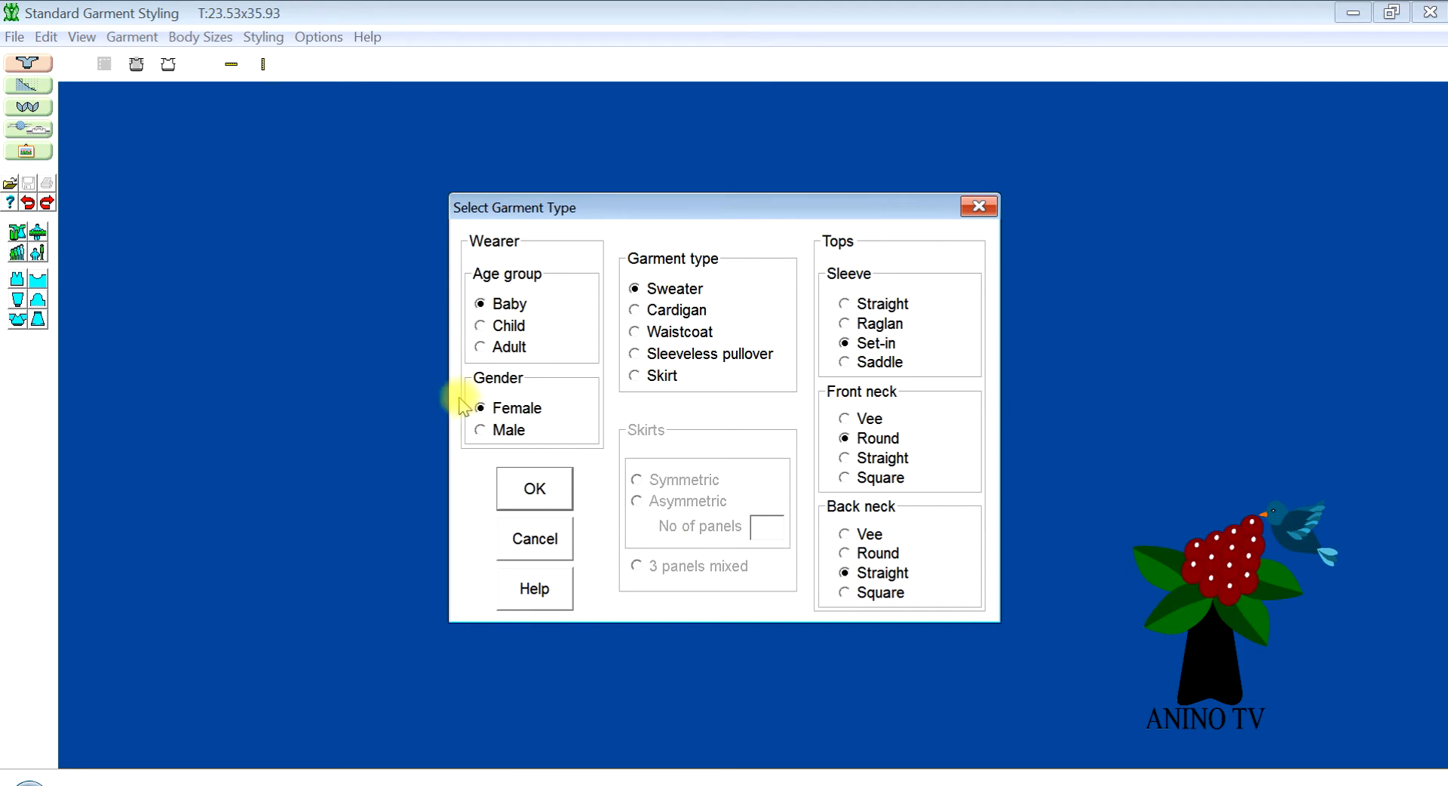
pyautogui.moveTo(499, 468)
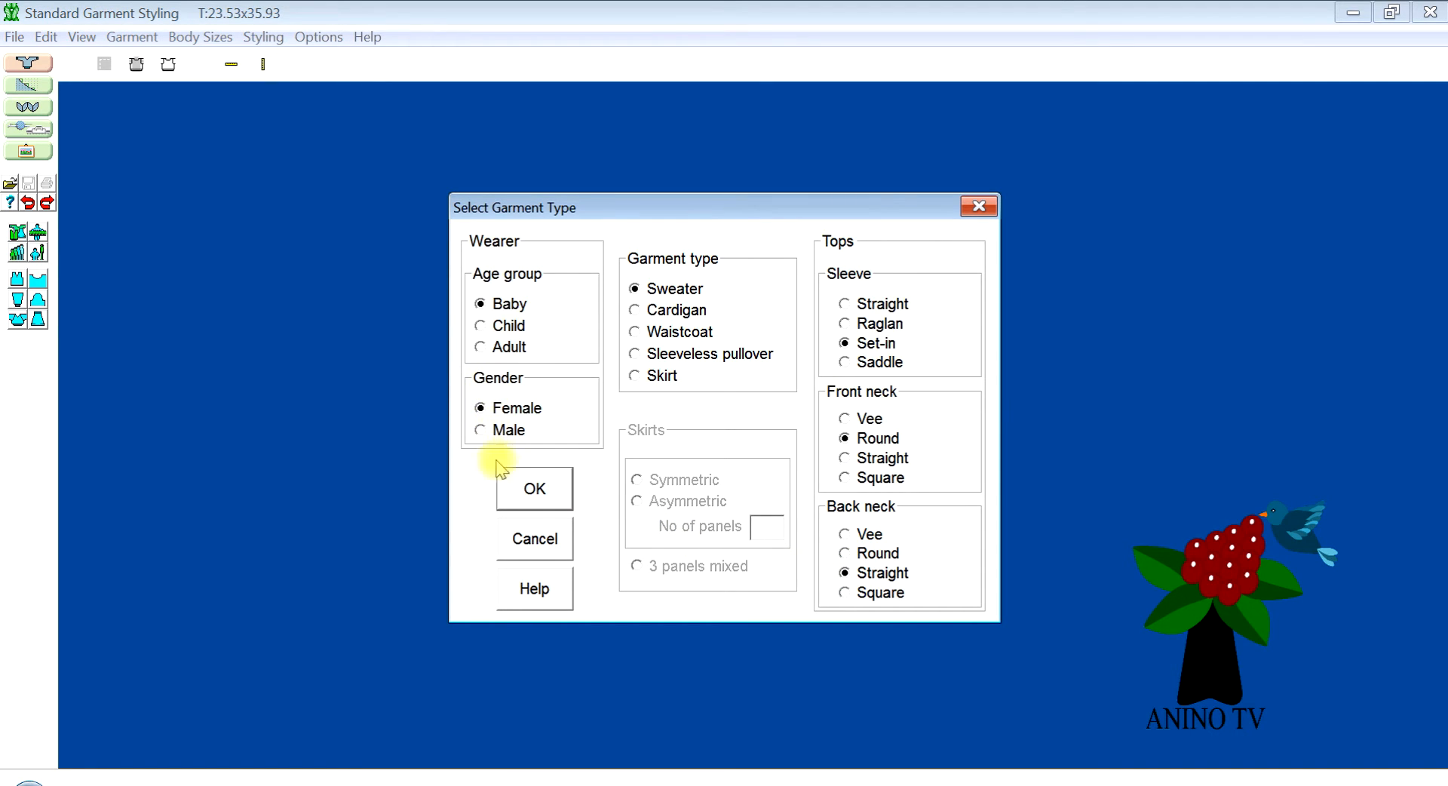
# Confirm the baby sweater garment type and the knitting method to reach machine selection.
pyautogui.click(534, 487)
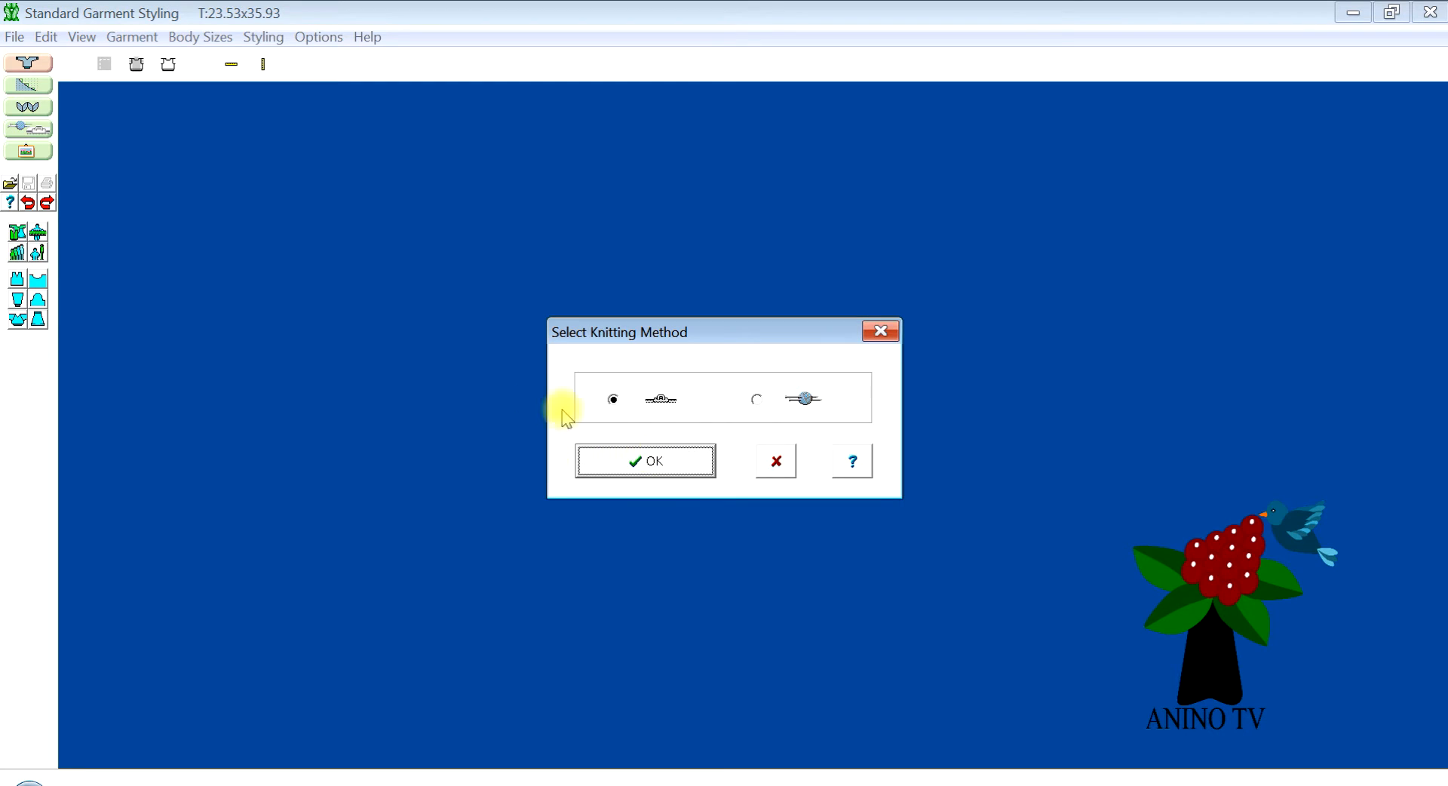
pyautogui.moveTo(601, 406)
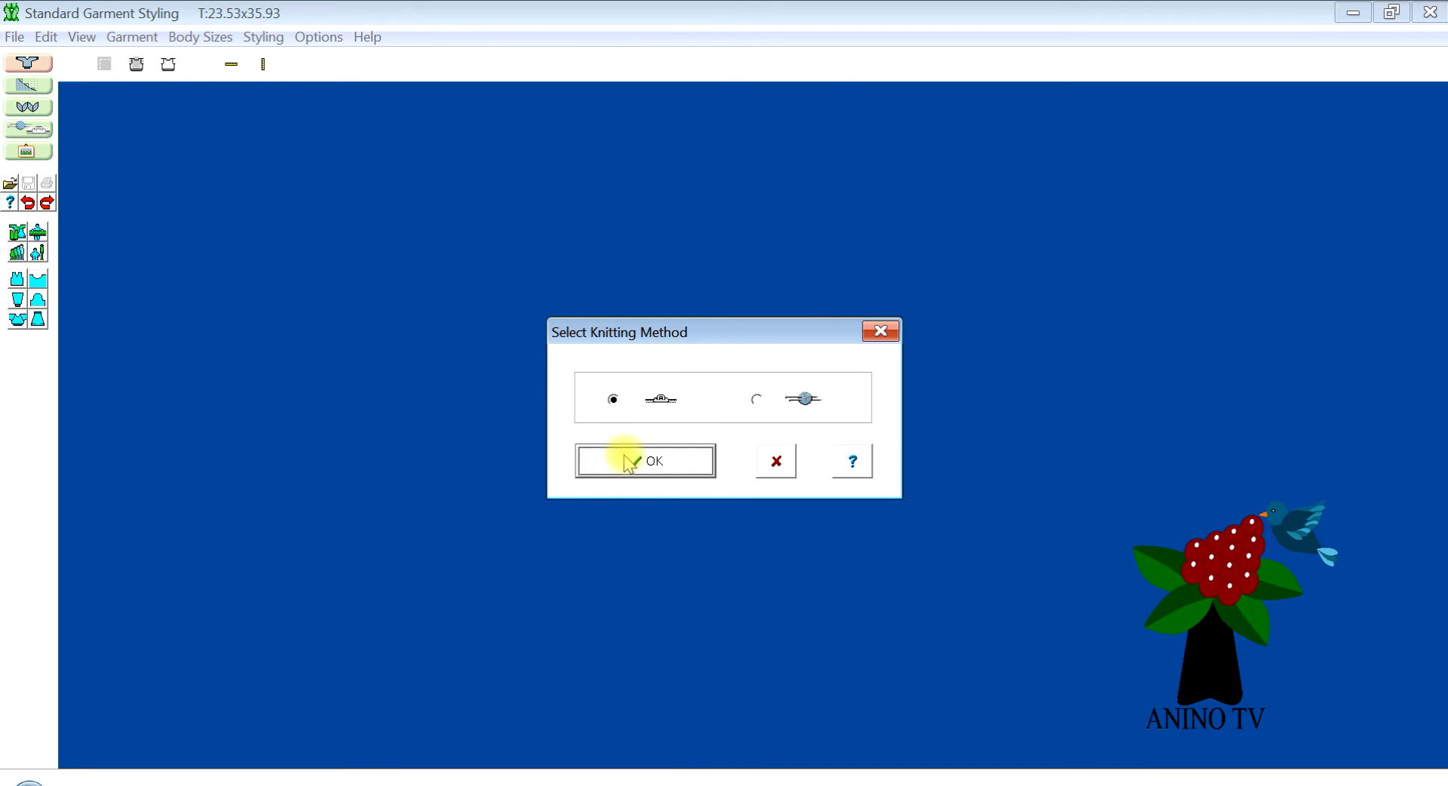
pyautogui.click(644, 460)
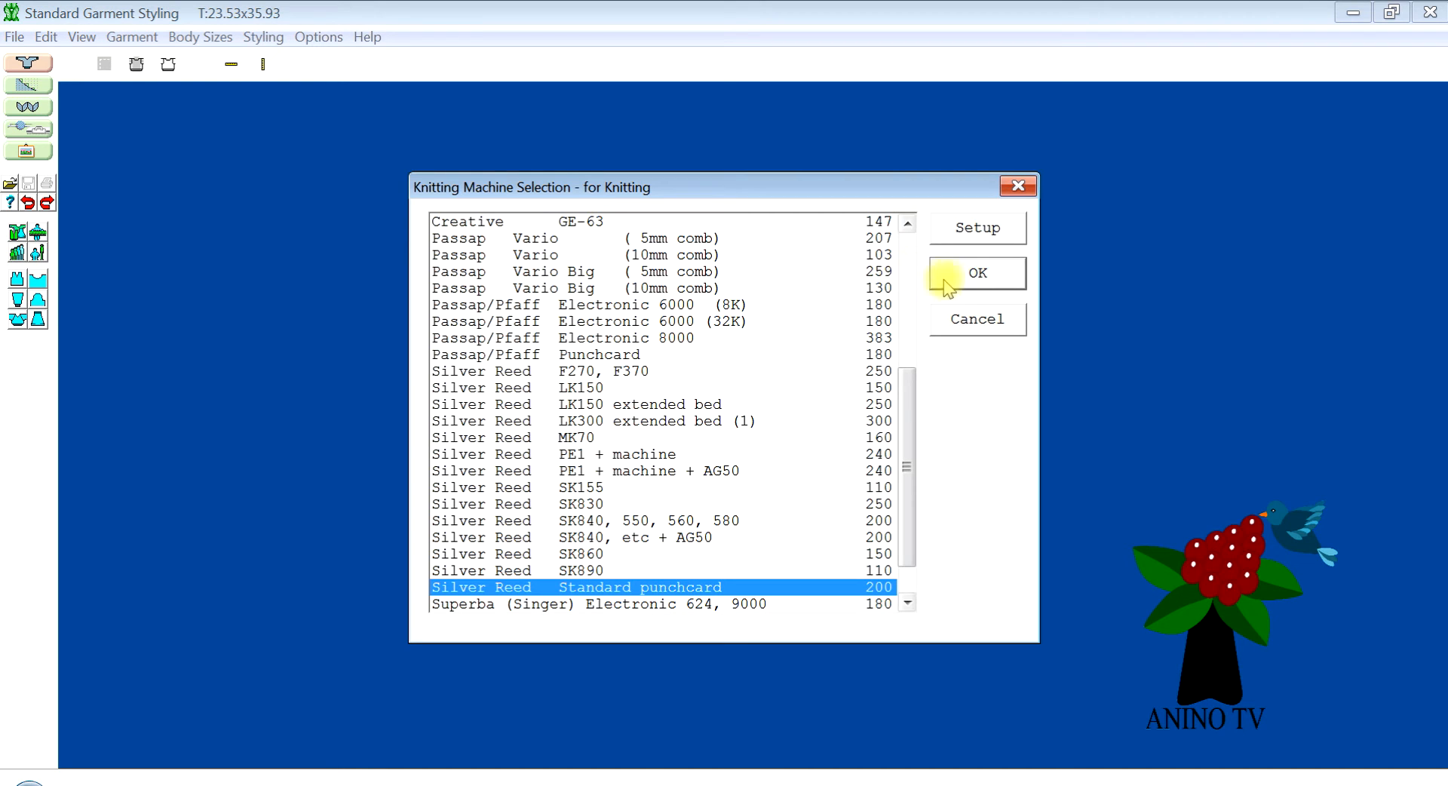
# Accept the Silver Reed Standard punchcard machine and enter tension 14.80 cm per 40 stitches, 13.20 cm per 60 rows.
pyautogui.click(977, 273)
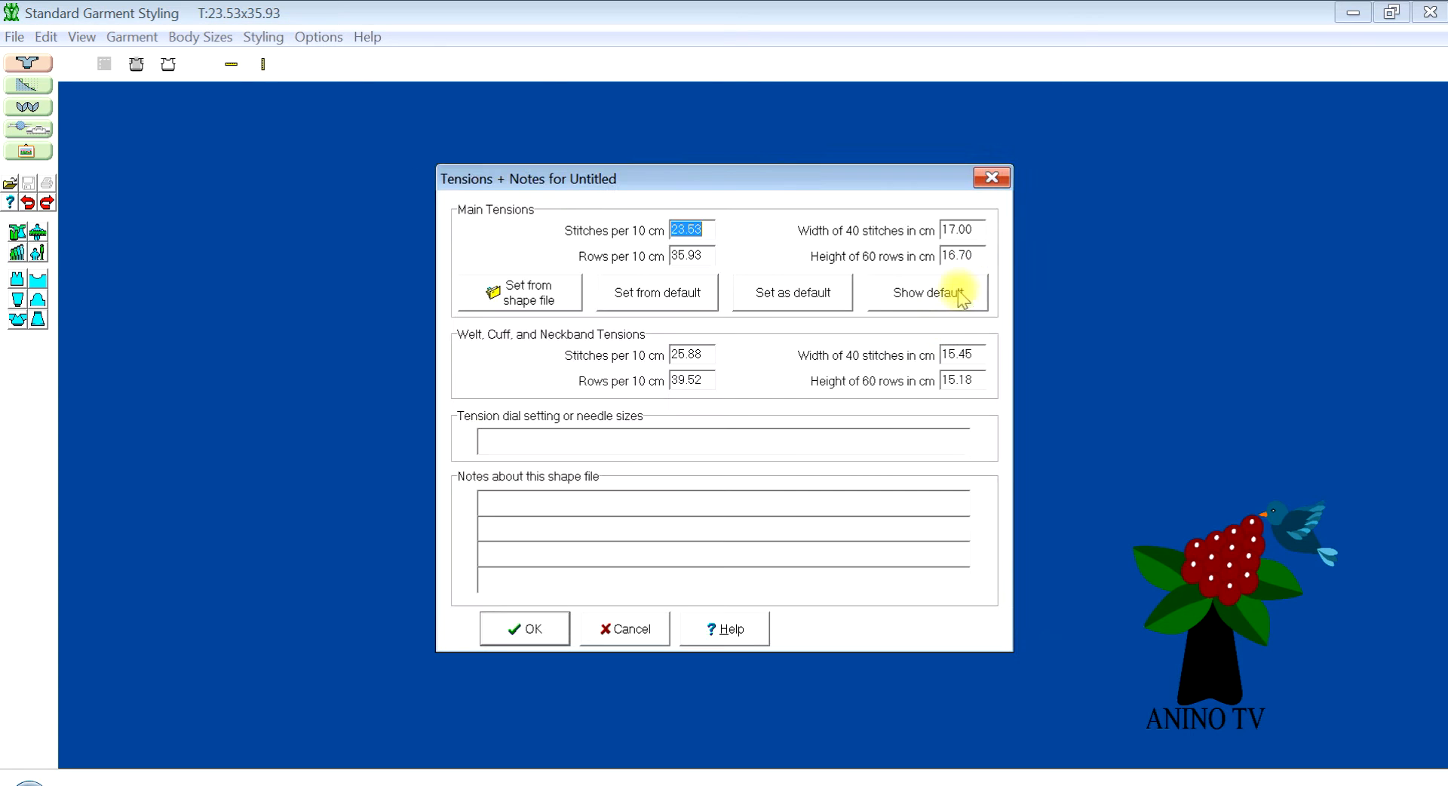
pyautogui.click(959, 230)
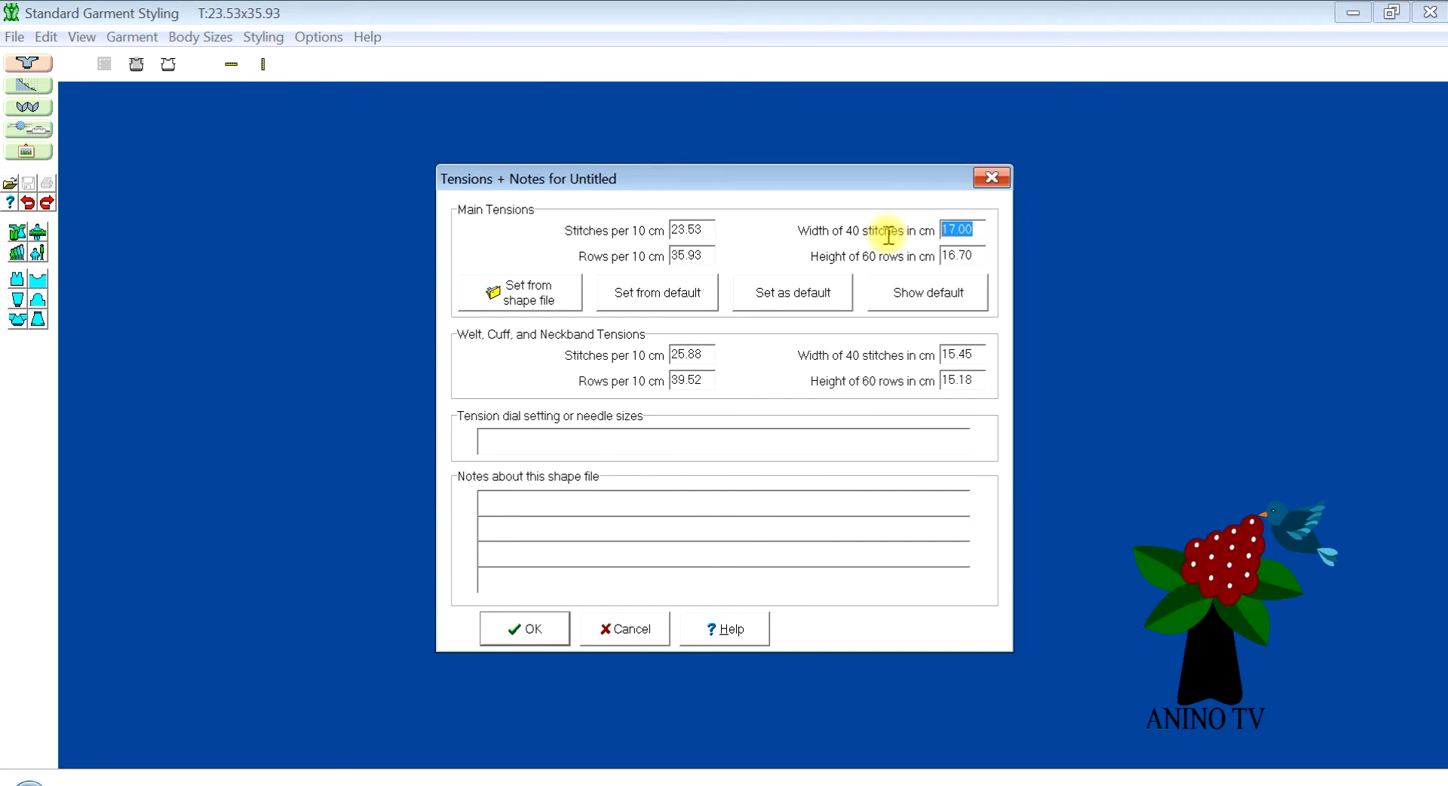
pyautogui.moveTo(927, 238)
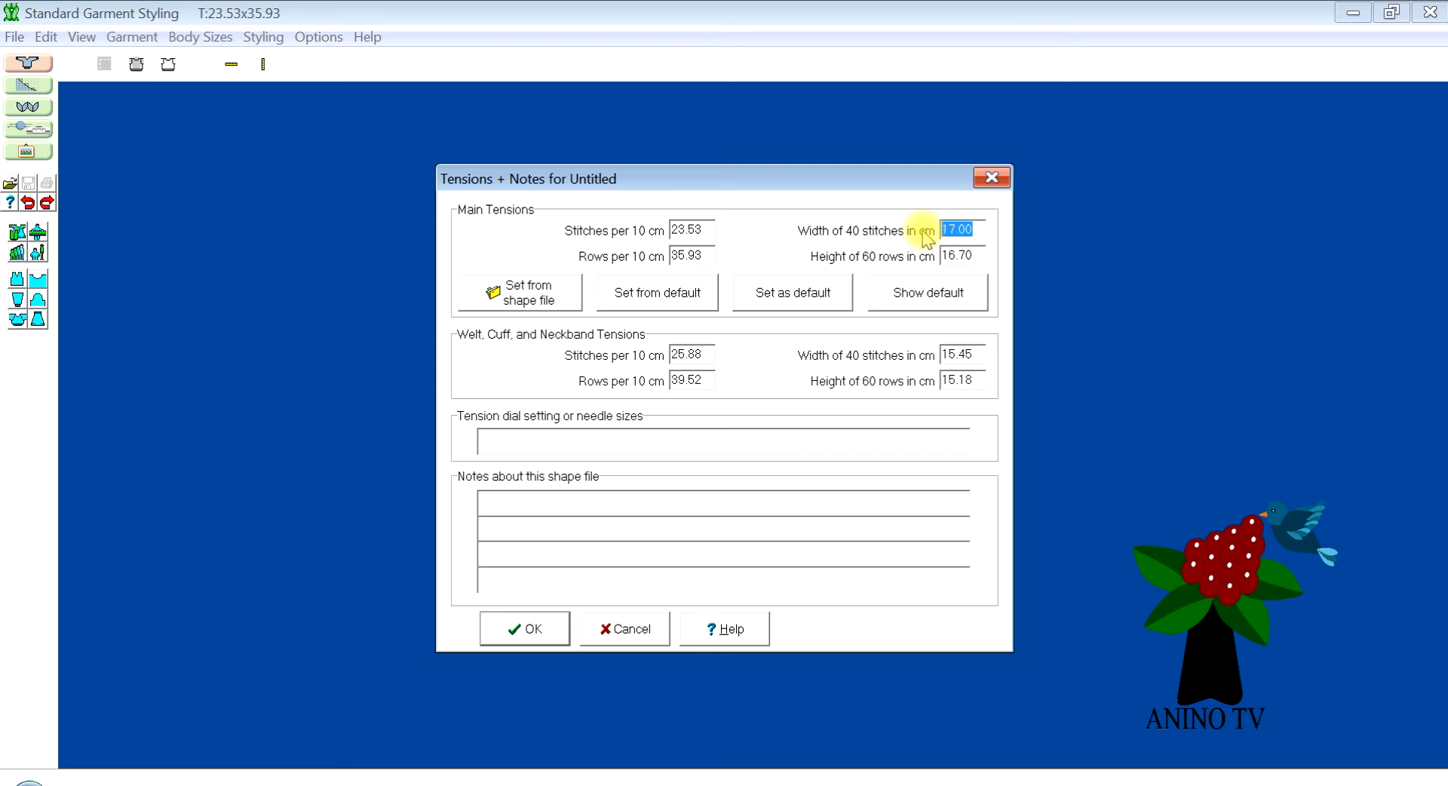
pyautogui.write('1')
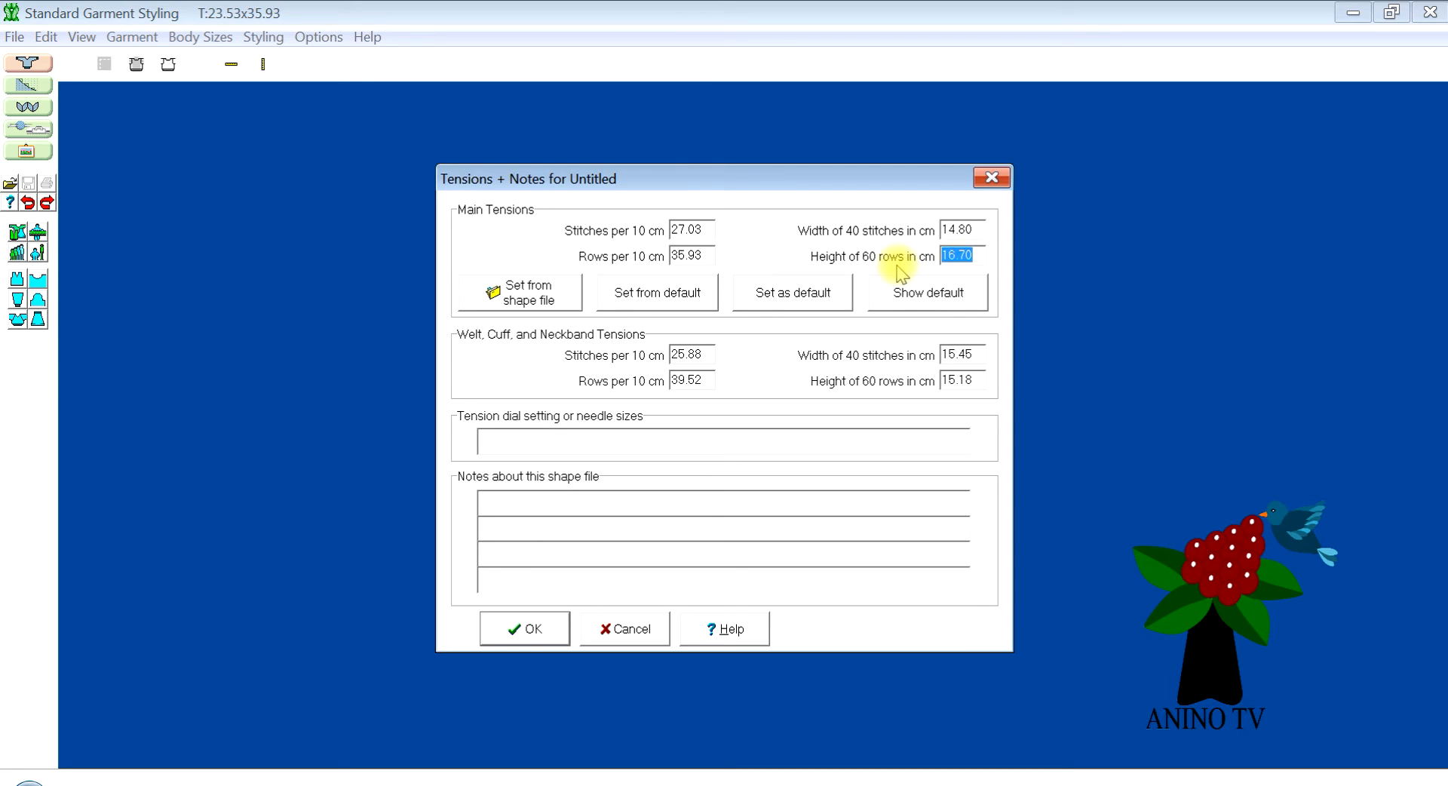
pyautogui.write('13.2')
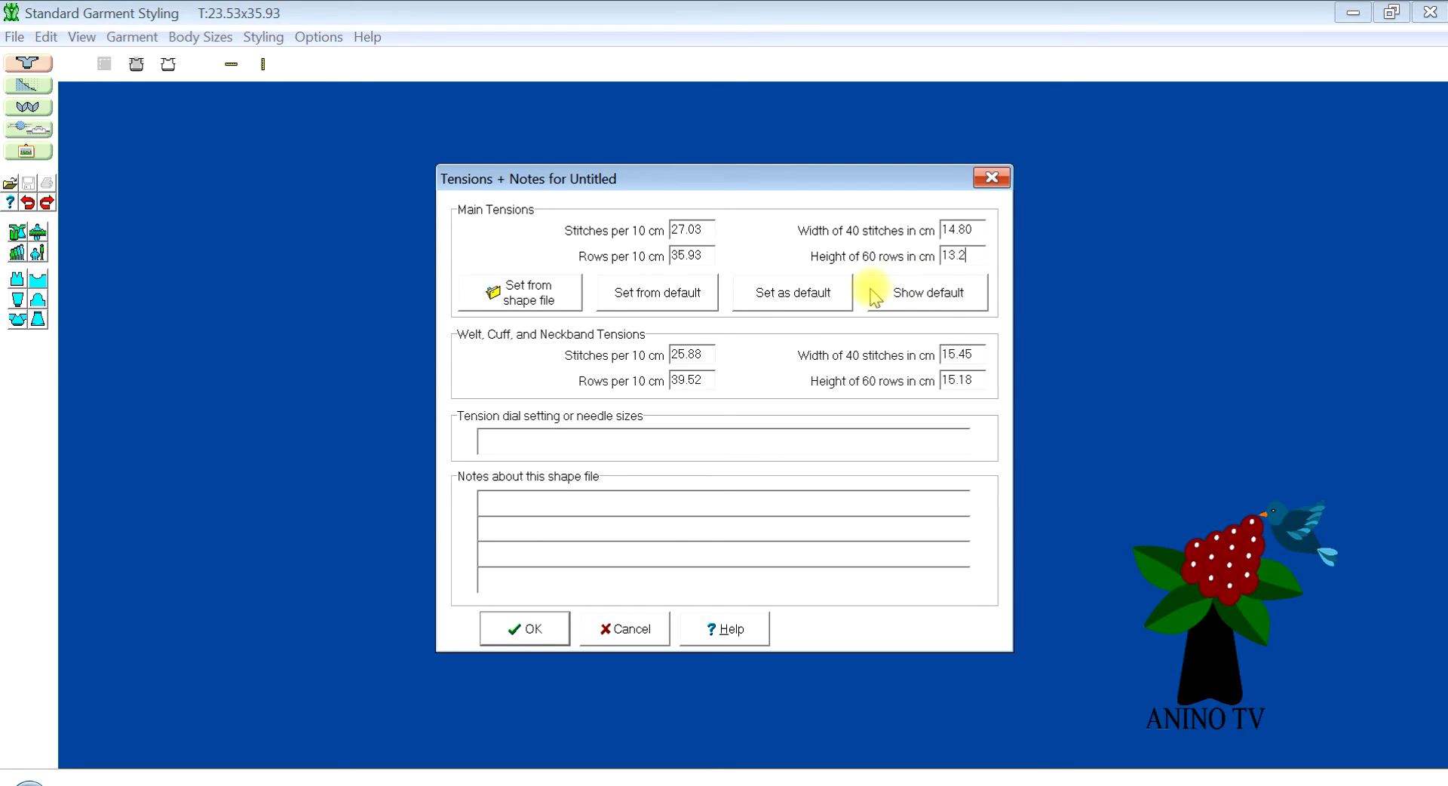
pyautogui.moveTo(892, 274)
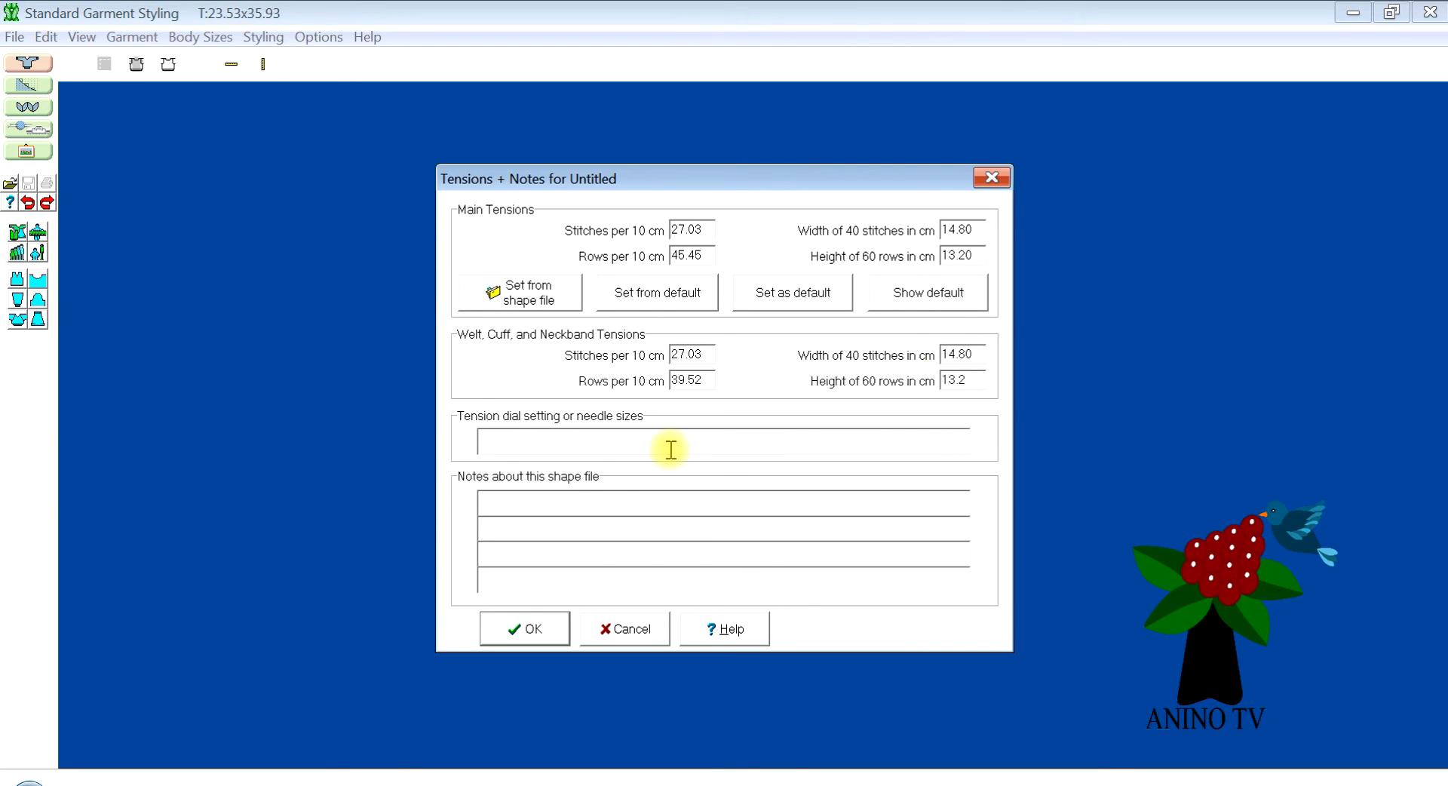
# Enter 'tension 8 SK280' as the tension dial setting.
pyautogui.write('tension')
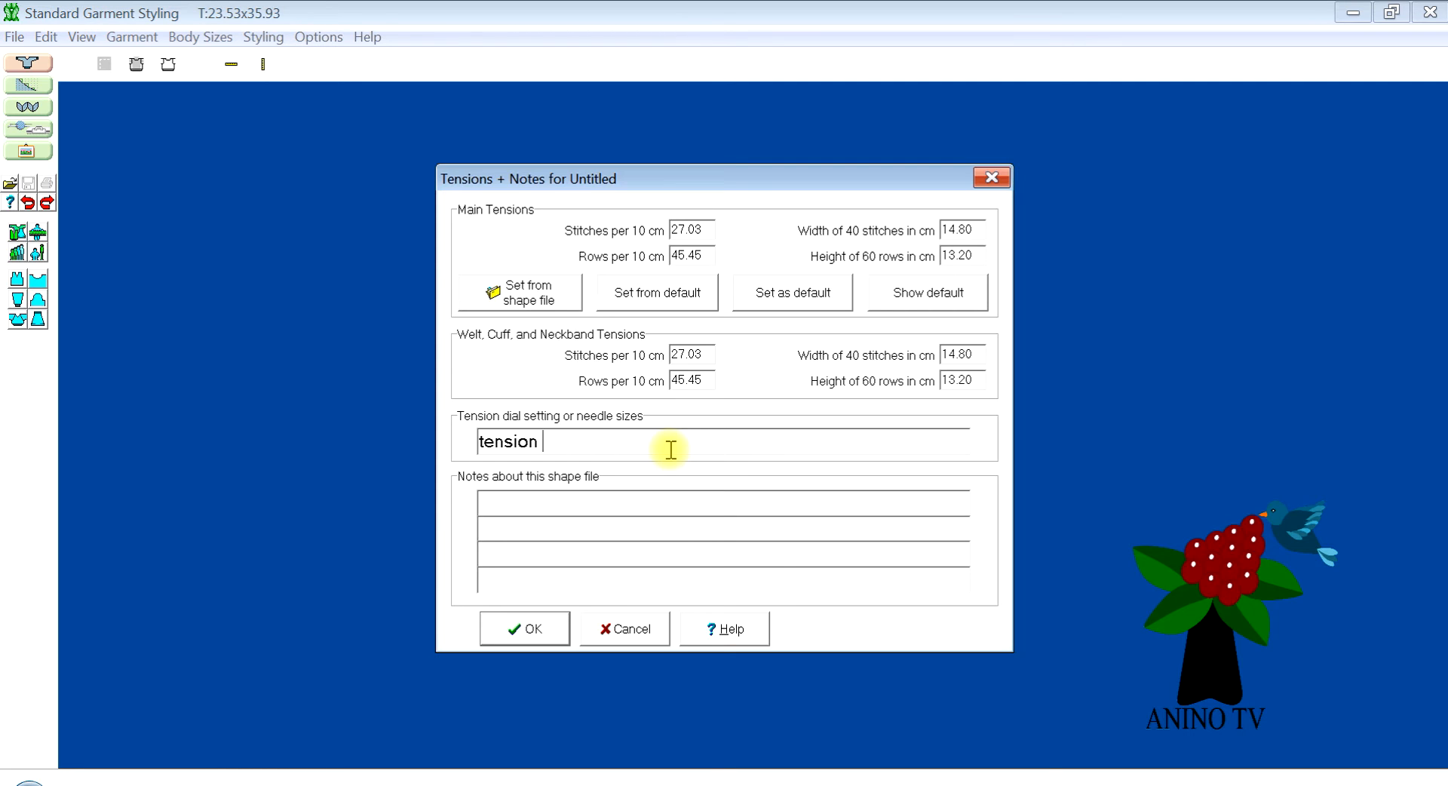
pyautogui.write('8 S')
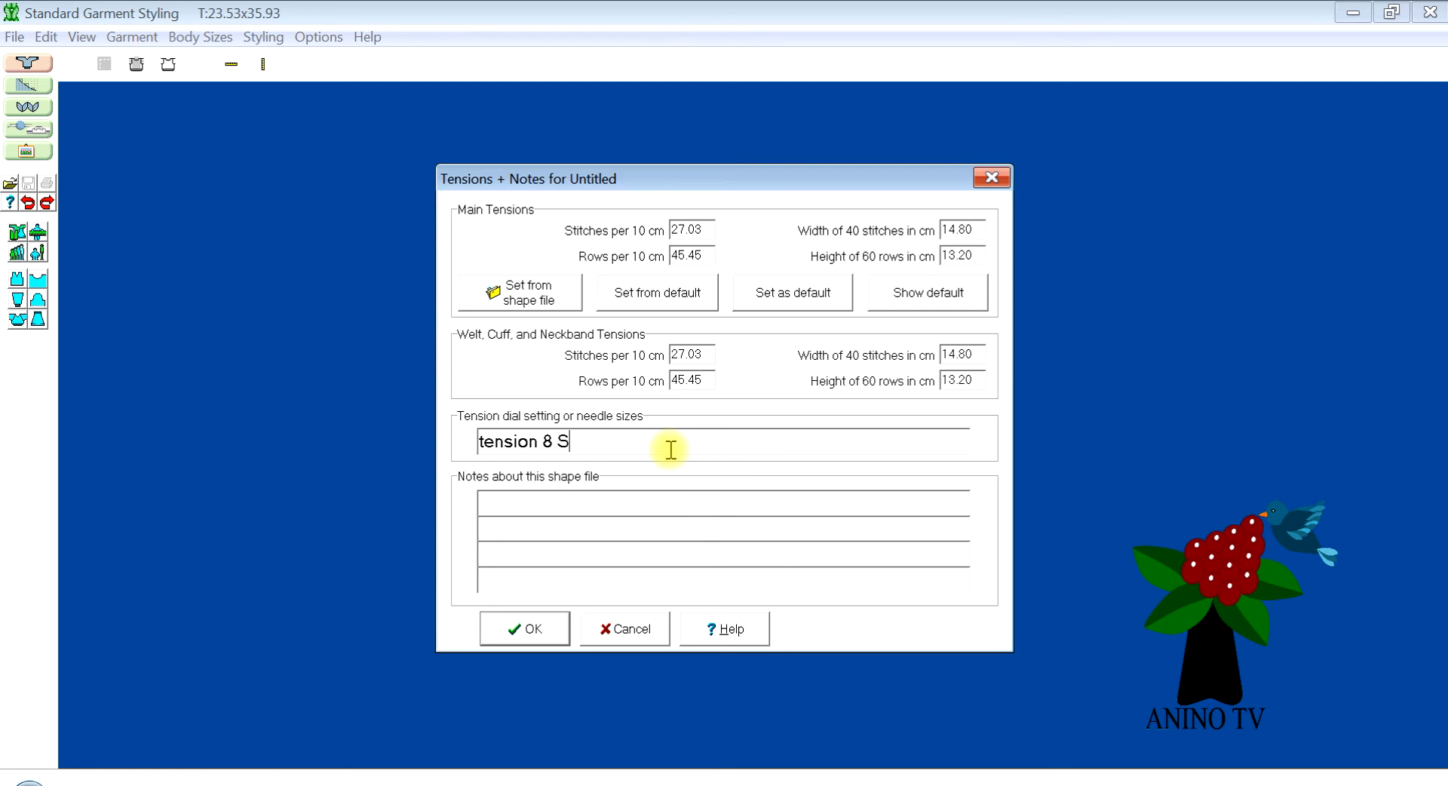
pyautogui.write('K"')
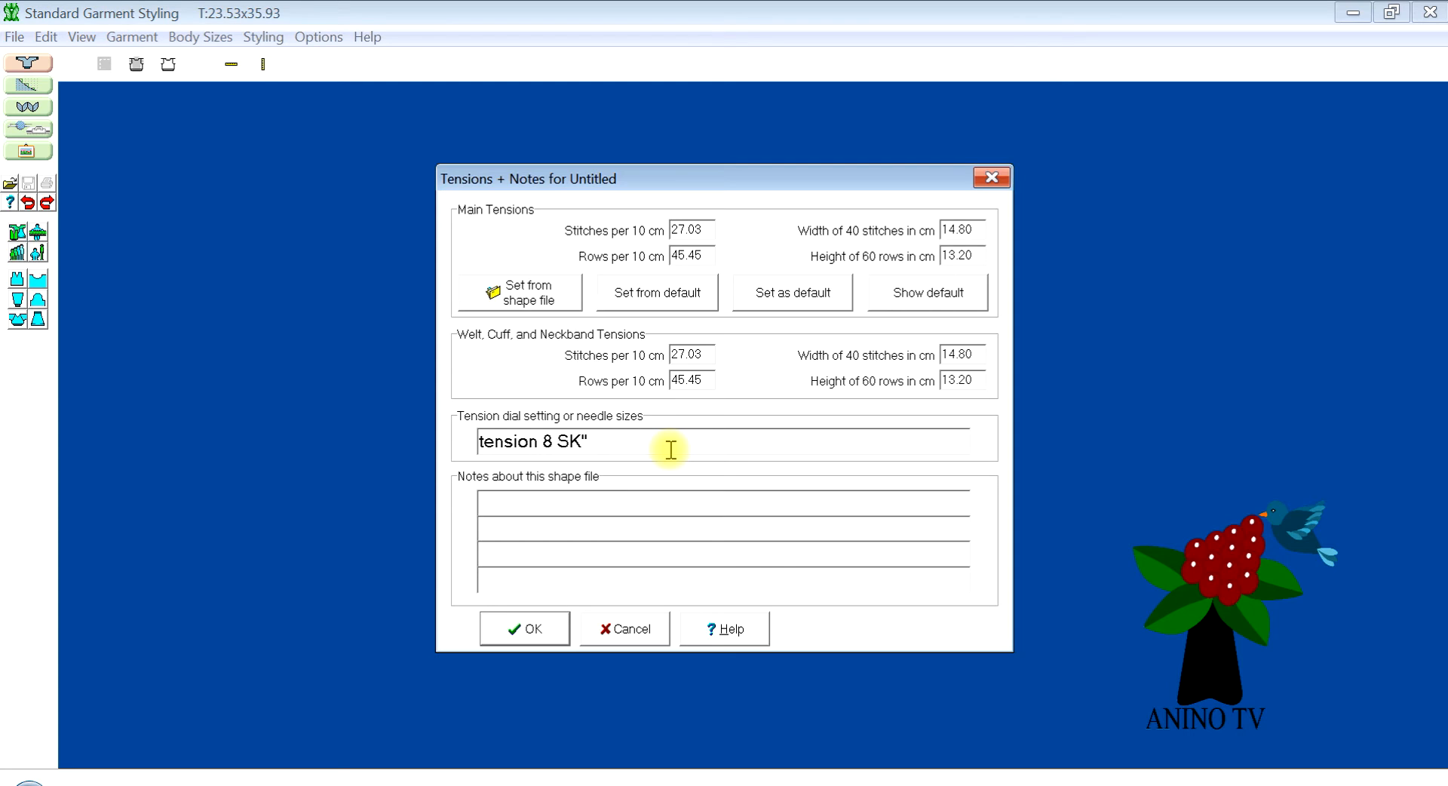
pyautogui.press('Backspace')
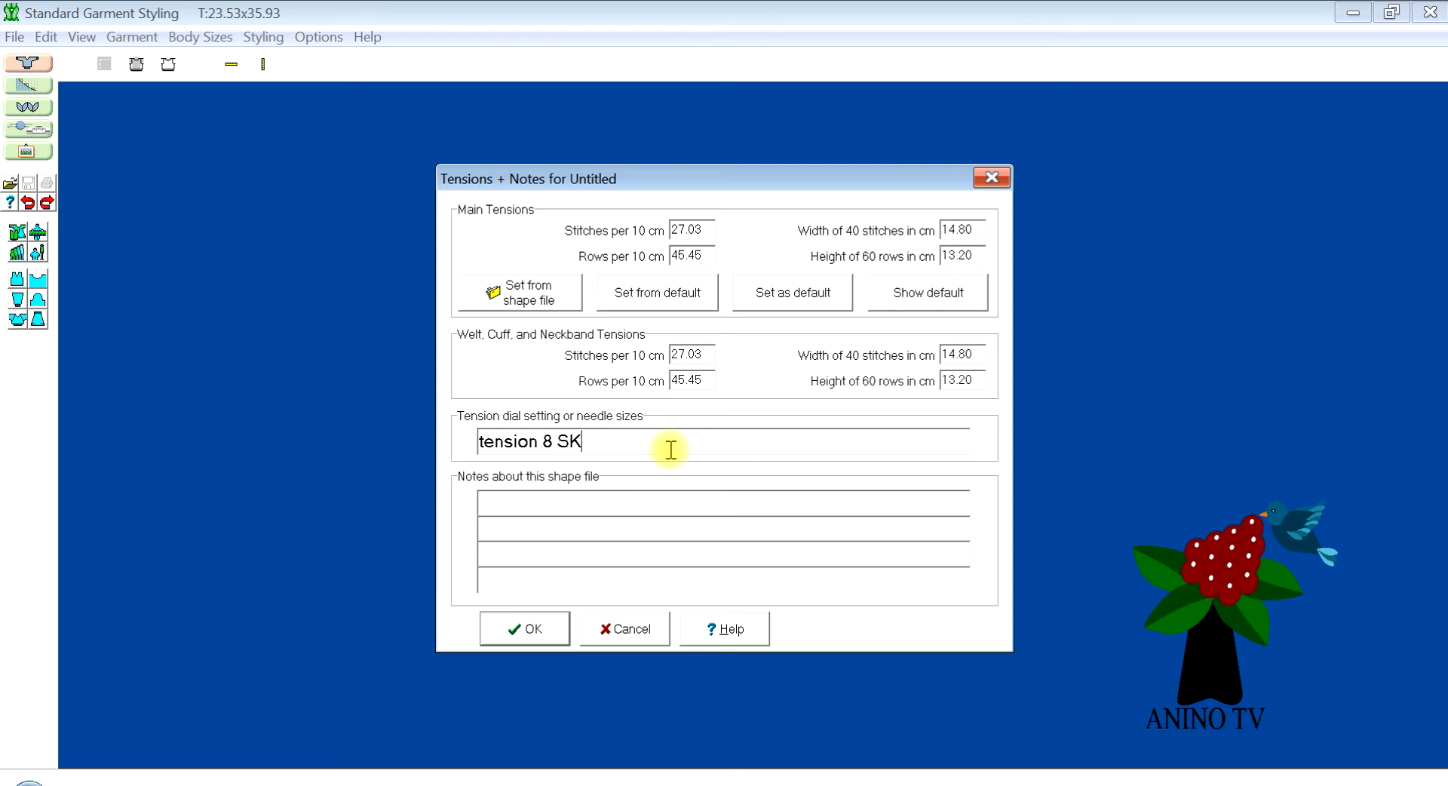
pyautogui.write('2')
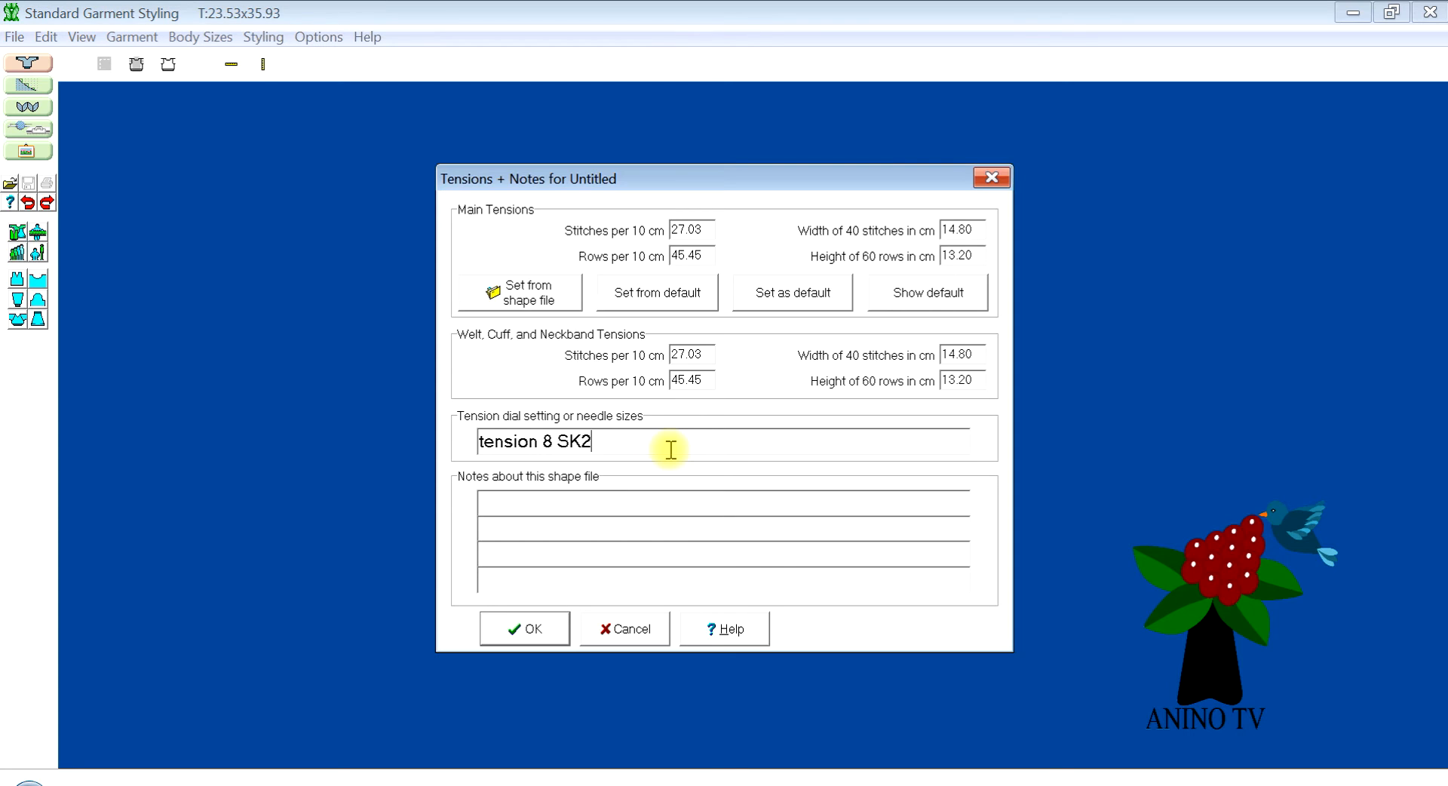
pyautogui.write('80')
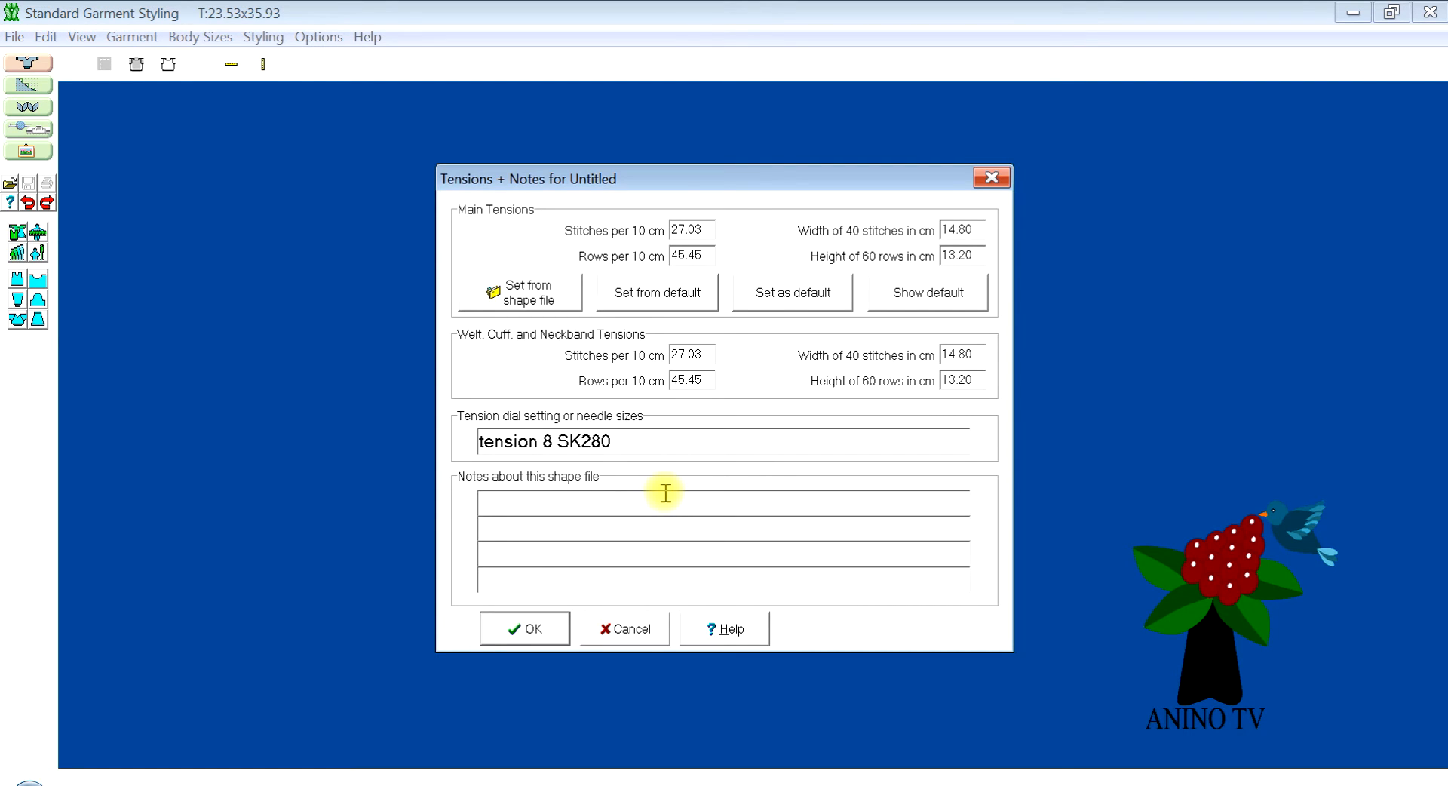
# Enter 'DK 100% acrylic' as the note about this shape file.
pyautogui.write('D')
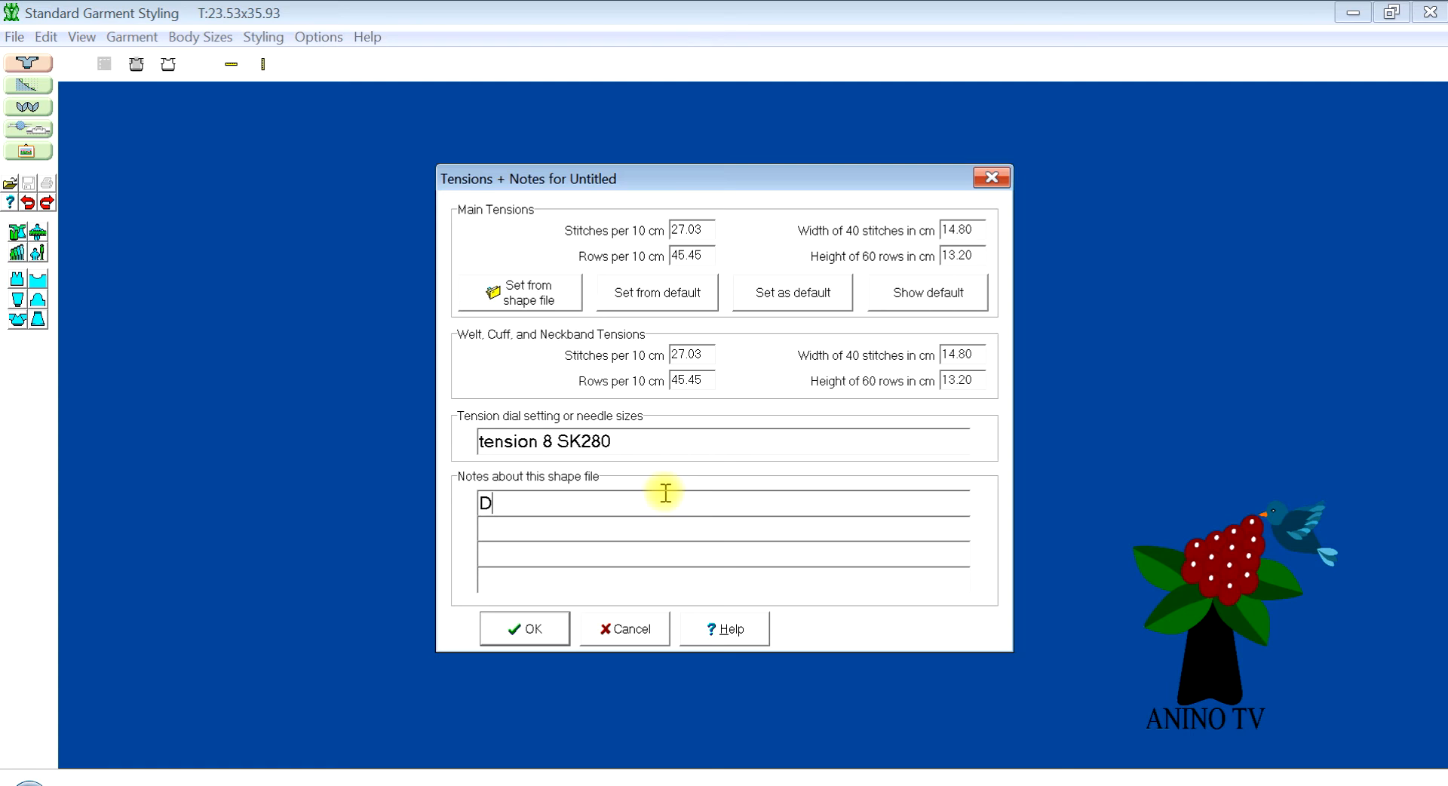
pyautogui.write('K')
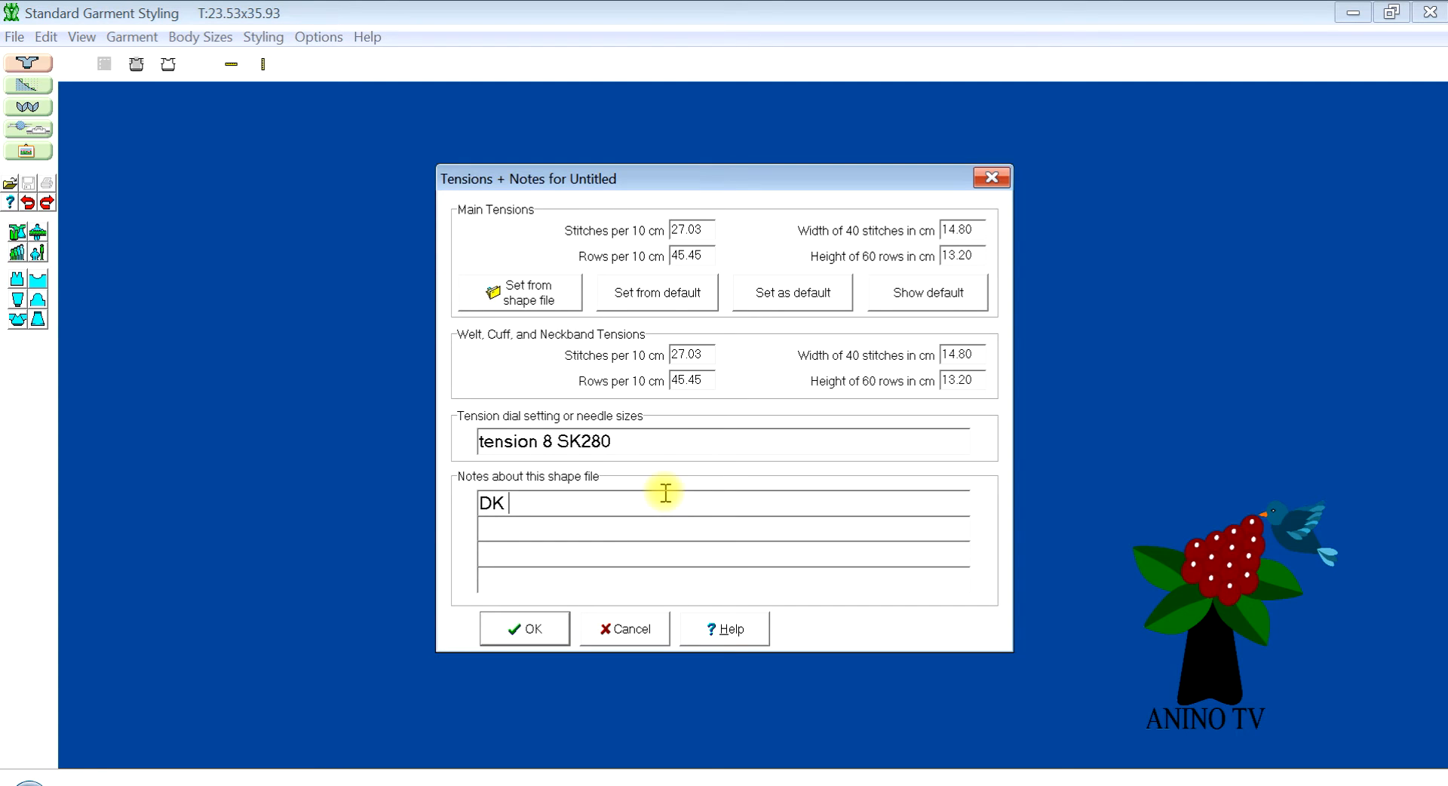
pyautogui.write('100')
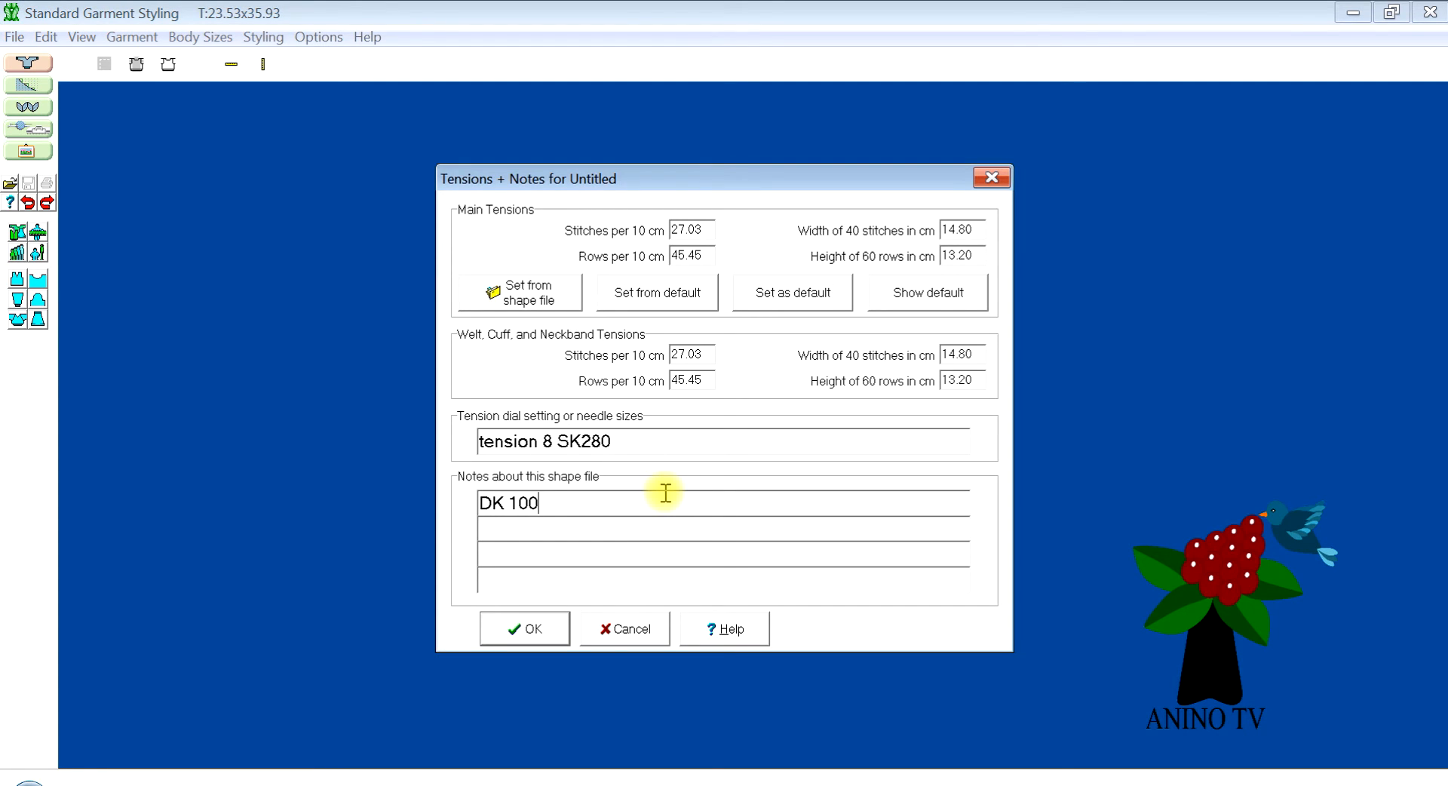
pyautogui.write('% acr')
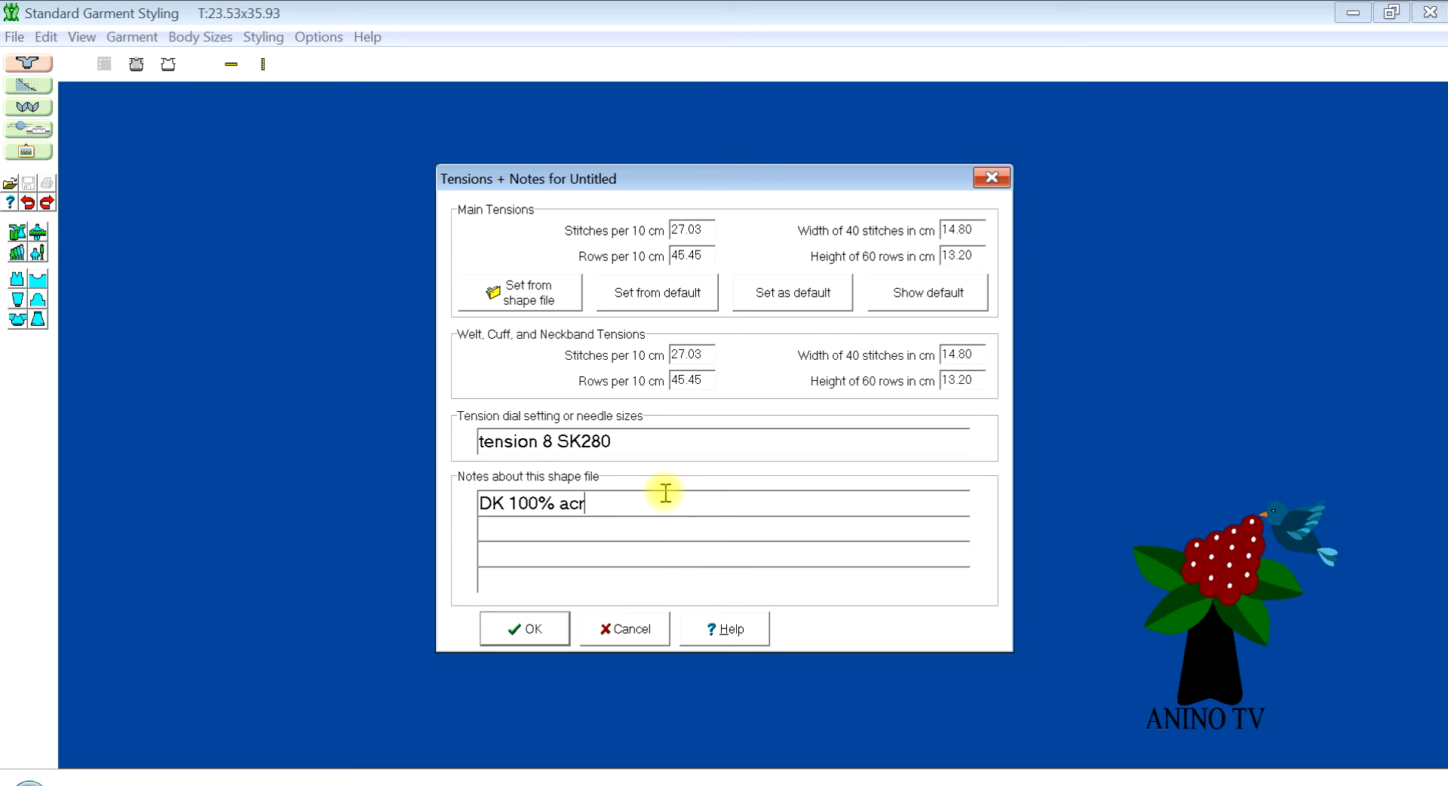
pyautogui.write('ylic')
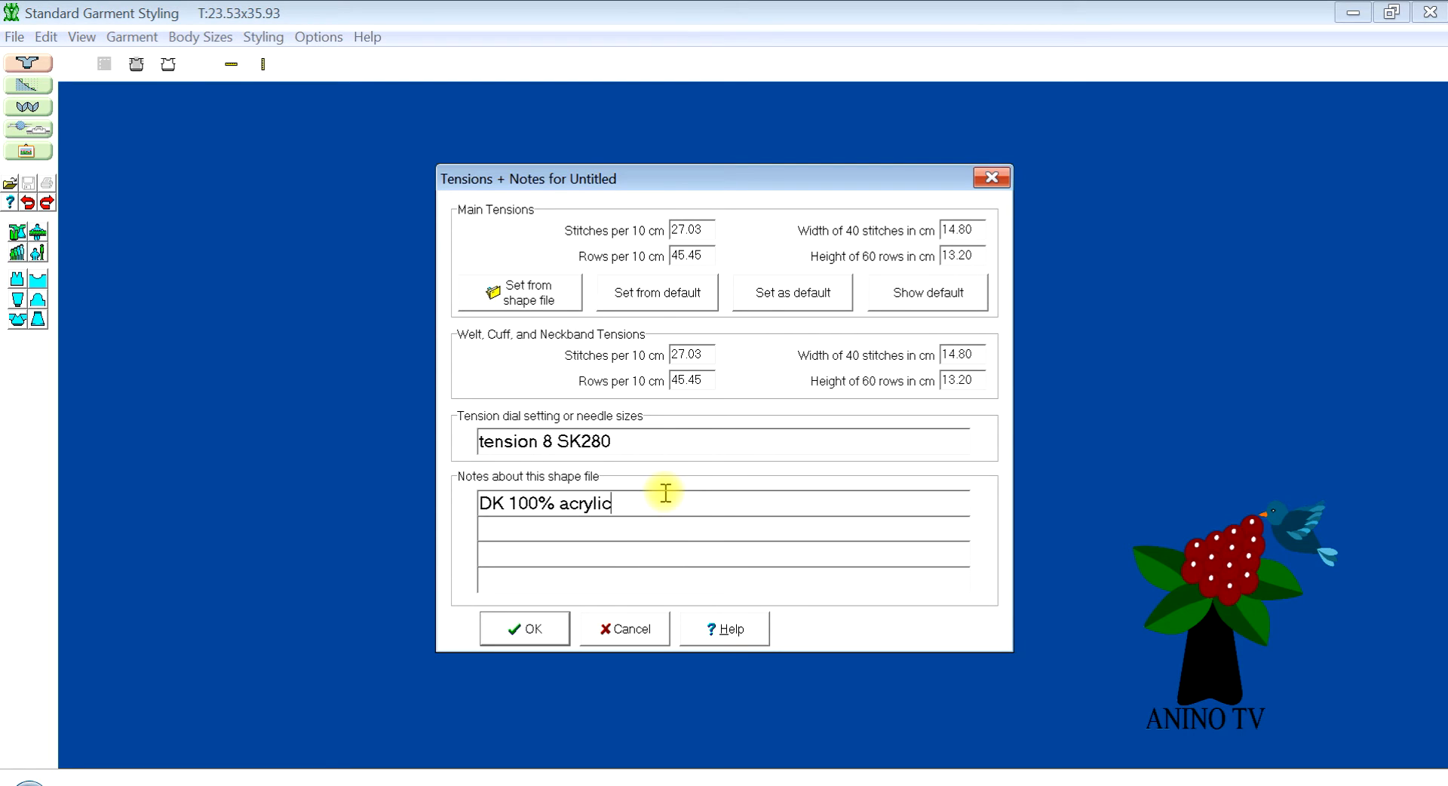
pyautogui.moveTo(559, 546)
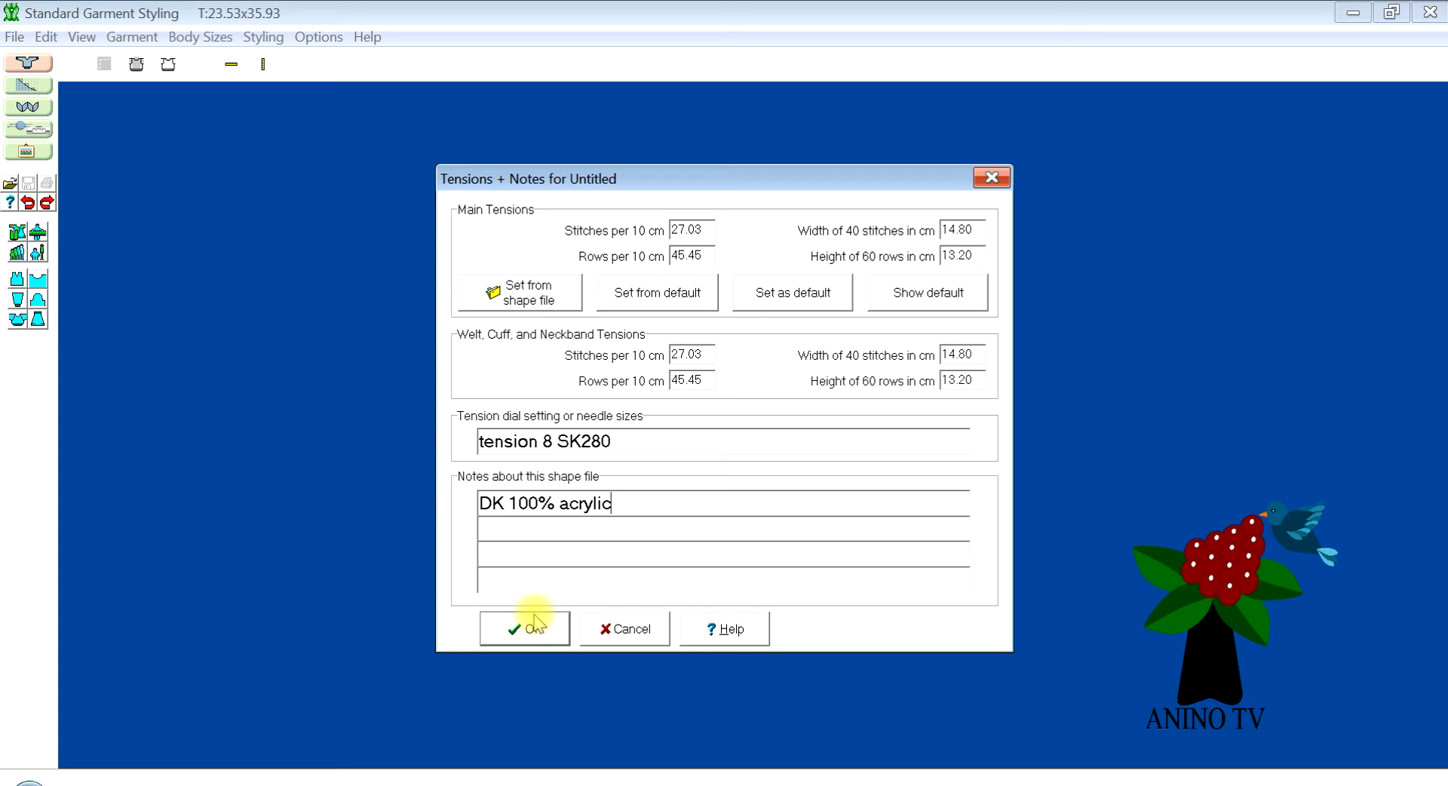
# Confirm tensions, choose the Classic ease table and the standard baby size for height 62 (24").
pyautogui.click(523, 628)
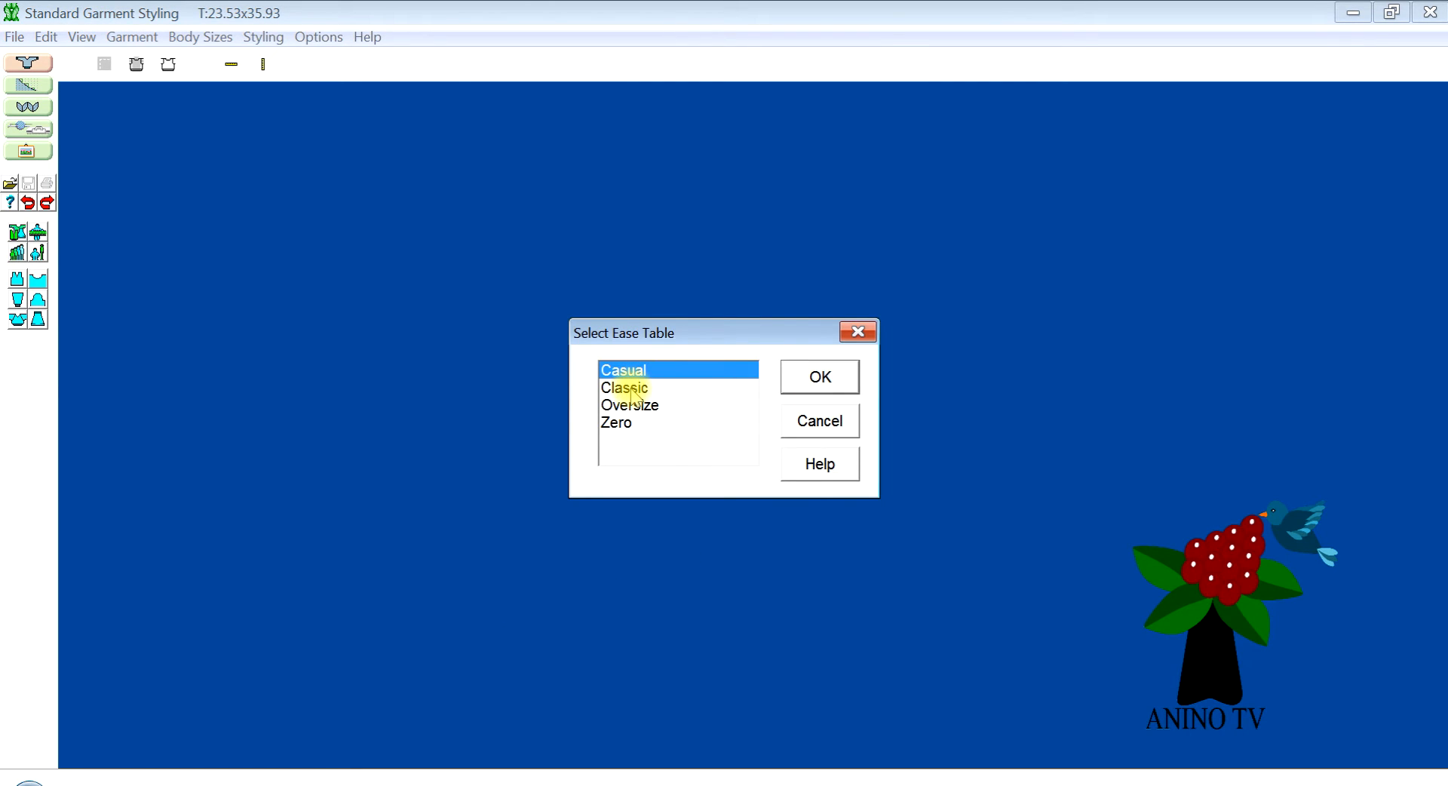
pyautogui.click(625, 388)
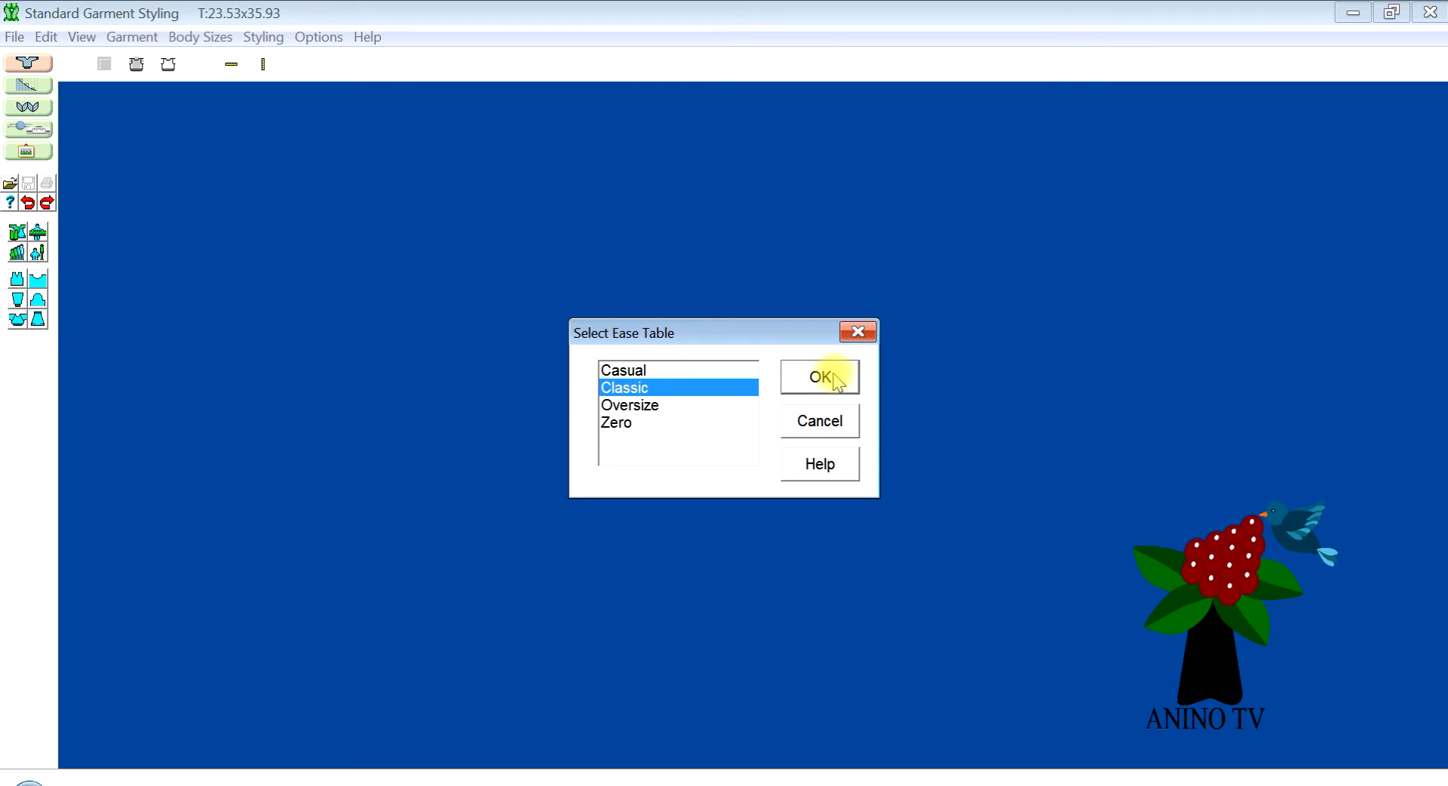
pyautogui.click(818, 377)
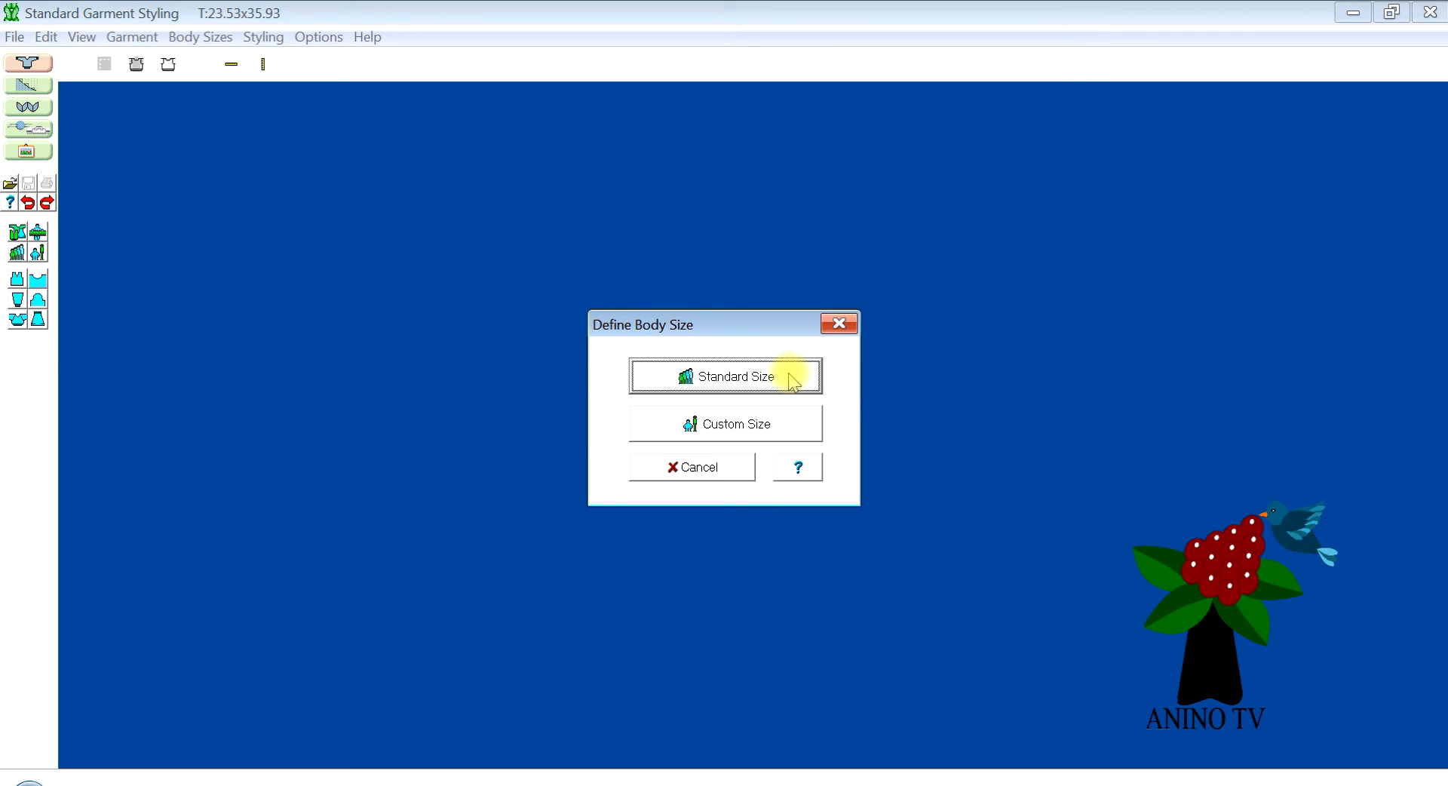
pyautogui.click(726, 376)
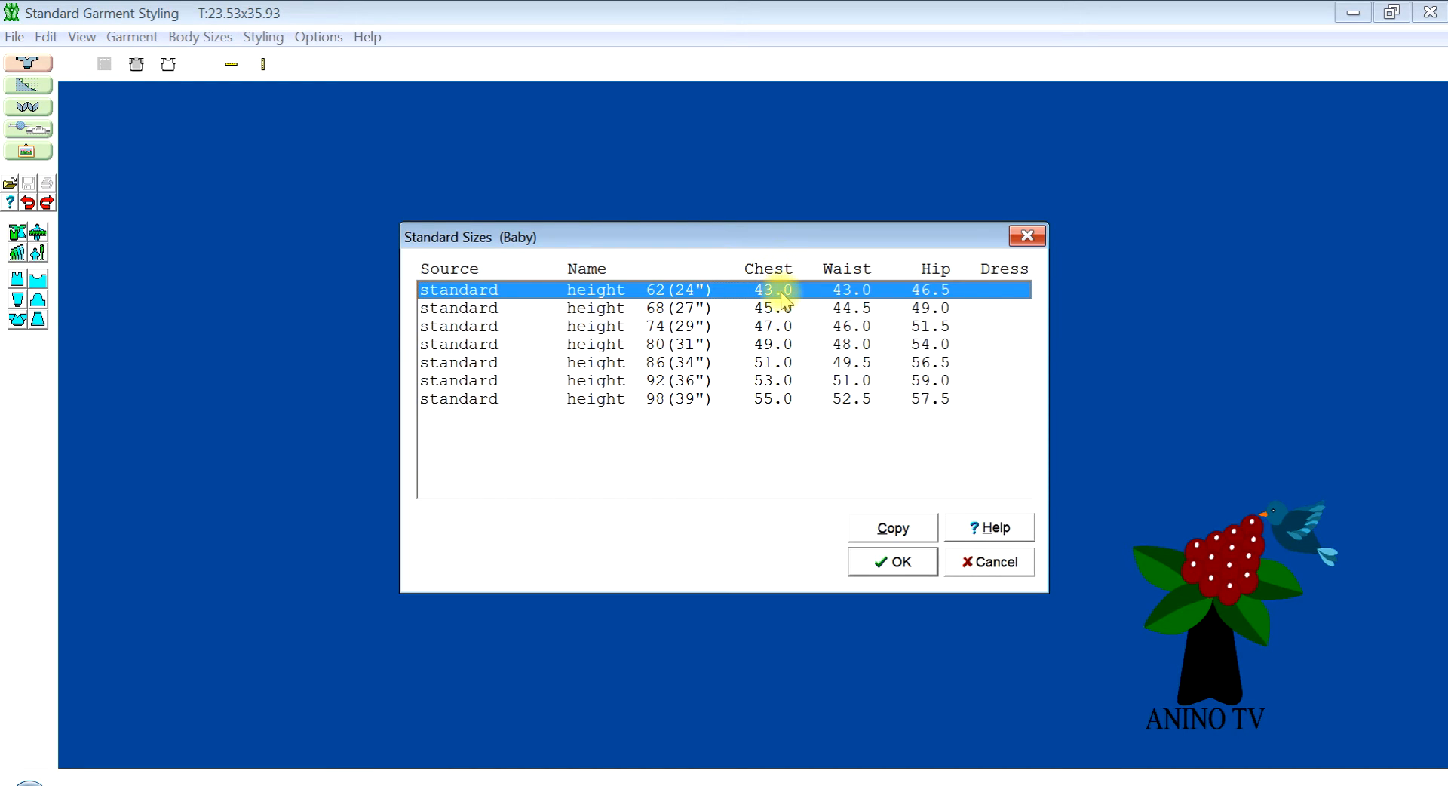
pyautogui.moveTo(851, 290)
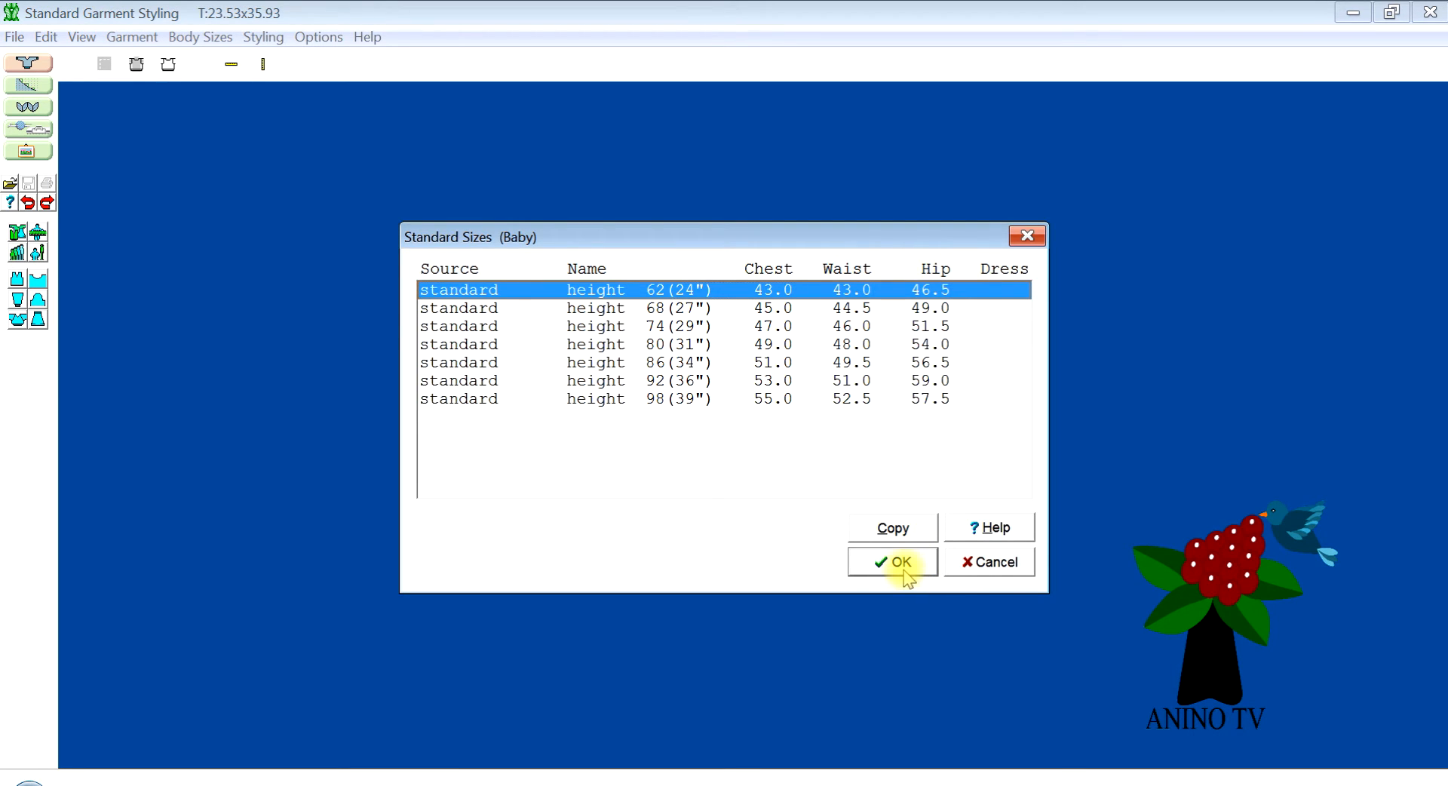
pyautogui.click(892, 561)
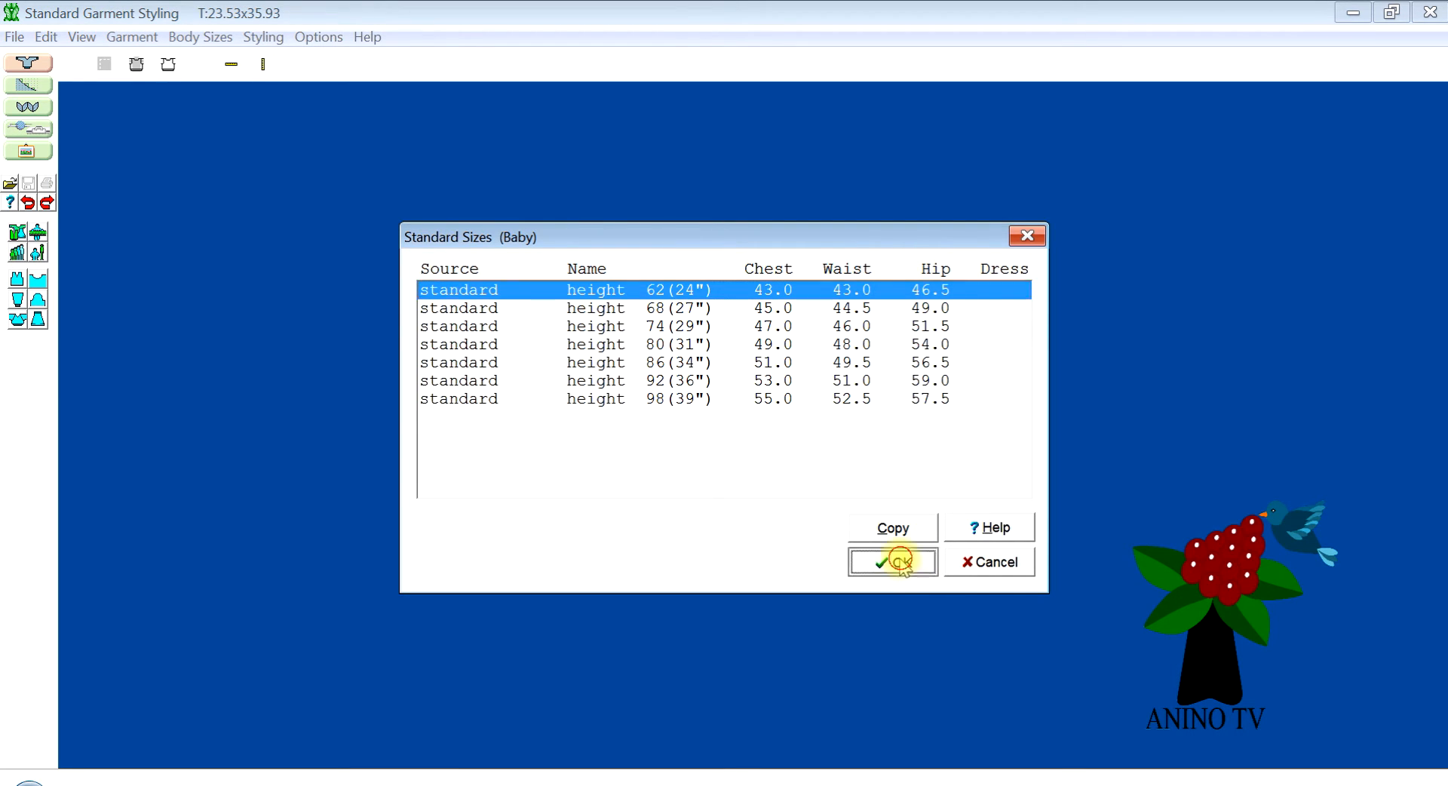
# Confirm the baby size and set nape to garment length to 11.5 in Body Measurements.
pyautogui.click(891, 563)
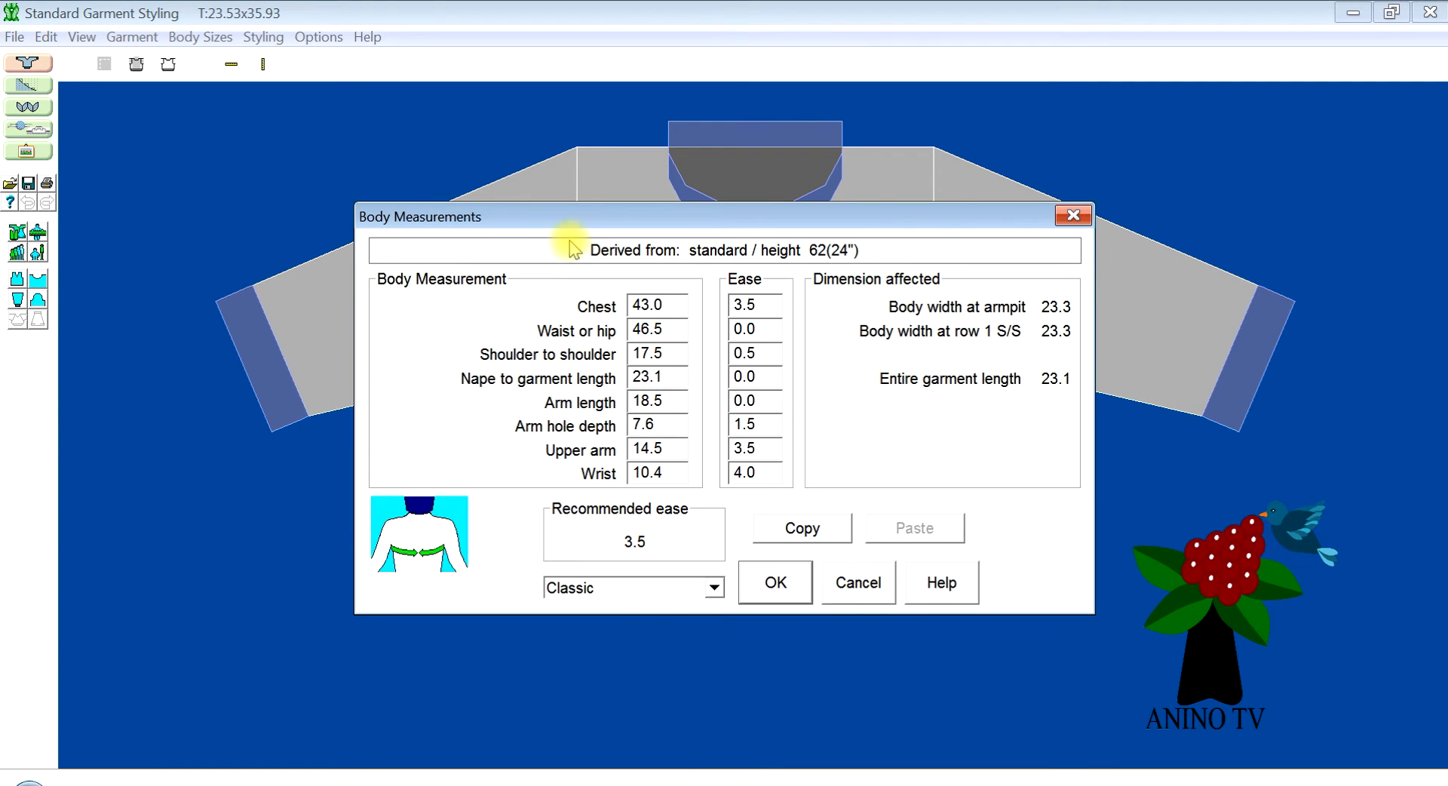
pyautogui.moveTo(421, 216); pyautogui.dragTo(987, 71)
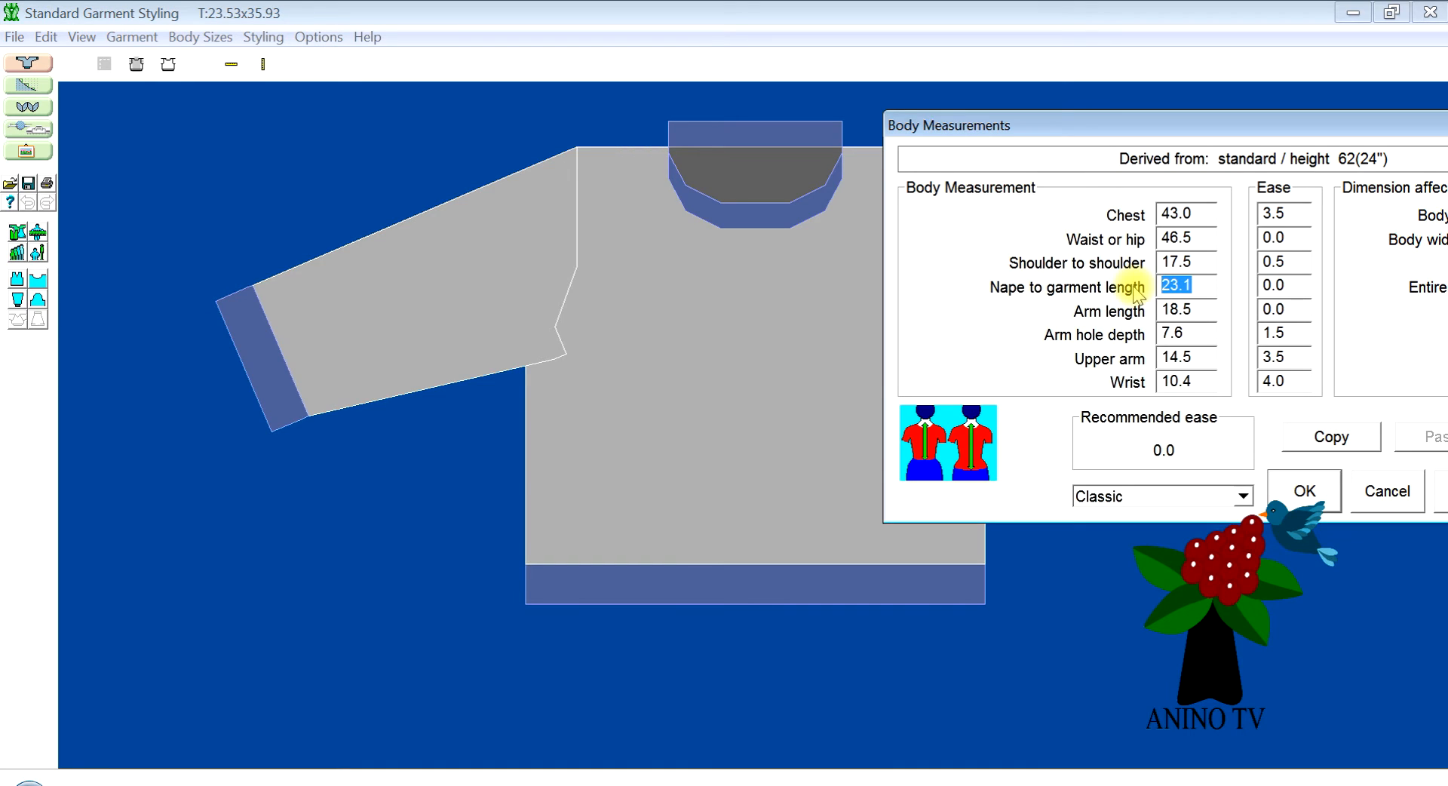
pyautogui.write('11.5')
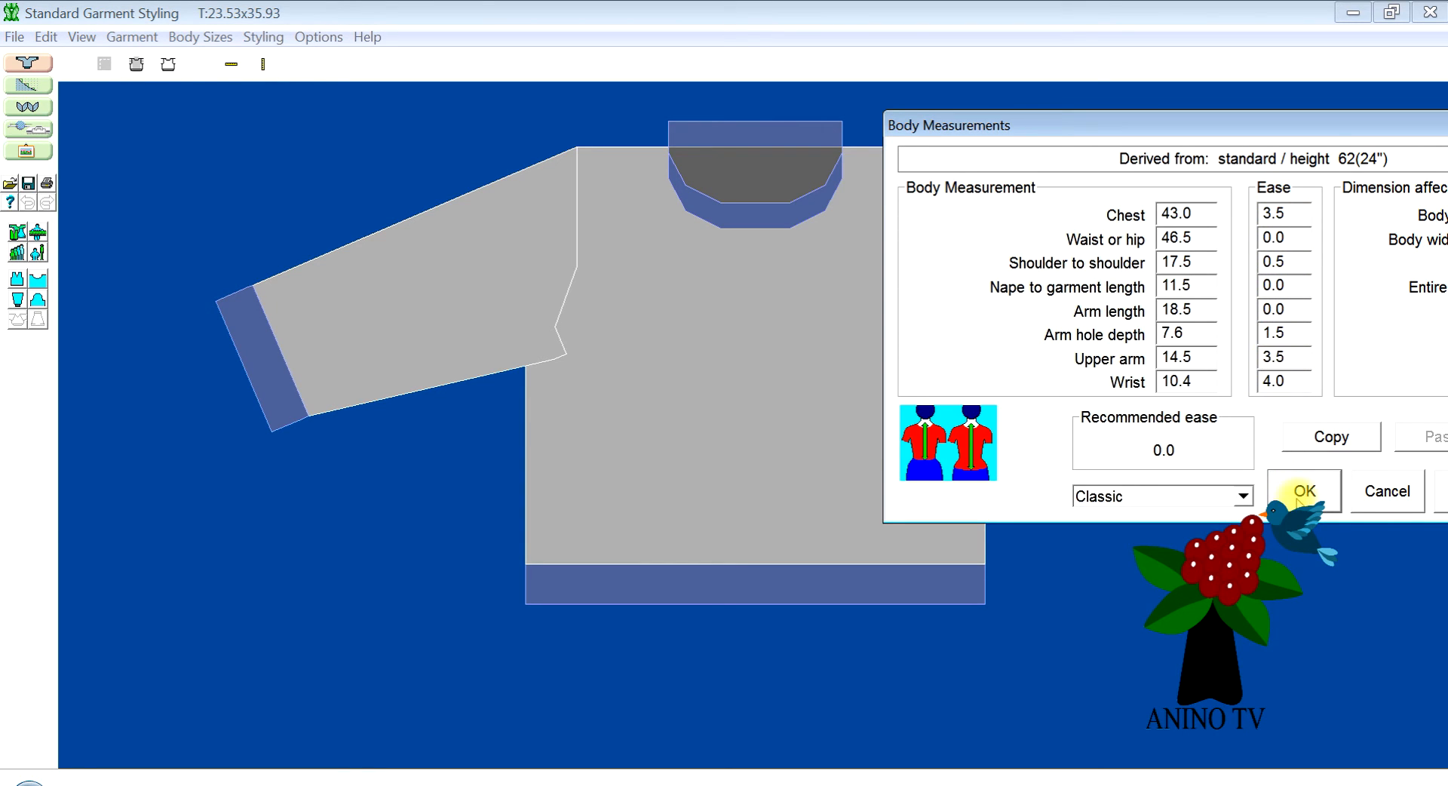
# Apply the shortened measurements so the body redraws as a short bodice, then go to body styling.
pyautogui.click(1304, 491)
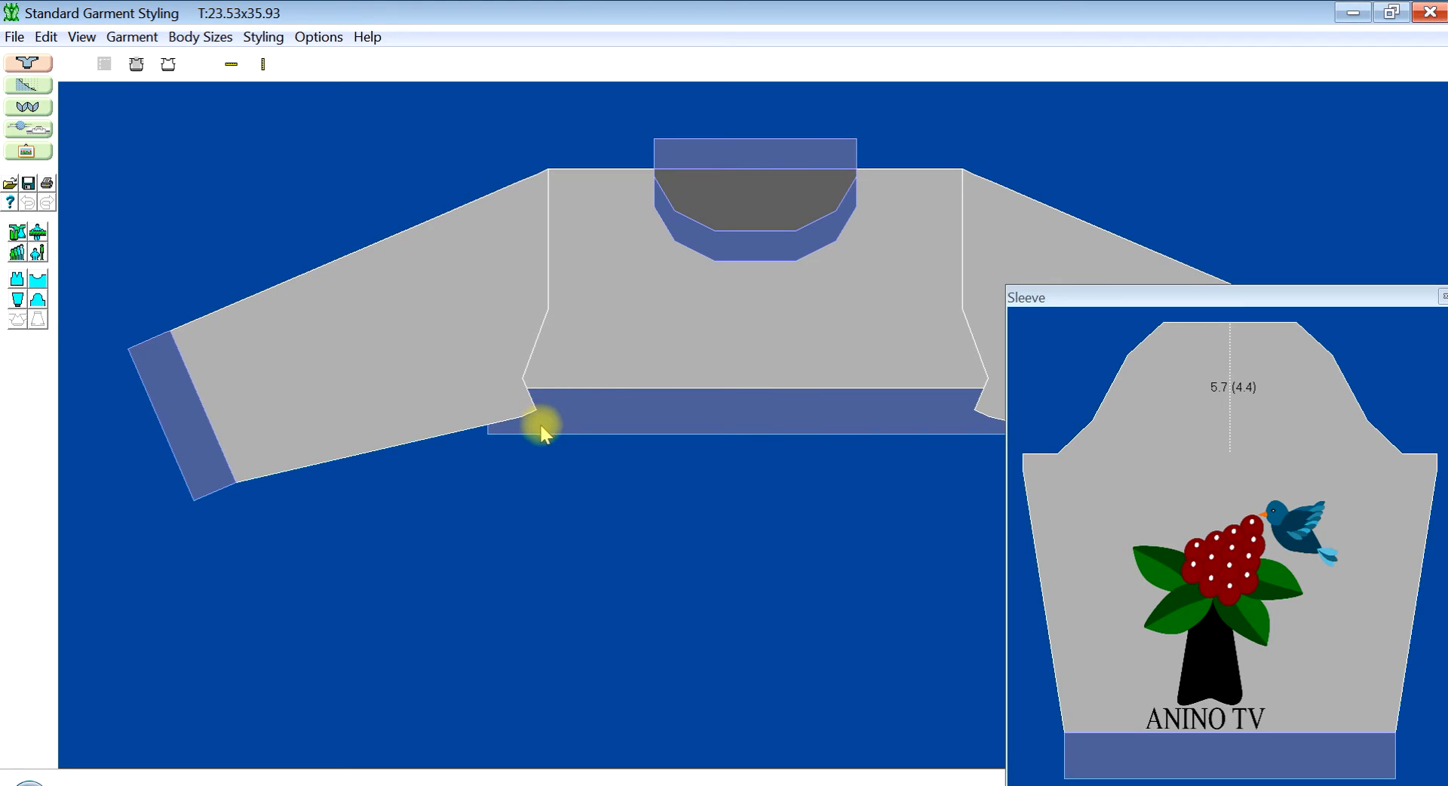
pyautogui.moveTo(36, 300)
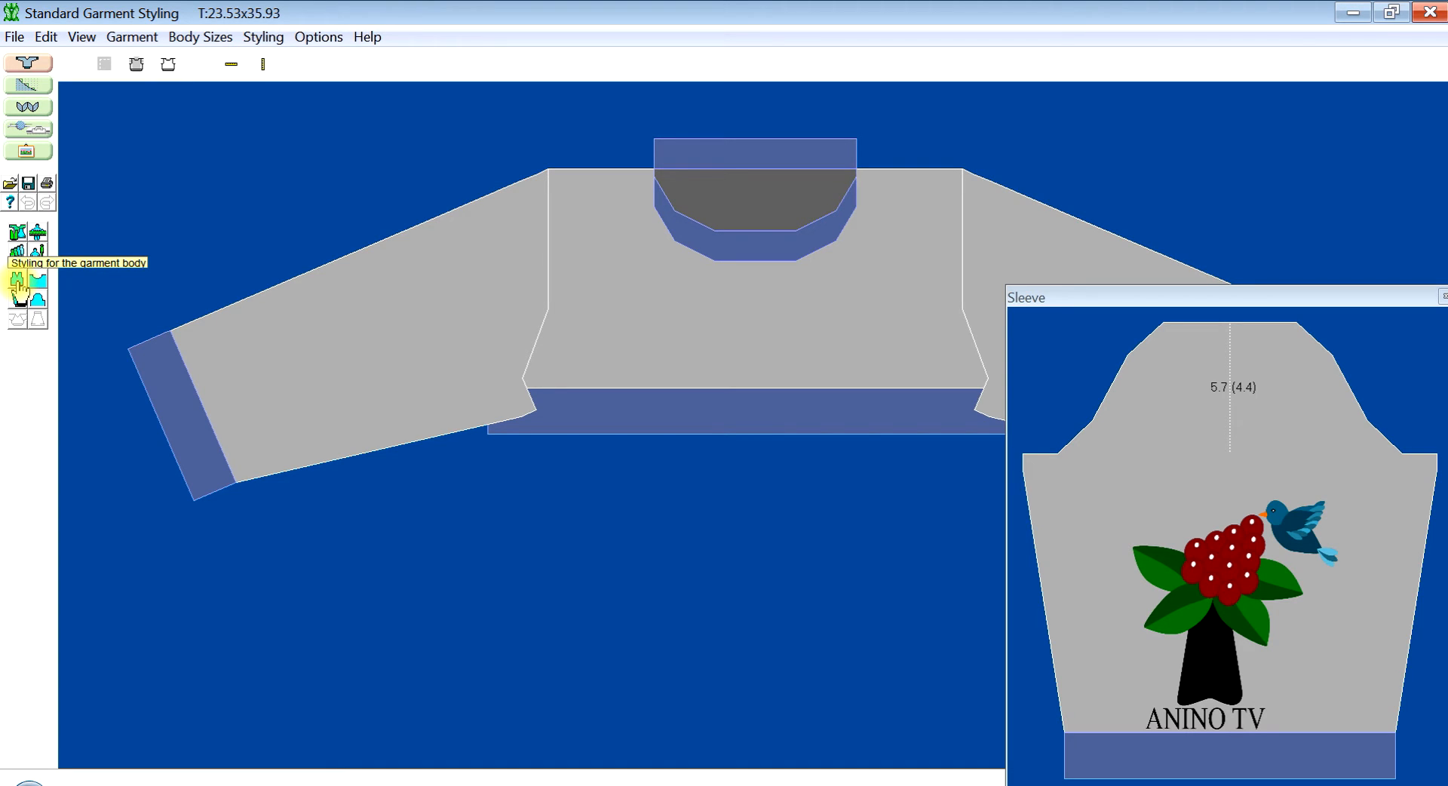
pyautogui.click(17, 287)
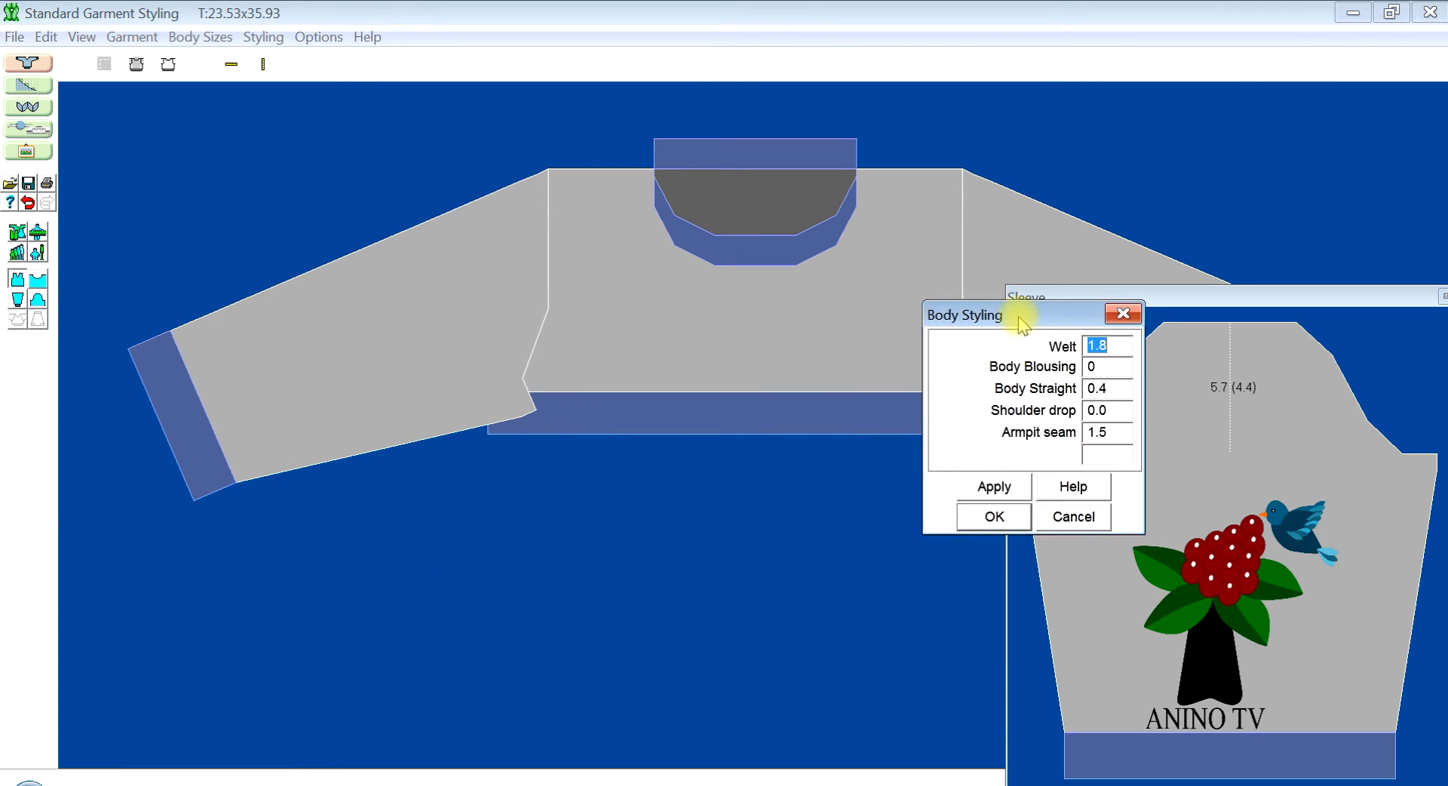
# Set the welt to 0 and apply it so the bodice loses its bottom band.
pyautogui.moveTo(964, 315); pyautogui.dragTo(1010, 316)
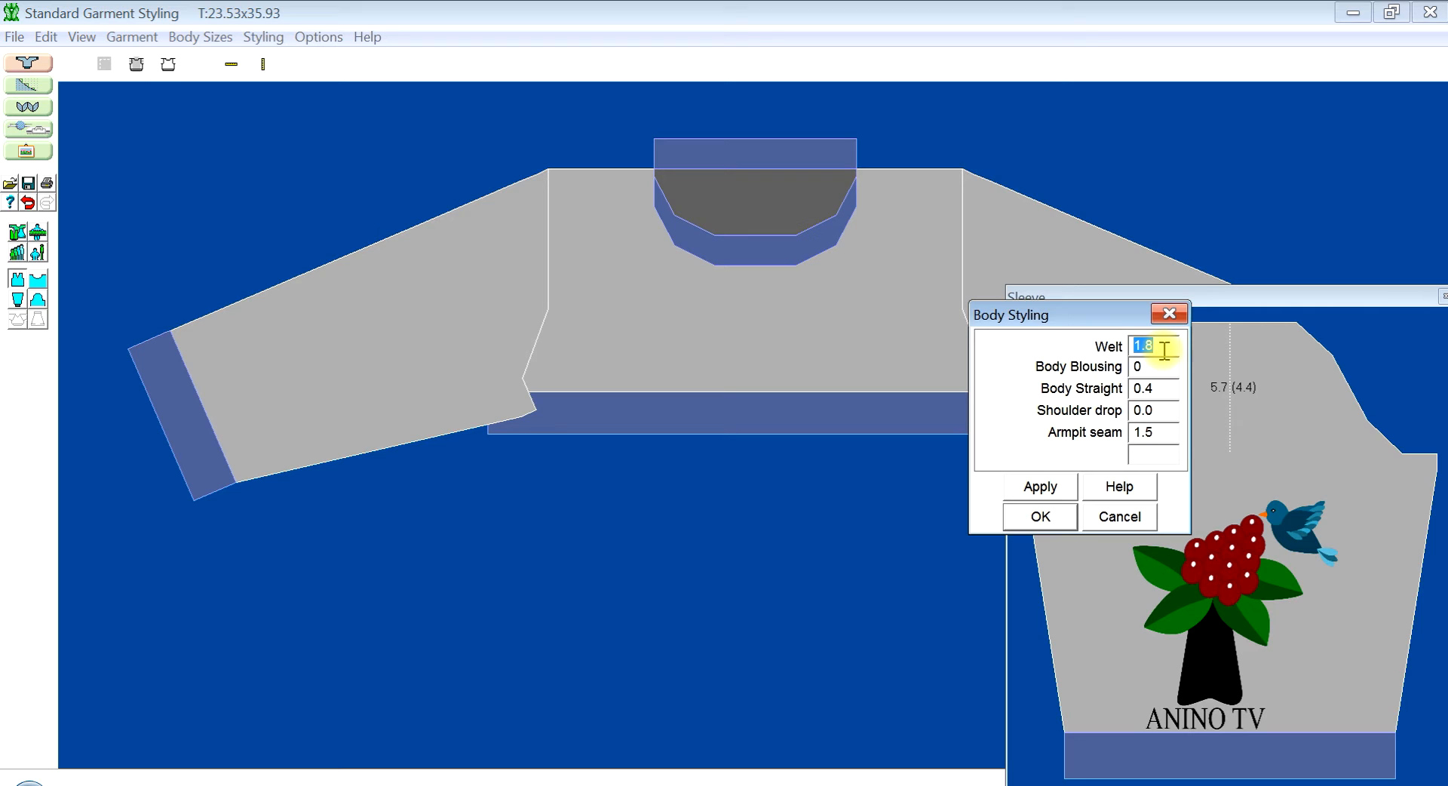
pyautogui.write('0.0')
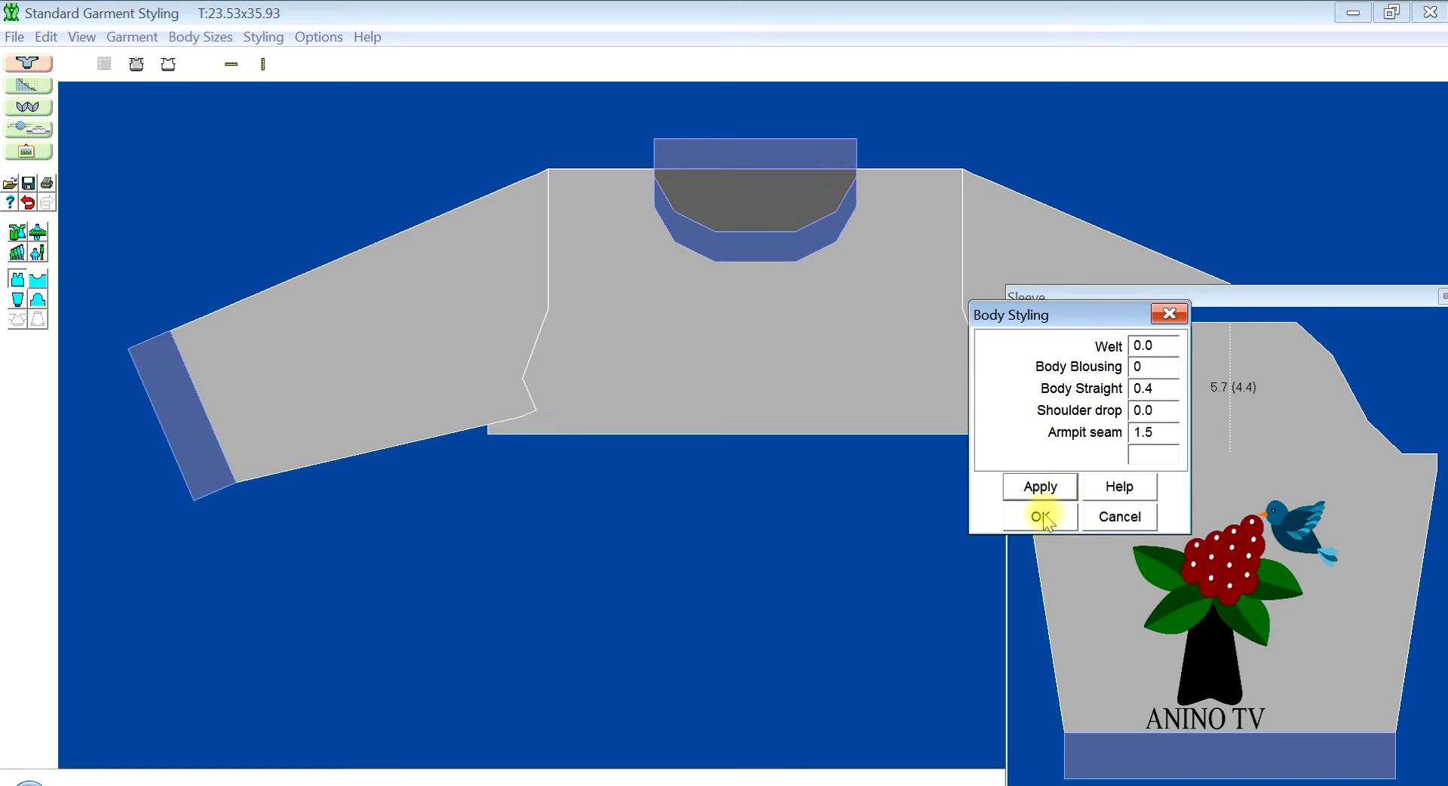
pyautogui.click(1038, 516)
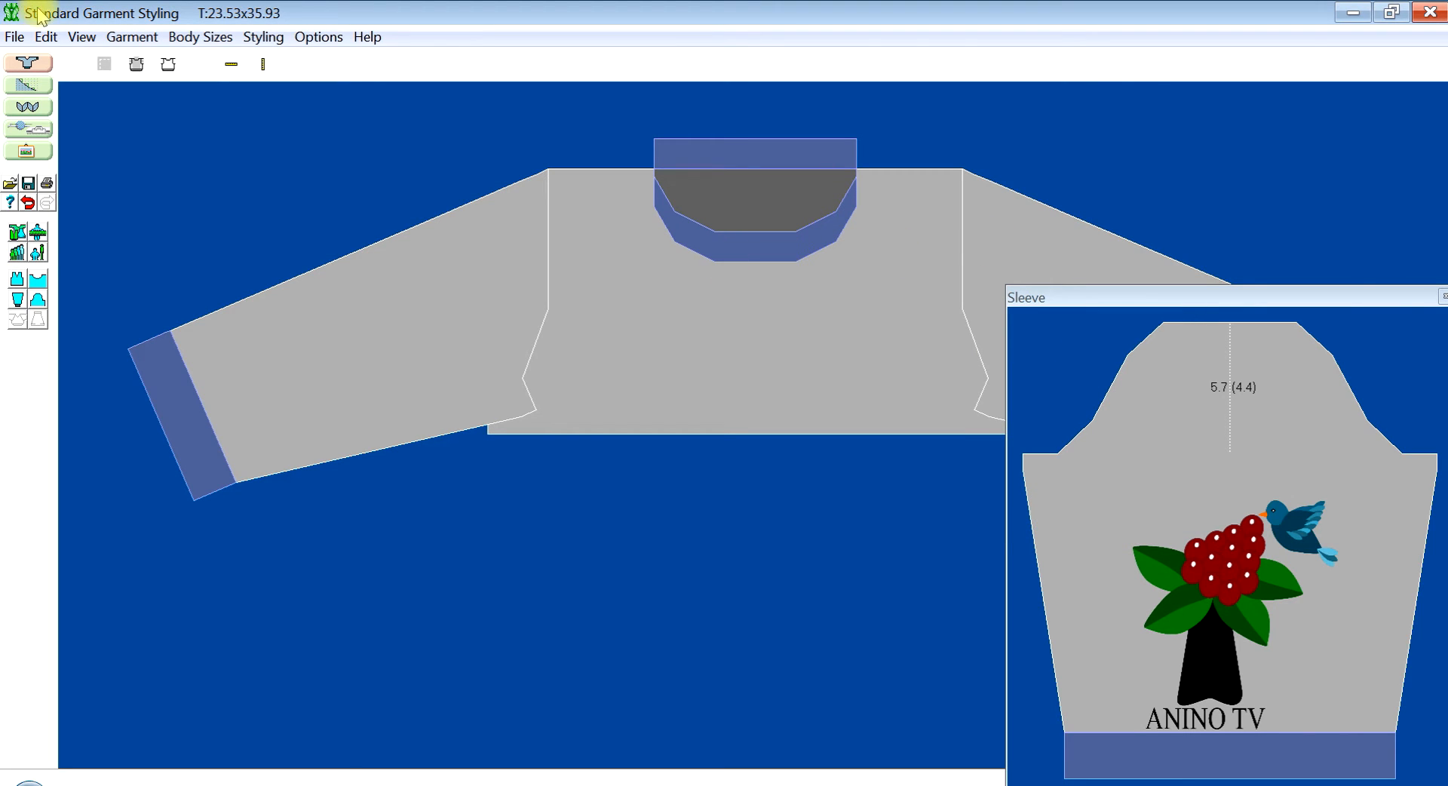
# Save the shape file as 'o-3months gather gown Anino sk280' in the Shapes folder.
pyautogui.click(13, 36)
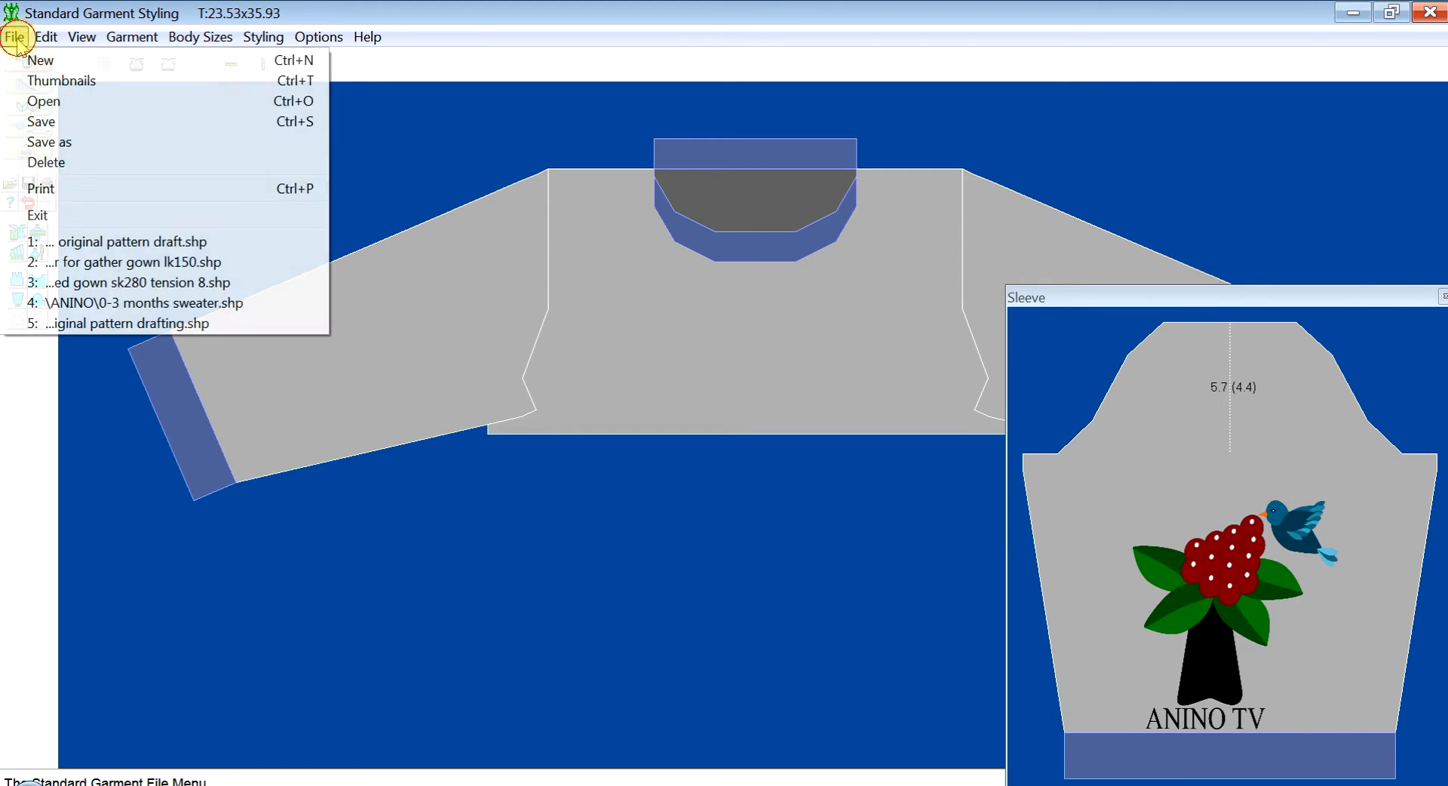
pyautogui.moveTo(52, 142)
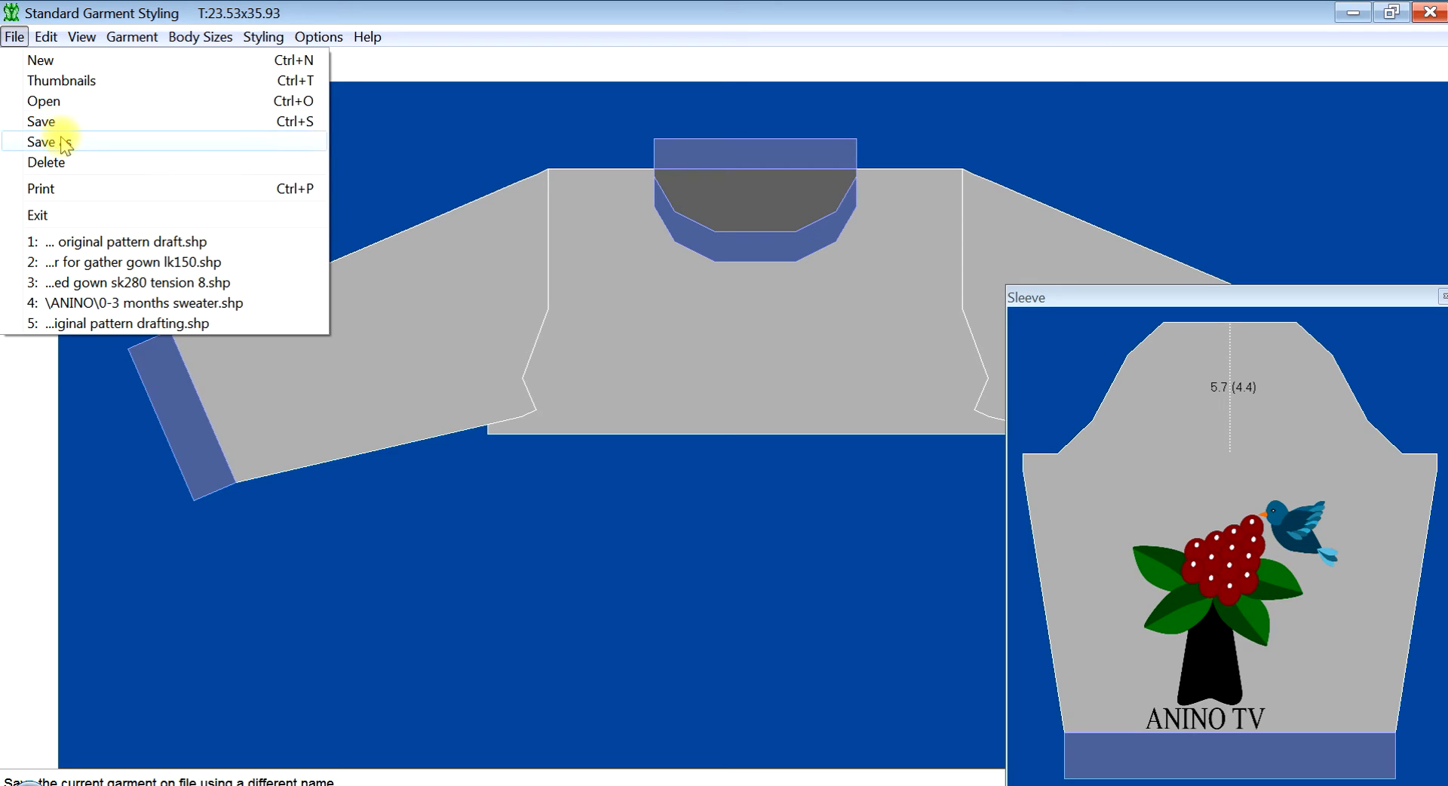
pyautogui.click(46, 141)
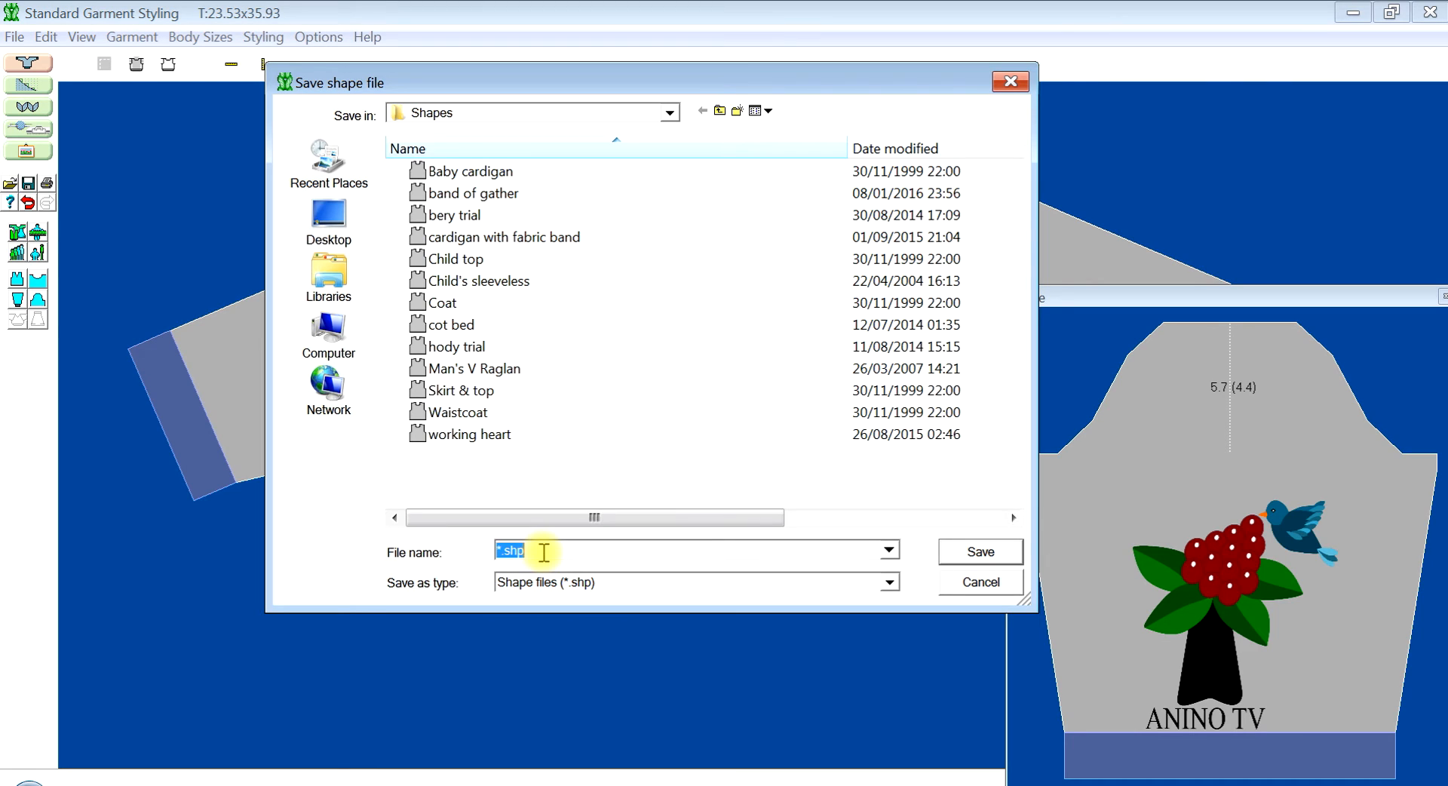
pyautogui.write('o')
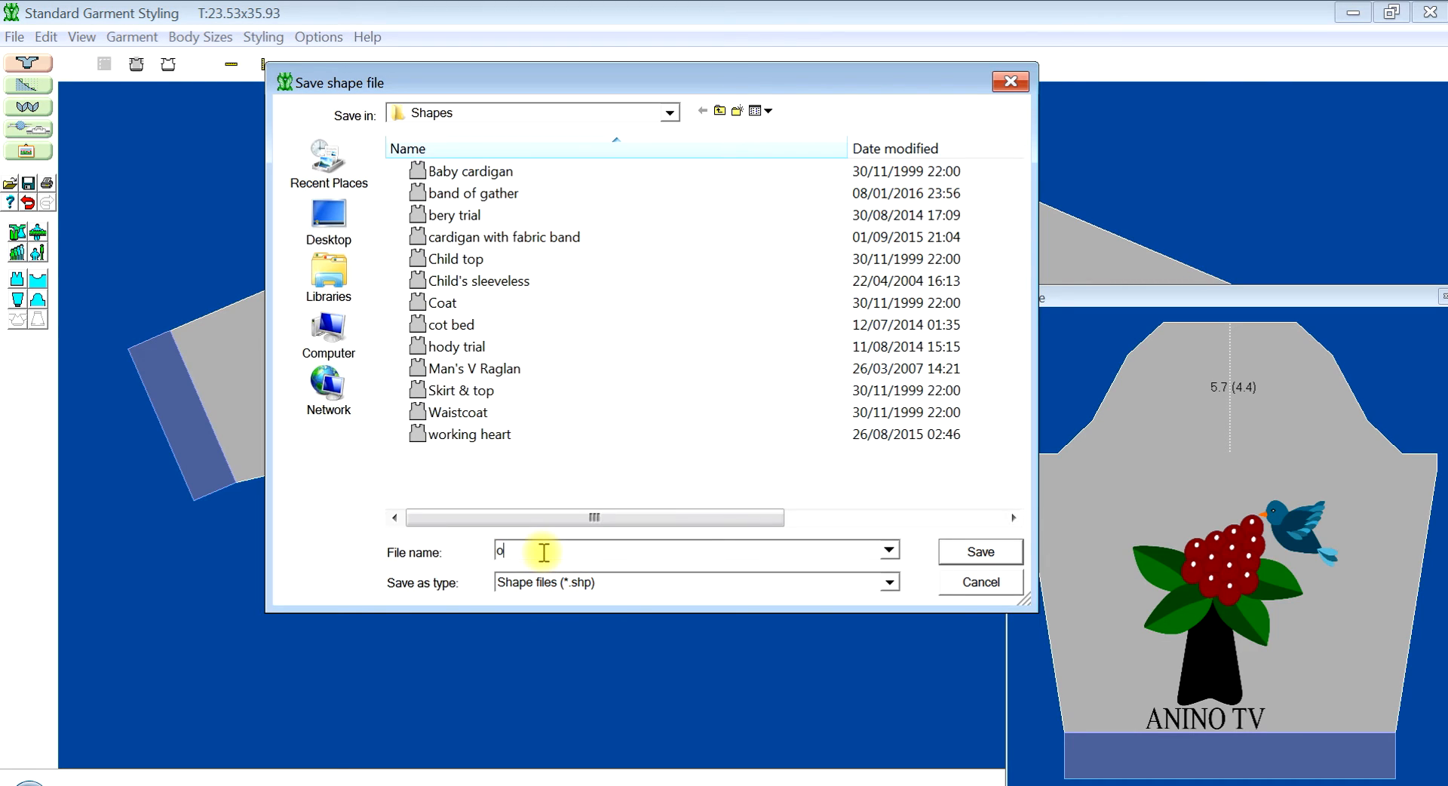
pyautogui.write('-3months')
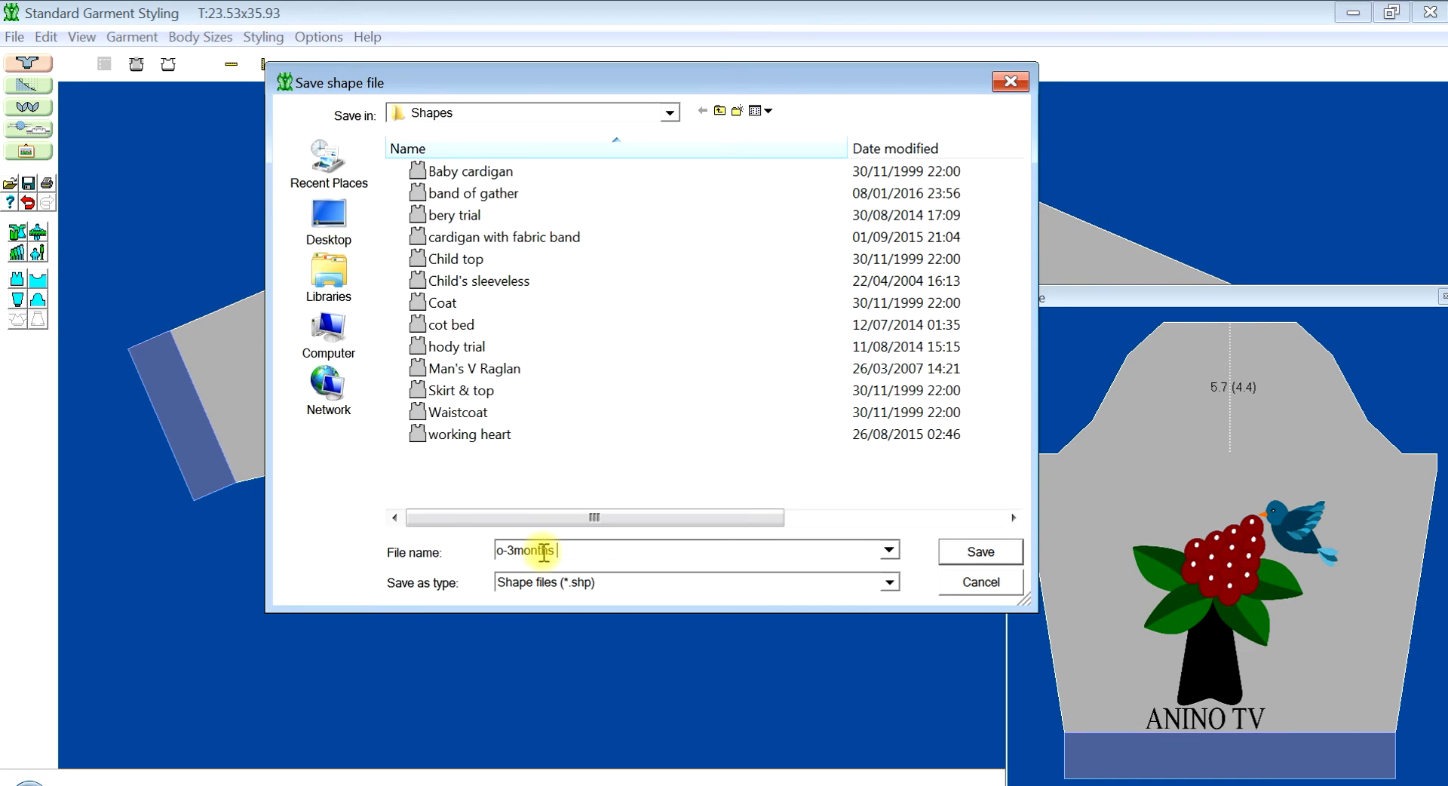
pyautogui.write('gather gown')
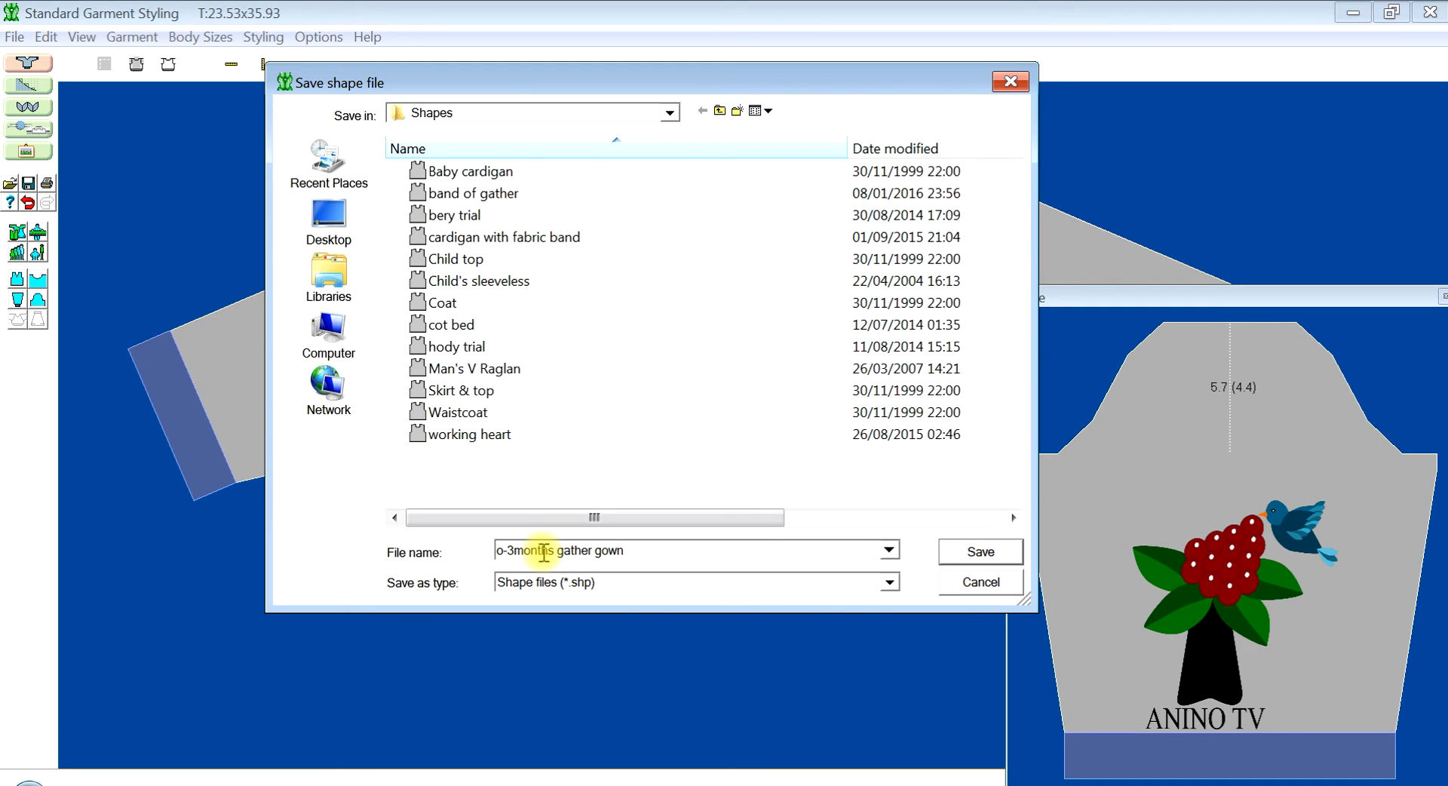
pyautogui.write('Anino')
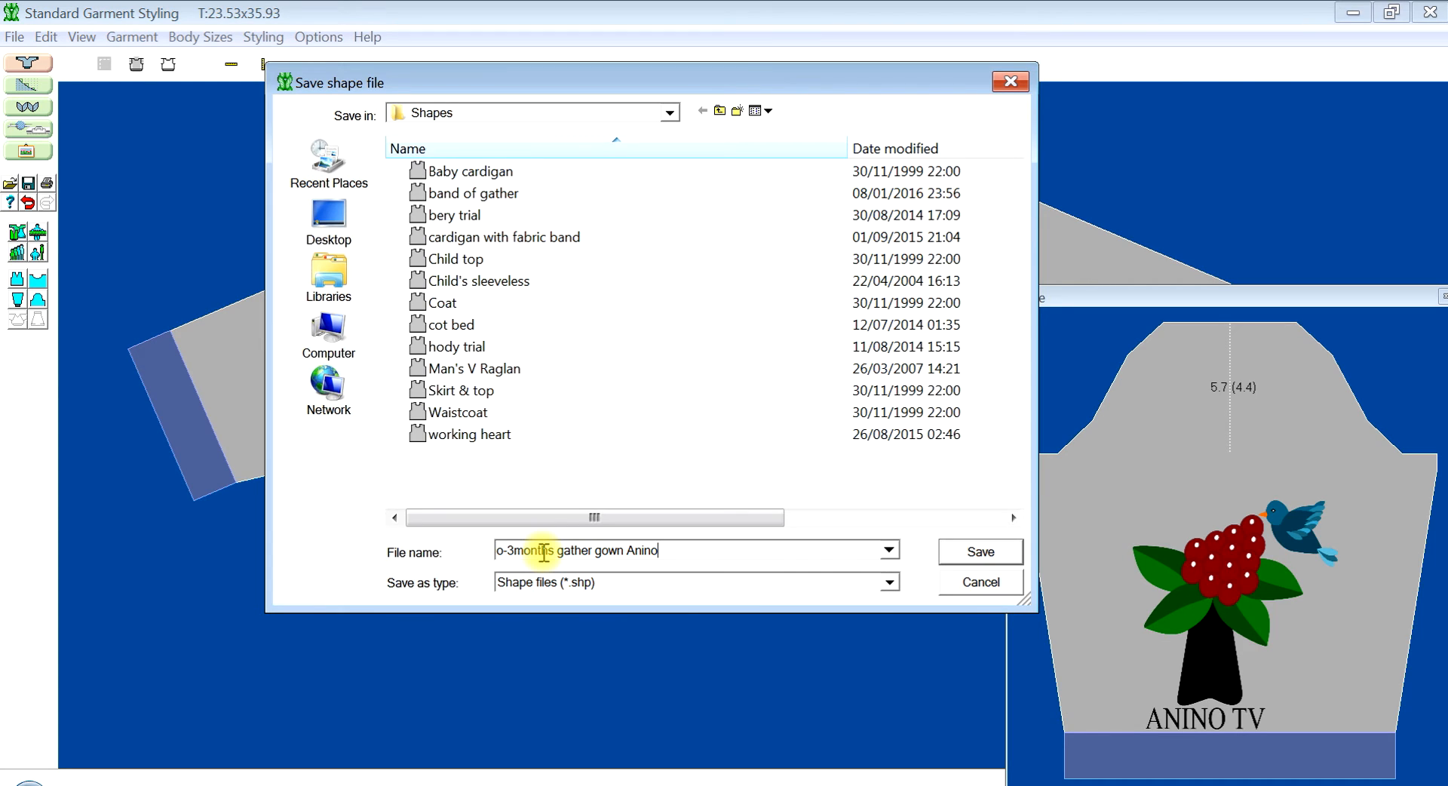
pyautogui.write('sk2')
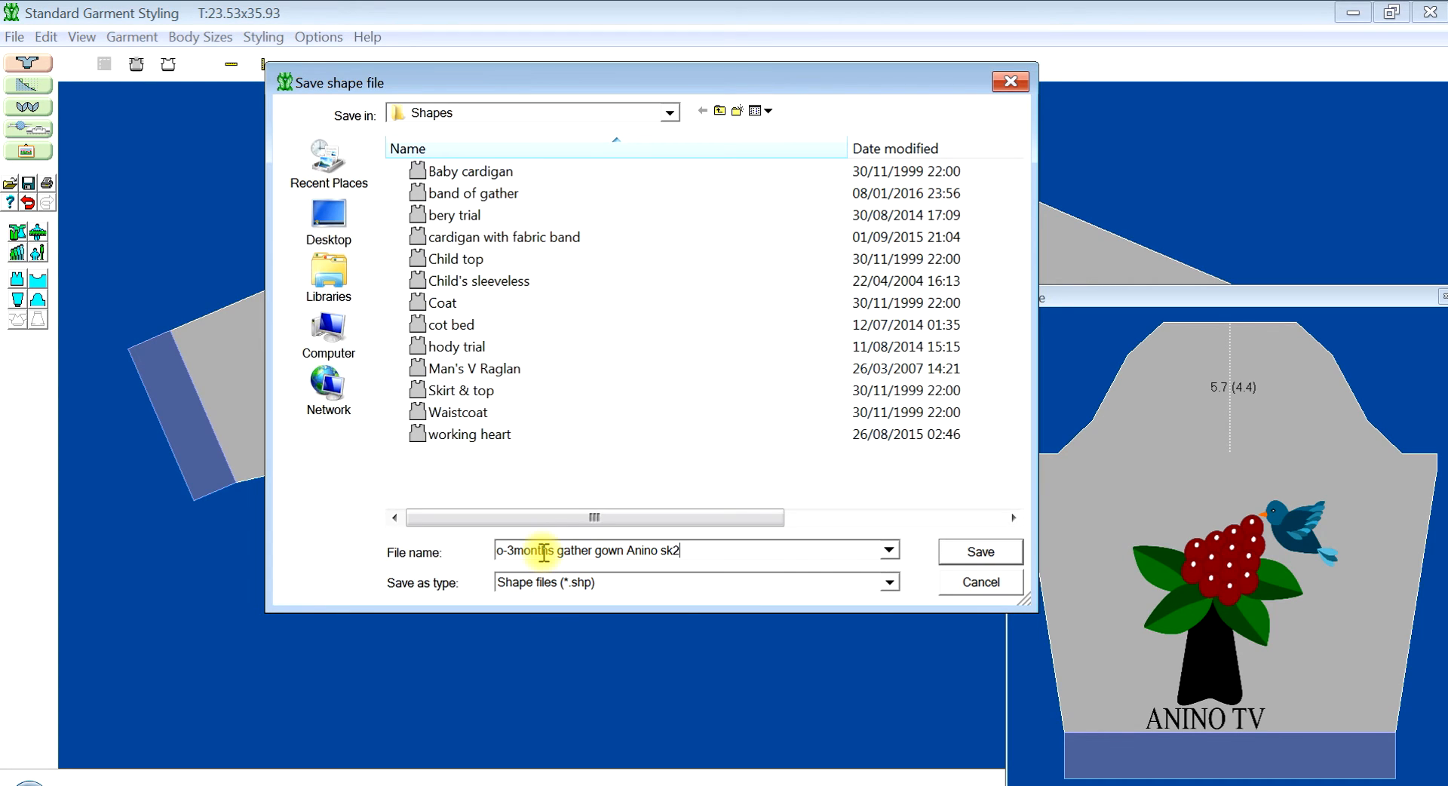
pyautogui.write('80')
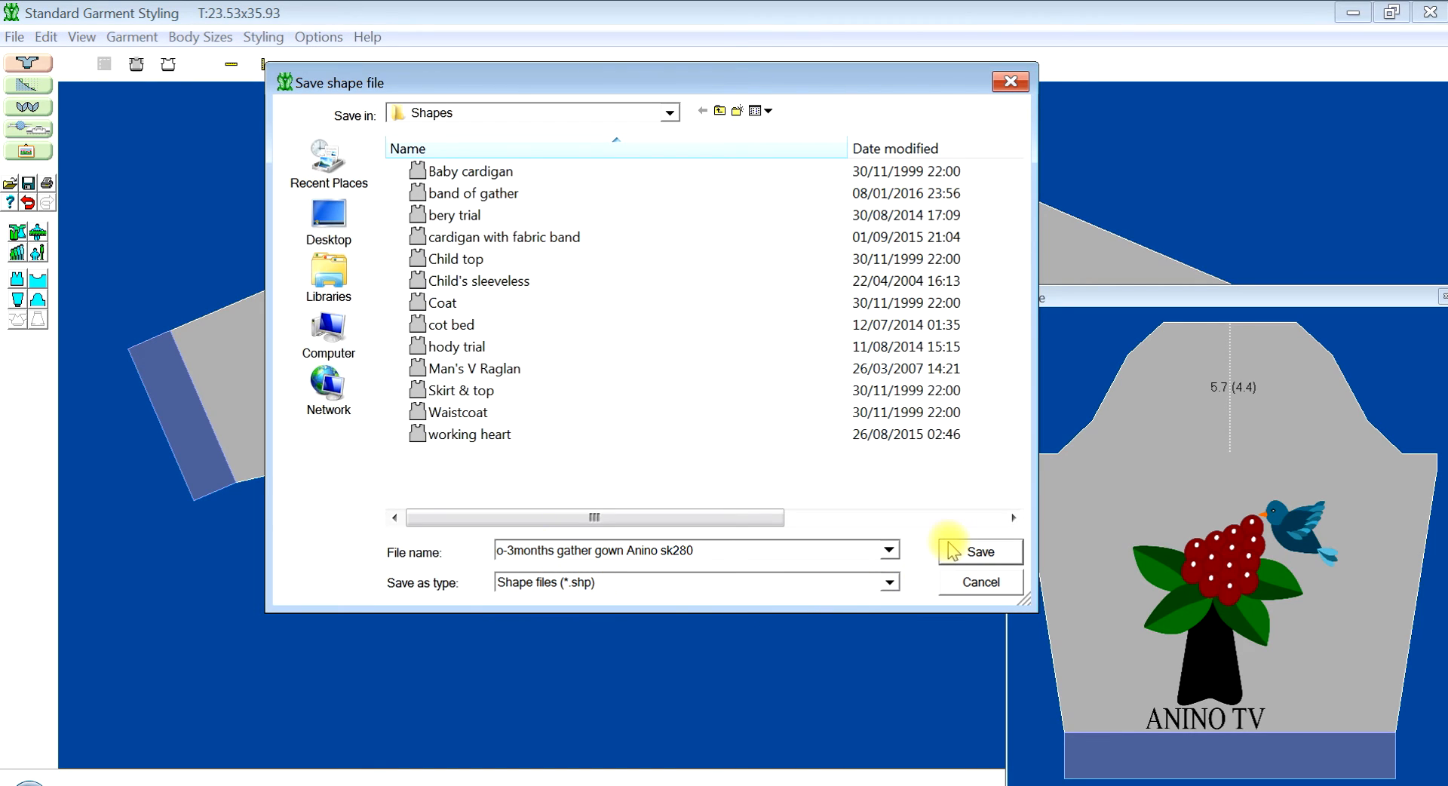
pyautogui.click(979, 550)
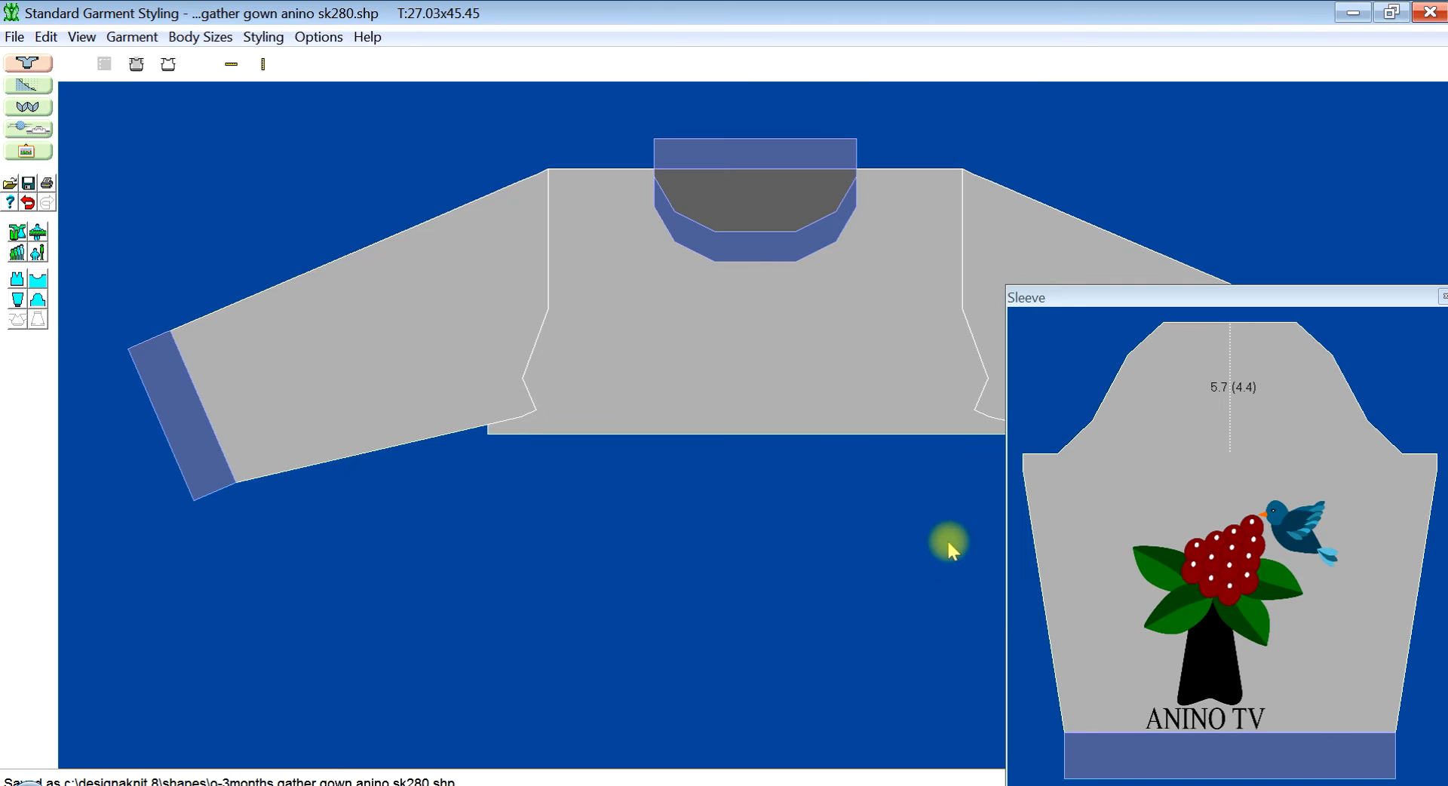
pyautogui.moveTo(269, 150)
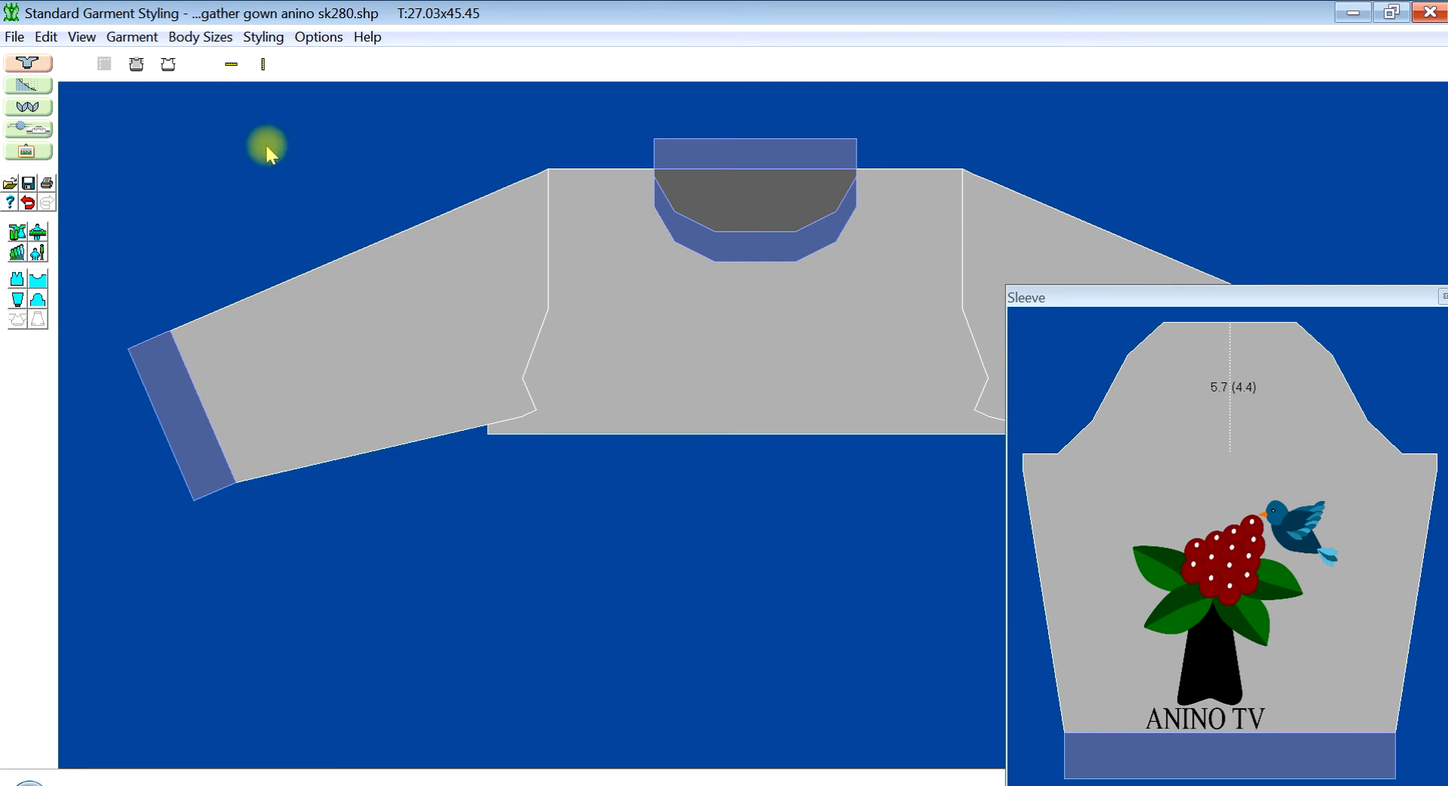
pyautogui.moveTo(862, 608)
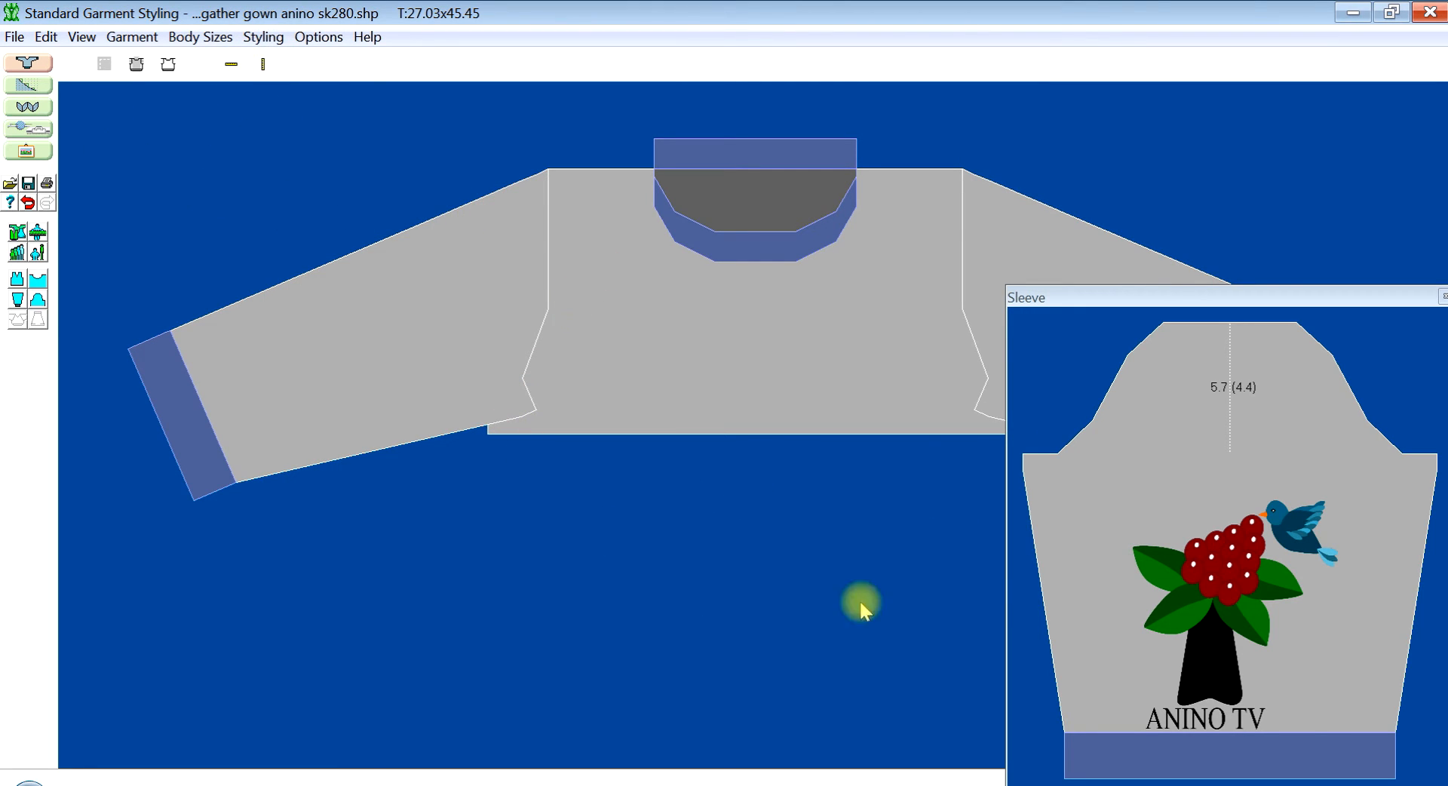
pyautogui.moveTo(1005, 501)
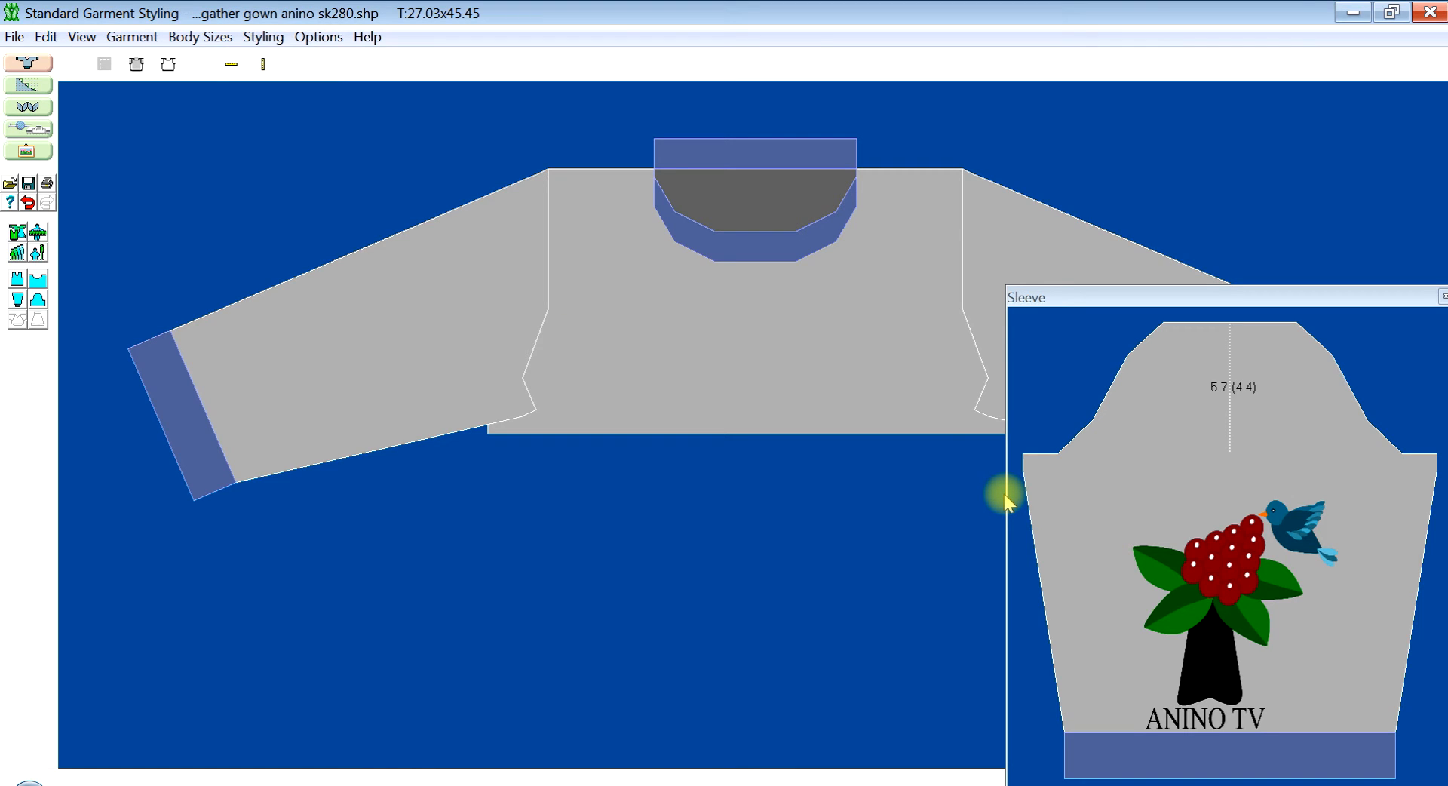
pyautogui.moveTo(480, 318)
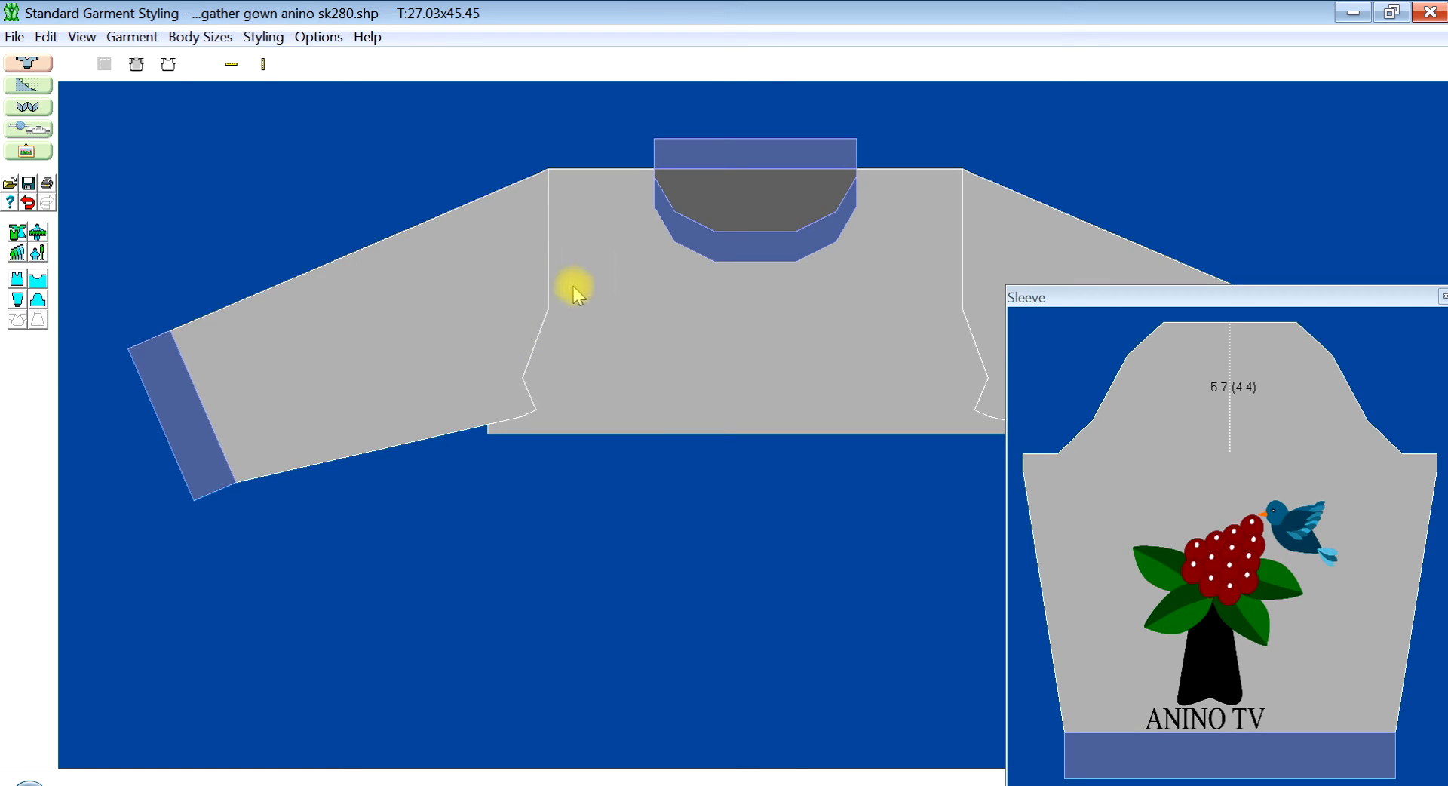
pyautogui.moveTo(578, 296)
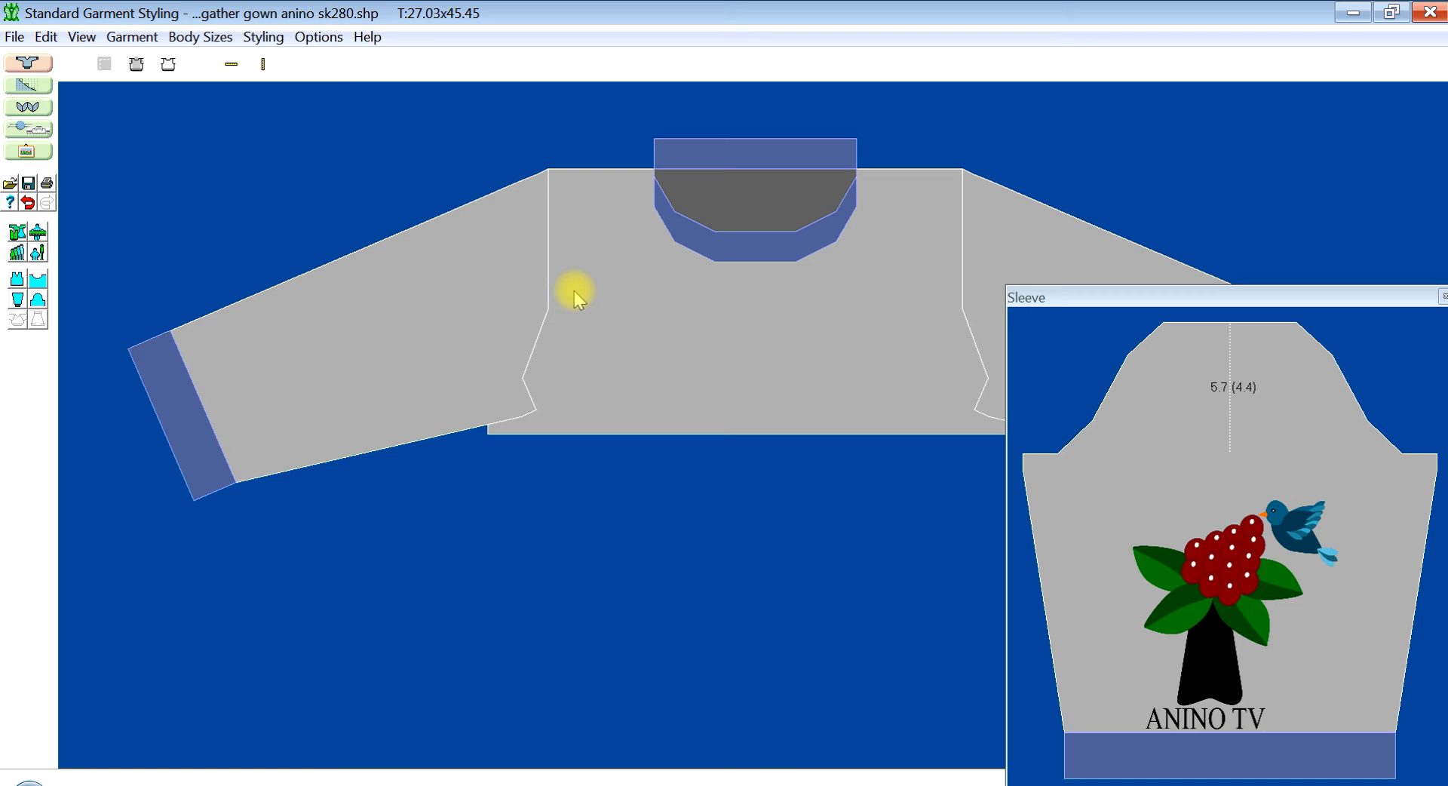
pyautogui.moveTo(942, 388)
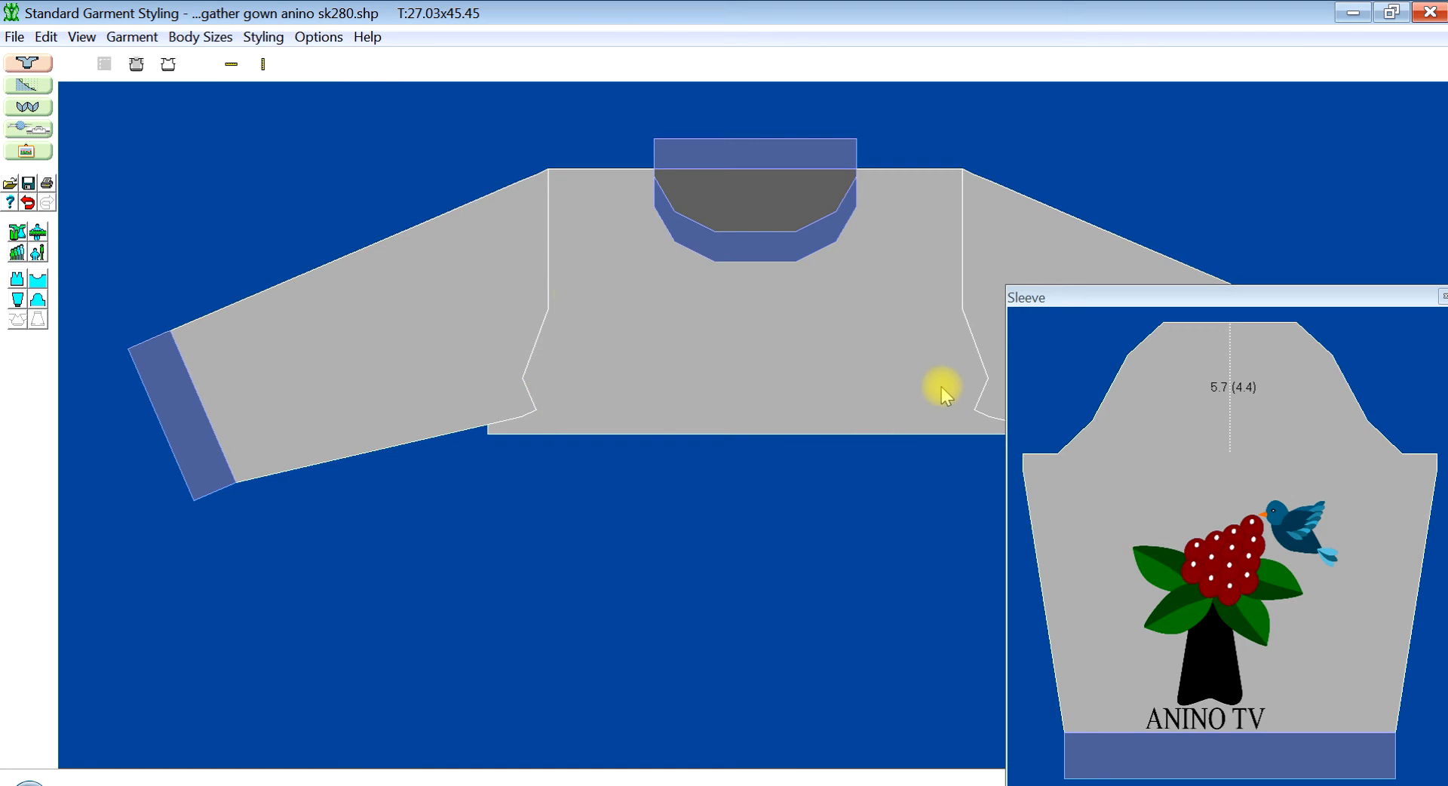
pyautogui.moveTo(210, 272)
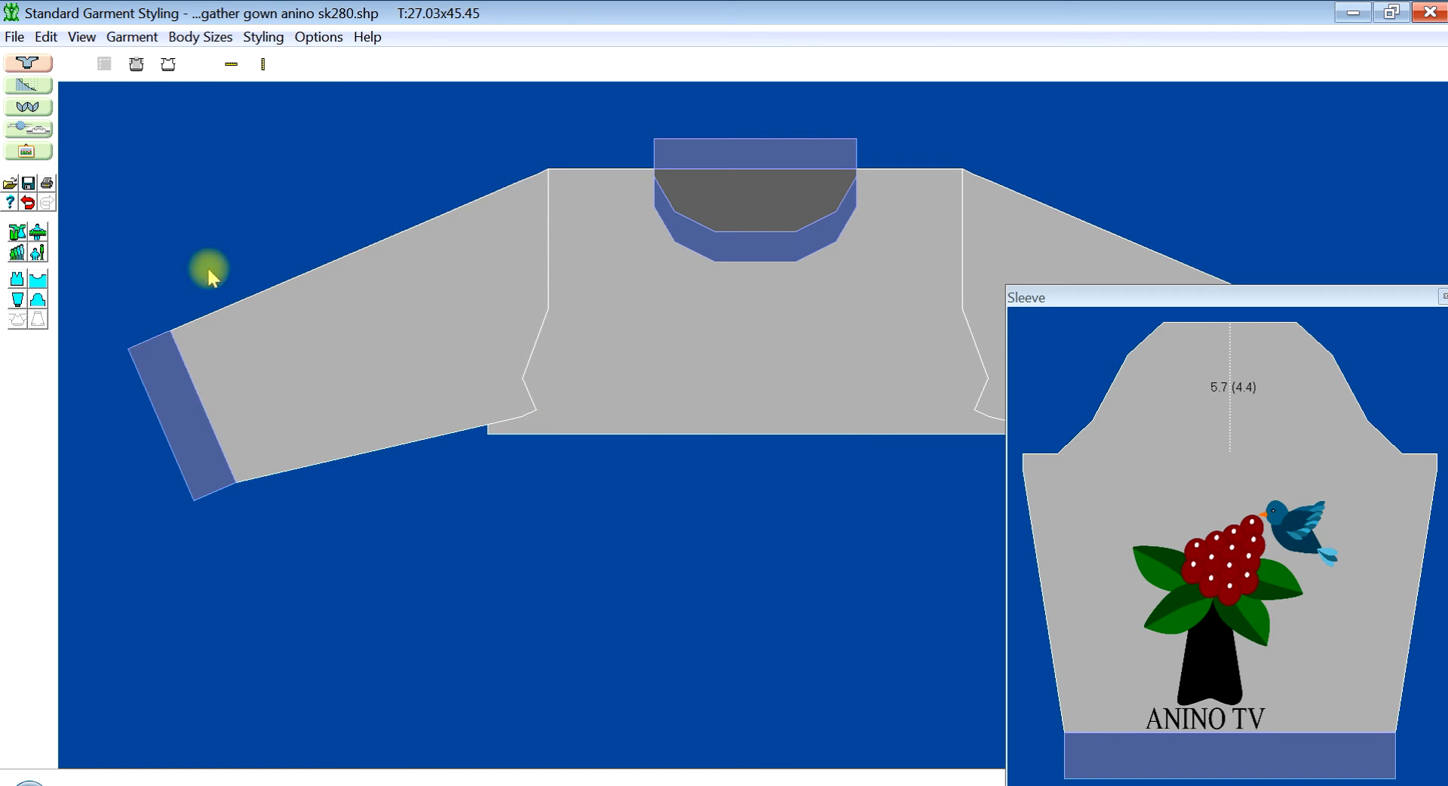
pyautogui.moveTo(691, 332)
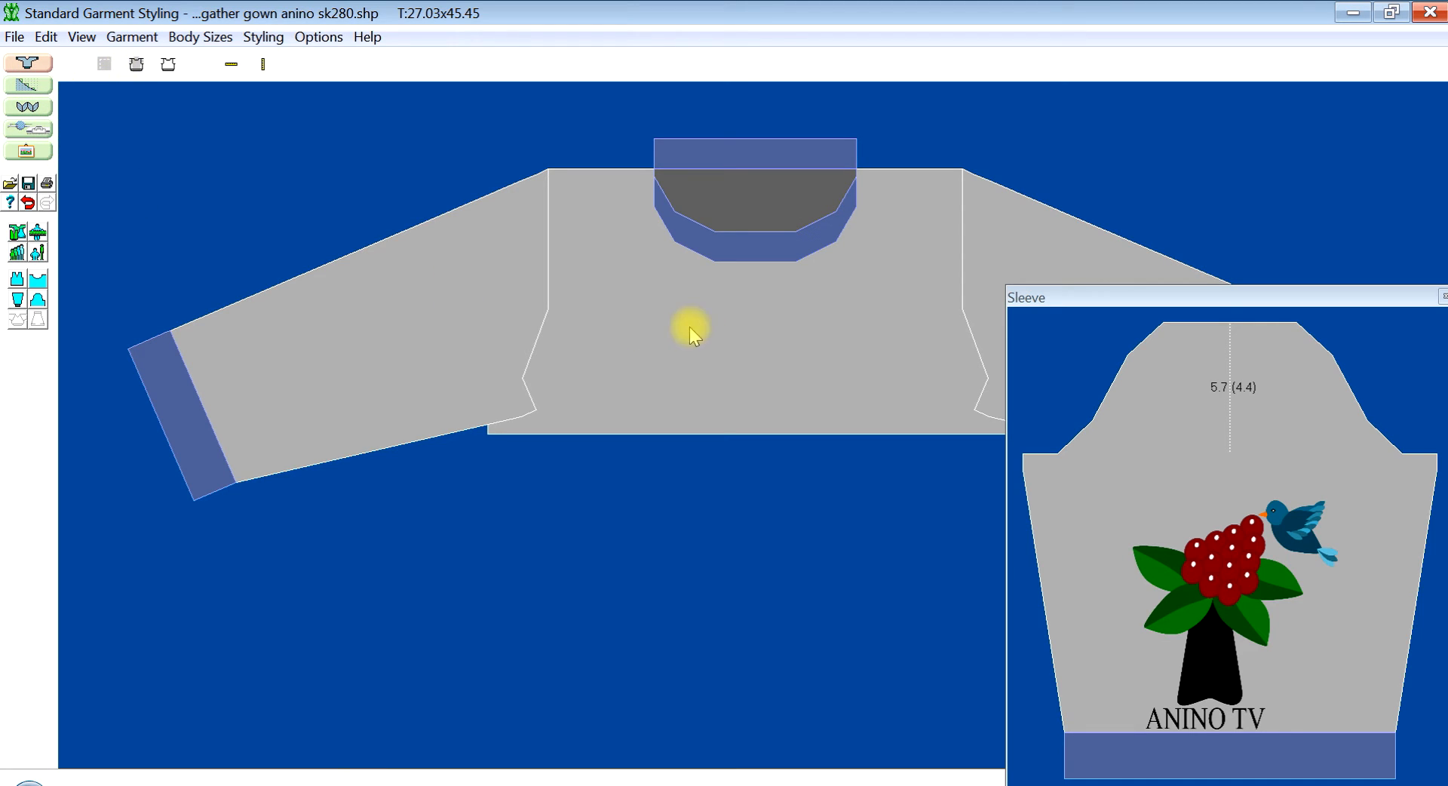
pyautogui.moveTo(28, 92)
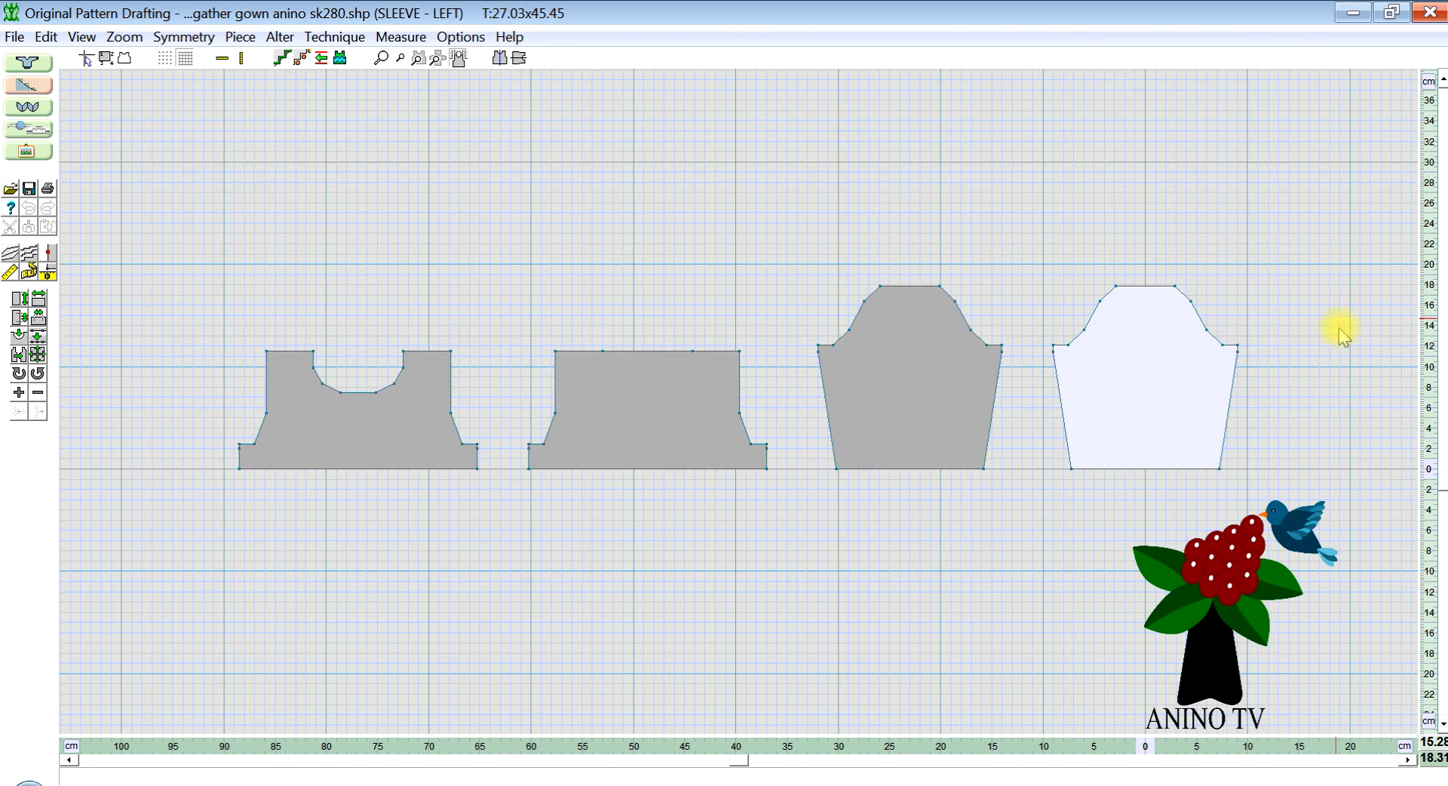
pyautogui.moveTo(319, 470)
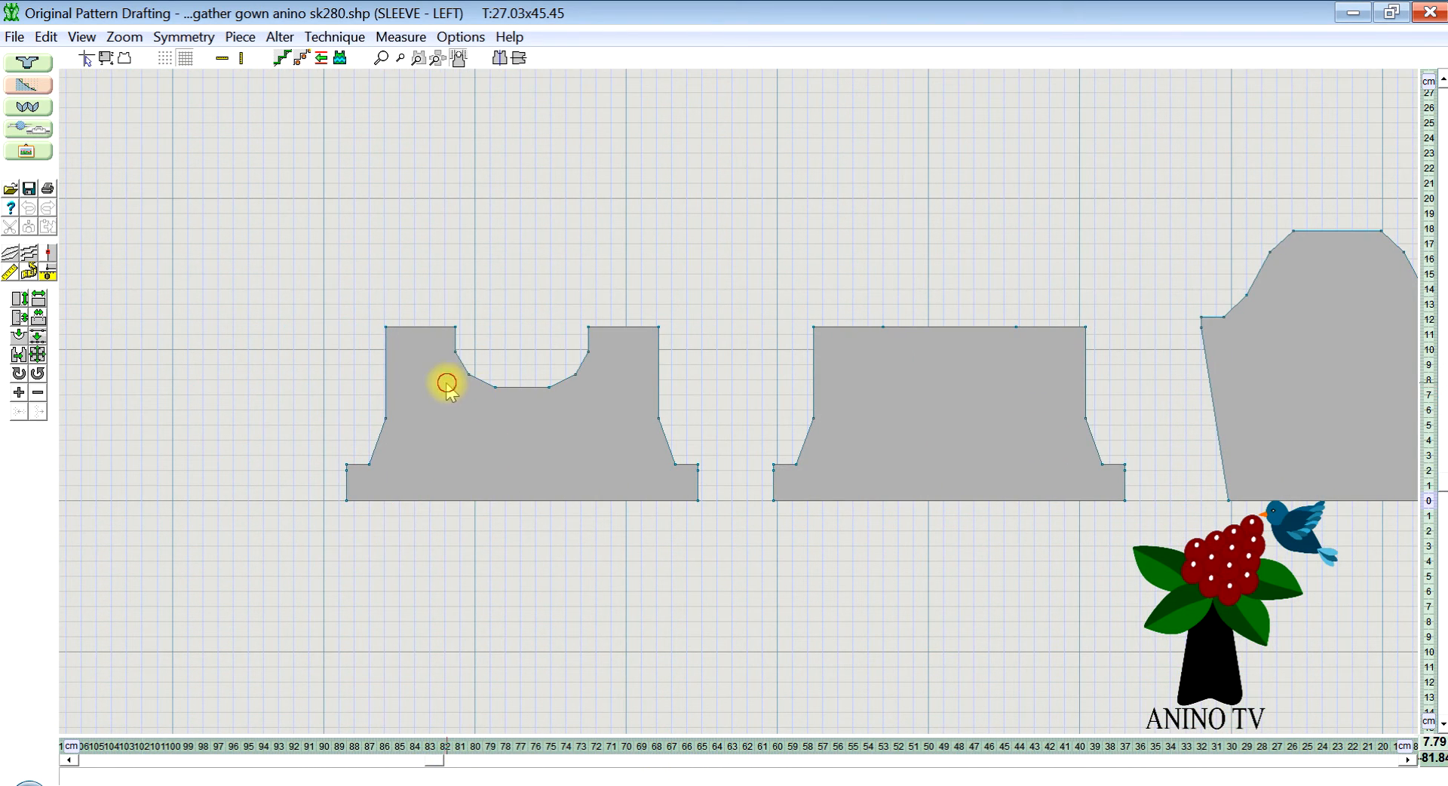
# Select the front piece for editing with its centre mirror line.
pyautogui.click(448, 388)
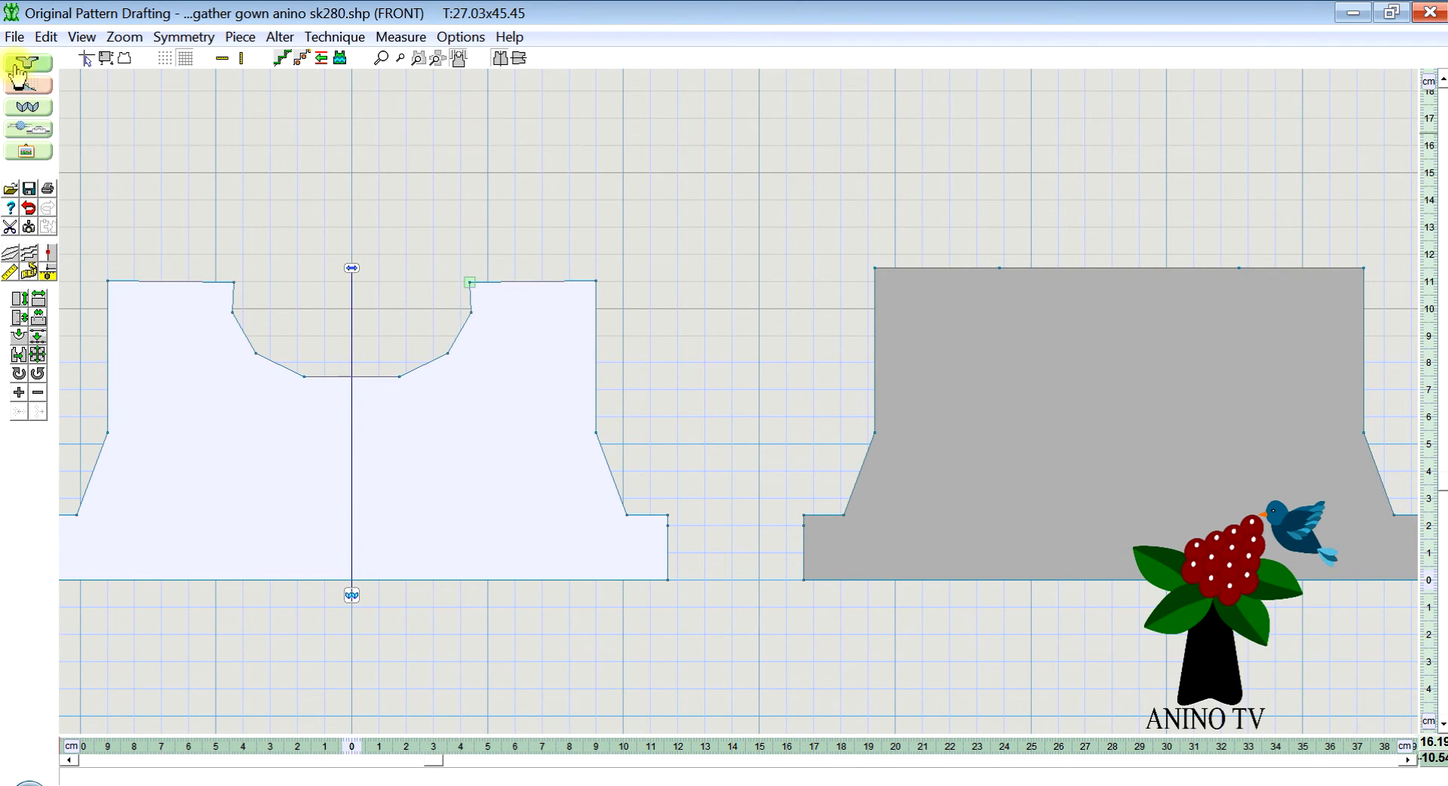
# Undo the last point drag on the front piece via Edit > Undo Drag points.
pyautogui.click(44, 36)
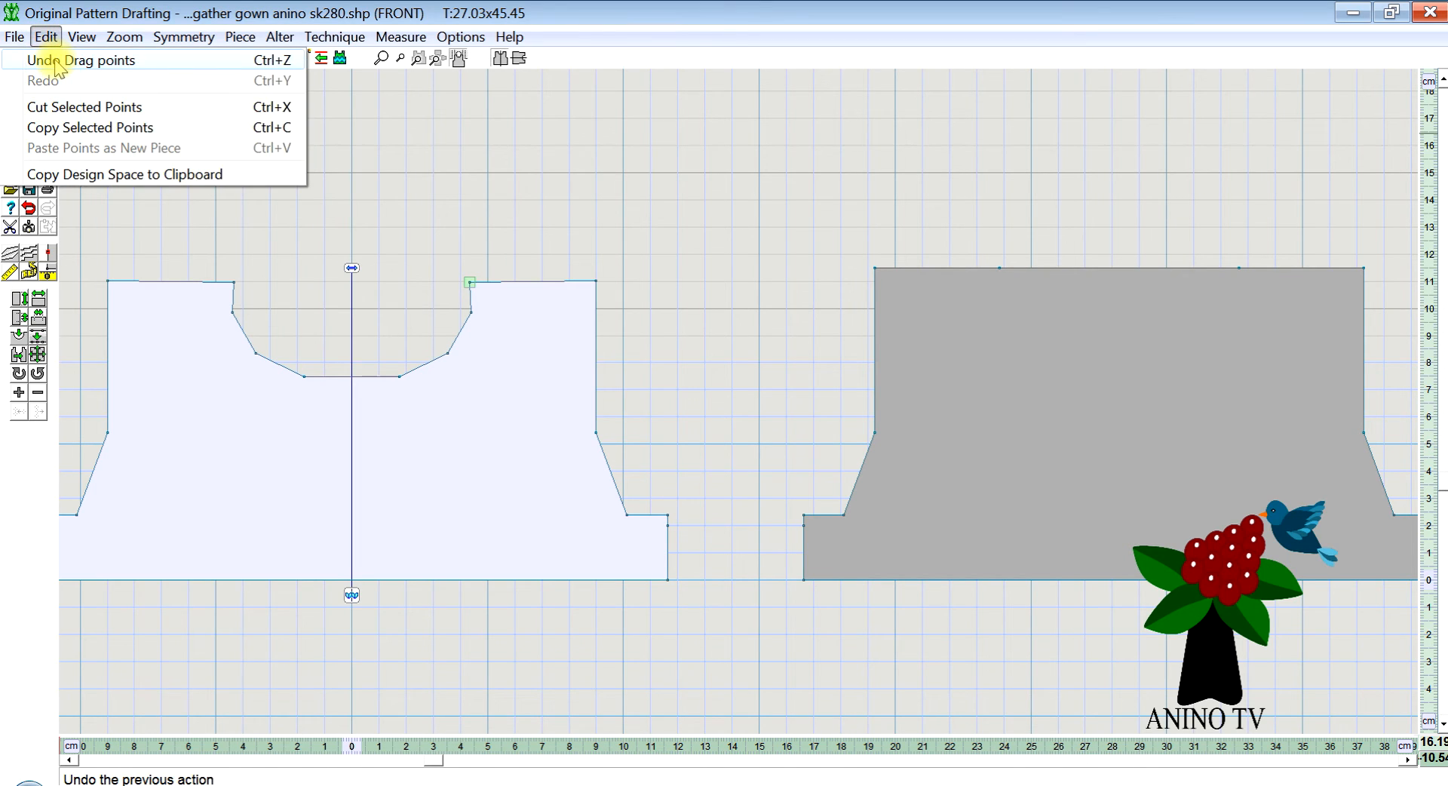
pyautogui.click(85, 61)
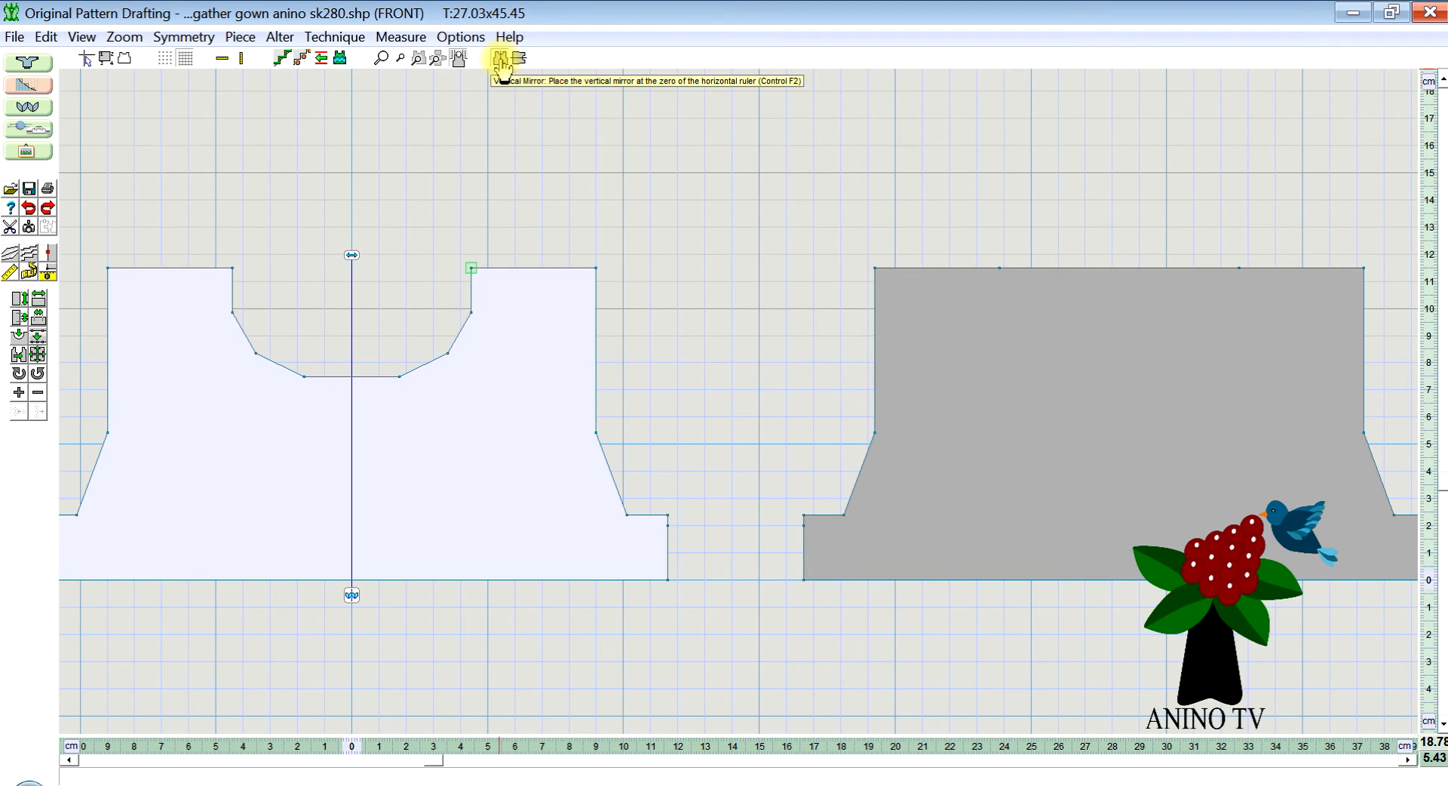
pyautogui.moveTo(499, 73)
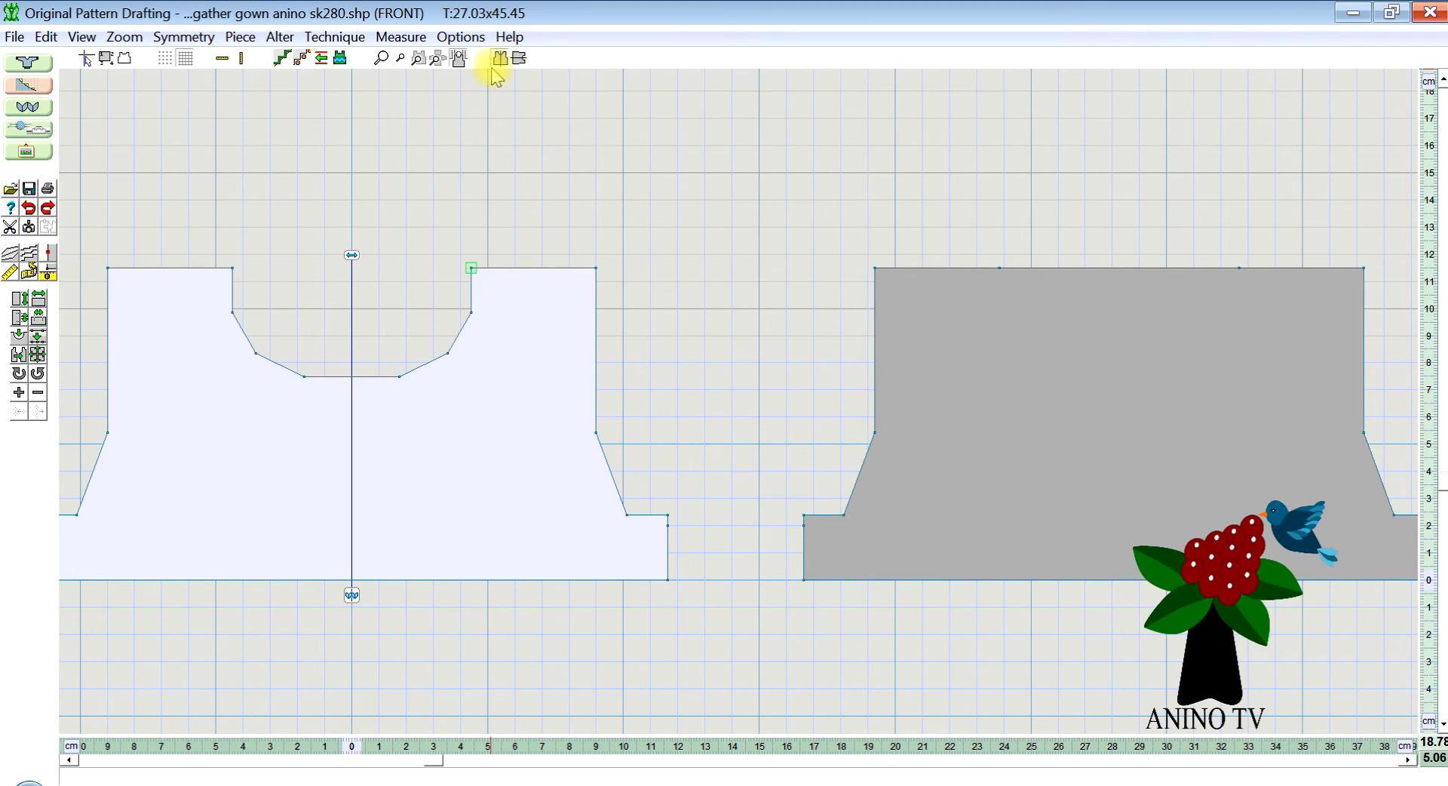
pyautogui.moveTo(497, 59)
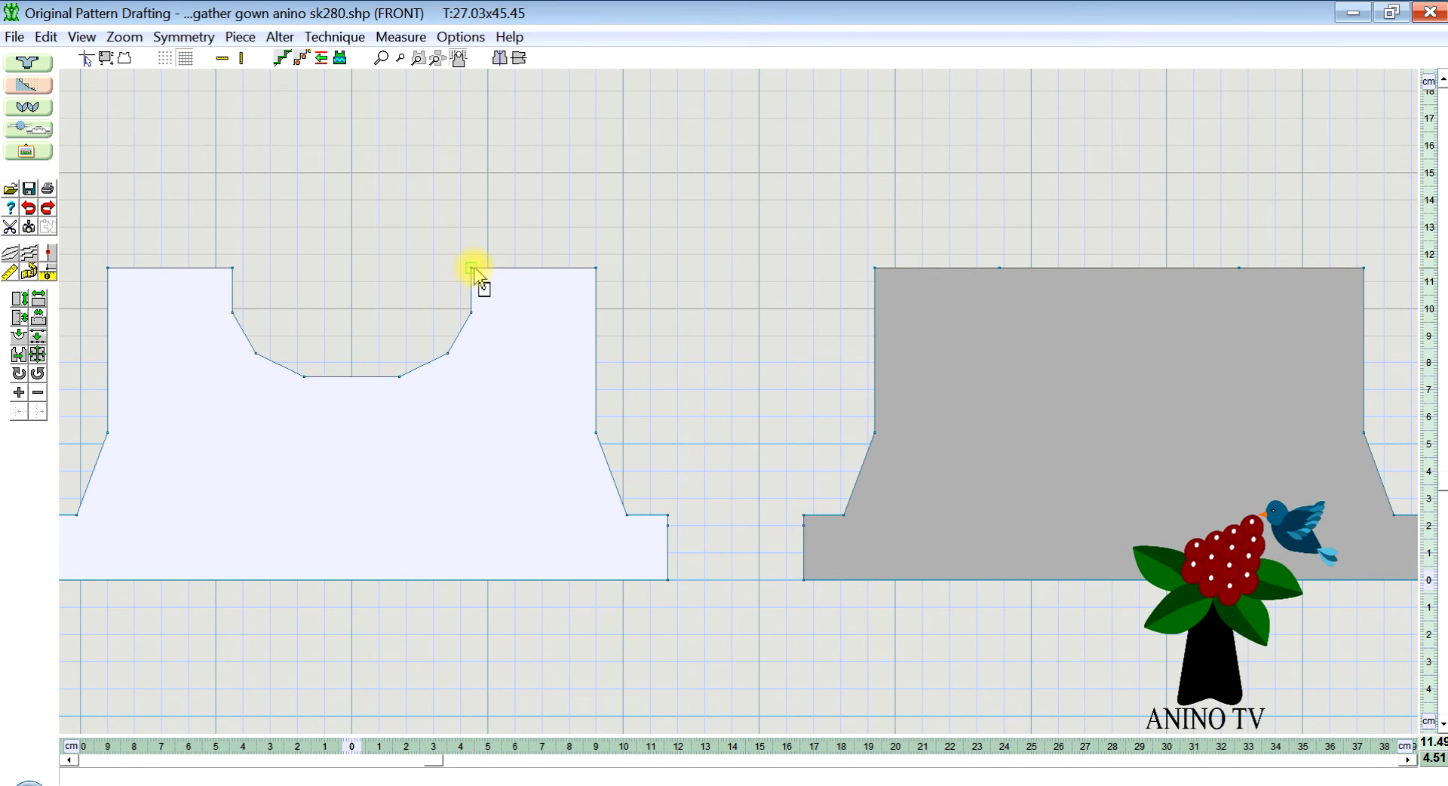
# Drag the front's right neckline and outer shoulder corners down slightly below the left shoulder.
pyautogui.click(44, 36)
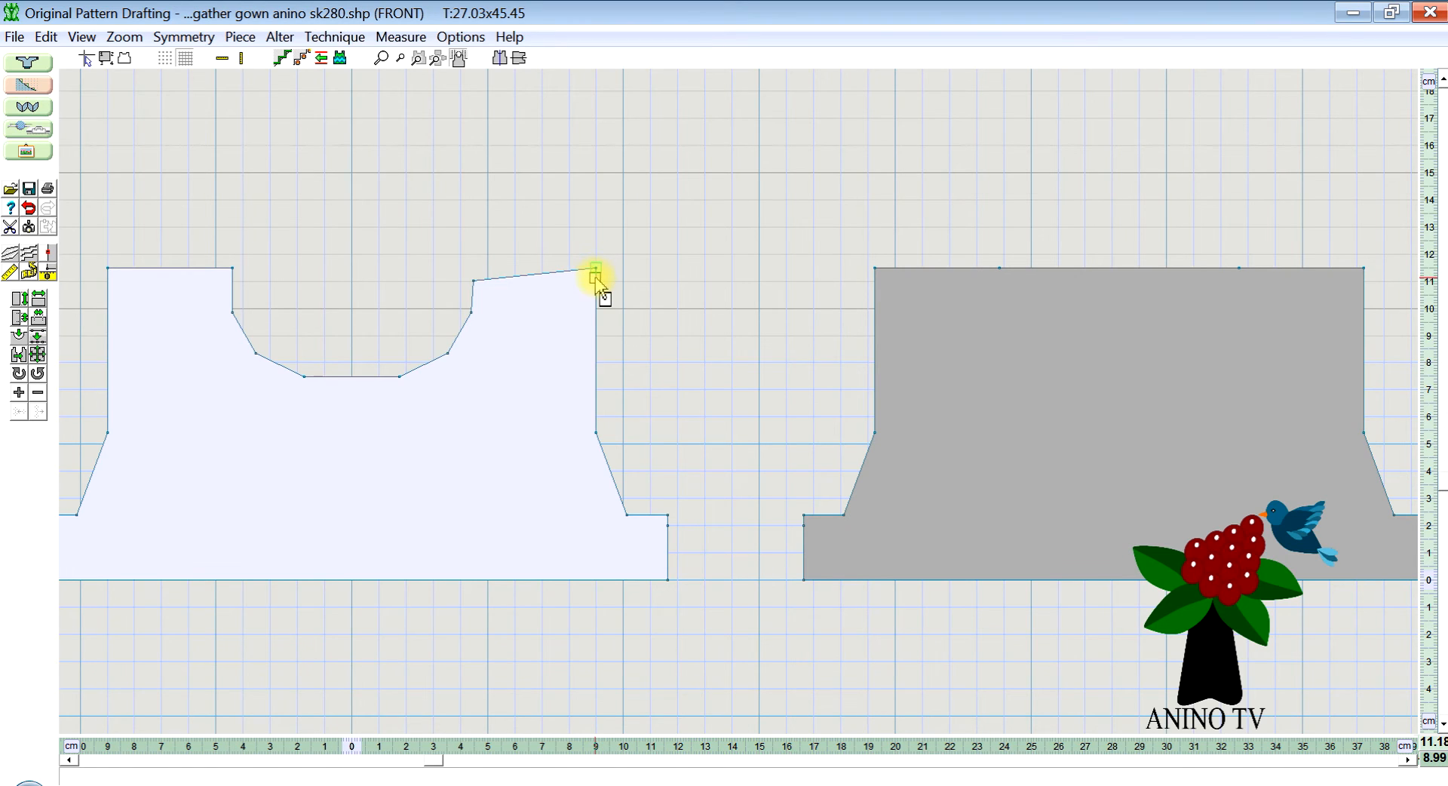
pyautogui.moveTo(596, 270); pyautogui.dragTo(531, 279)
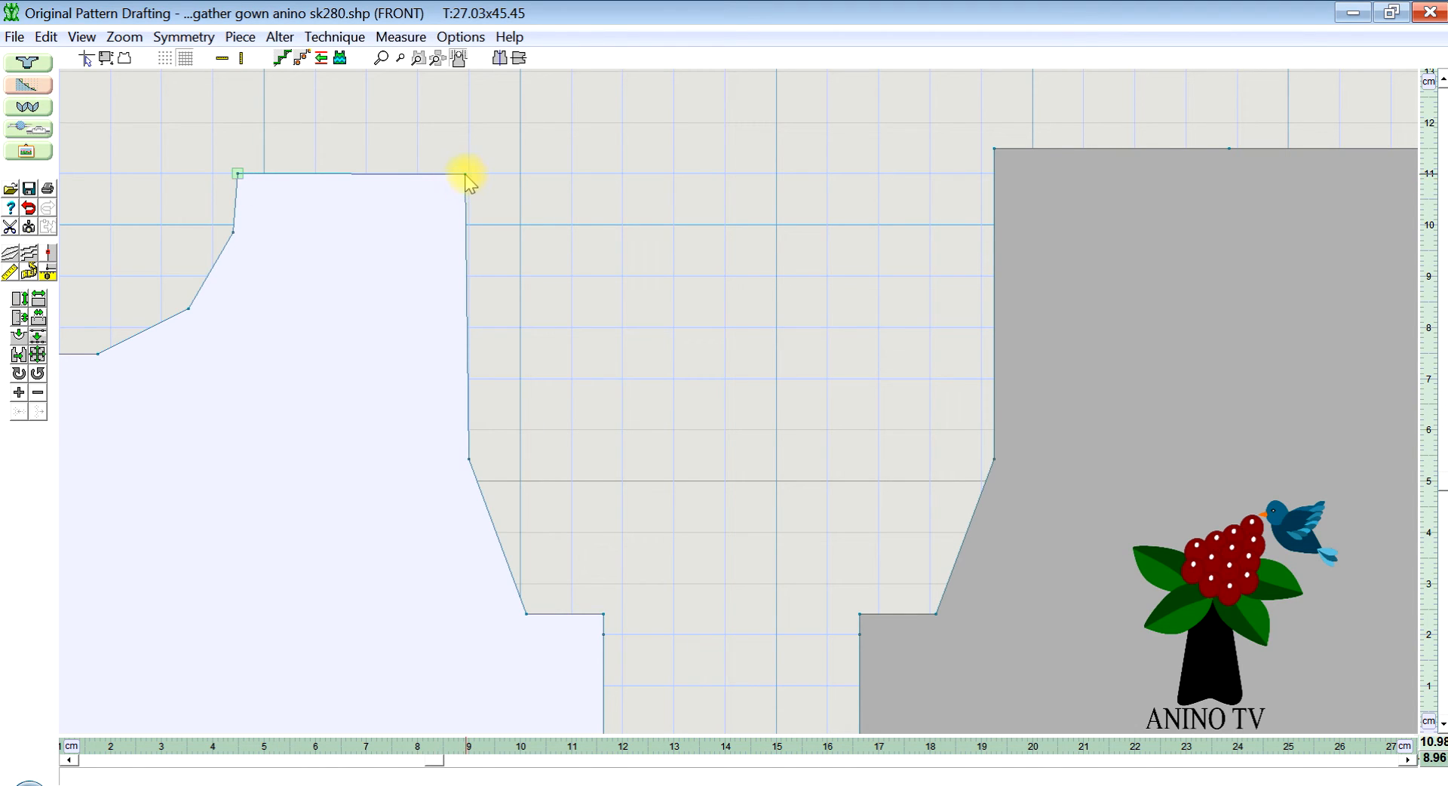
pyautogui.click(466, 177)
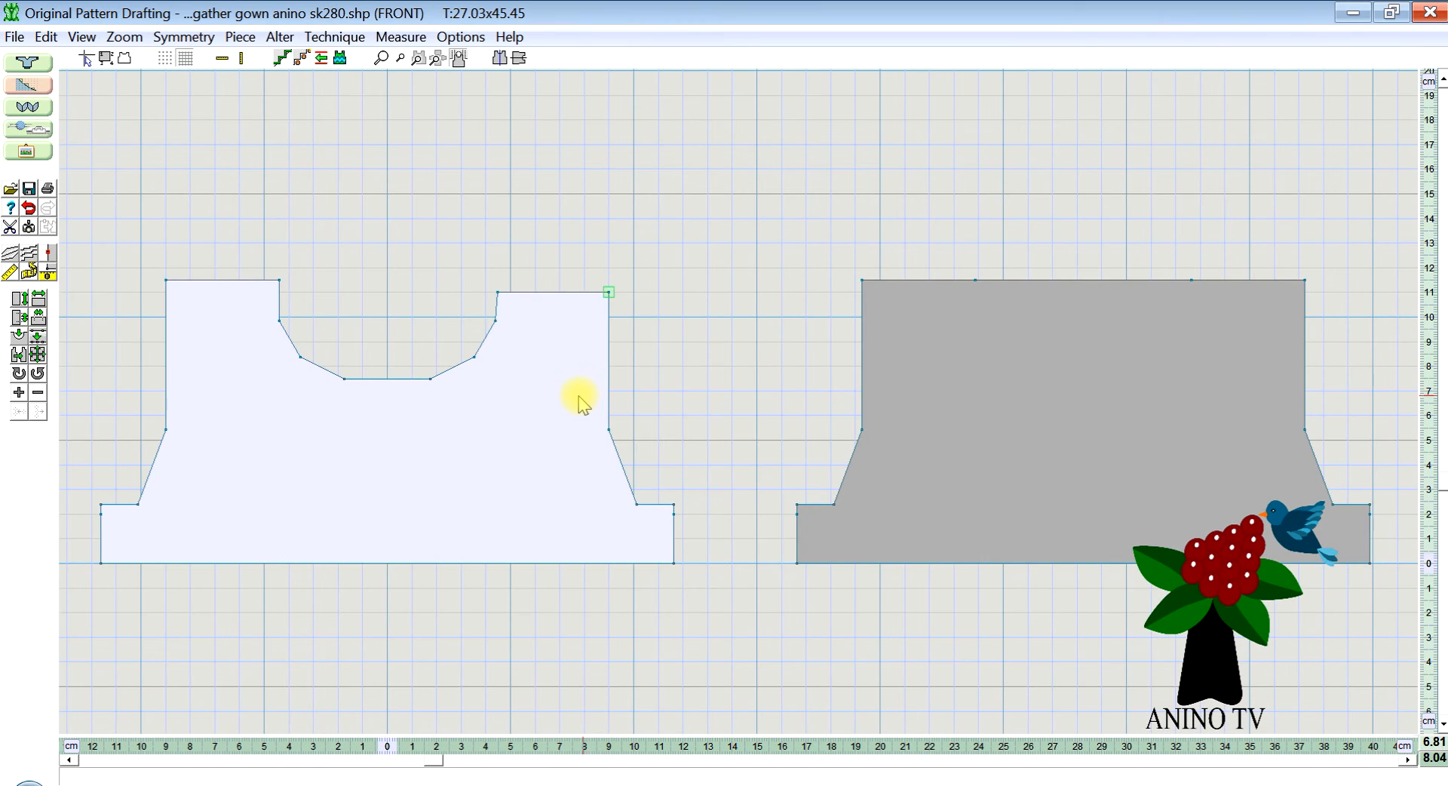
pyautogui.moveTo(540, 361)
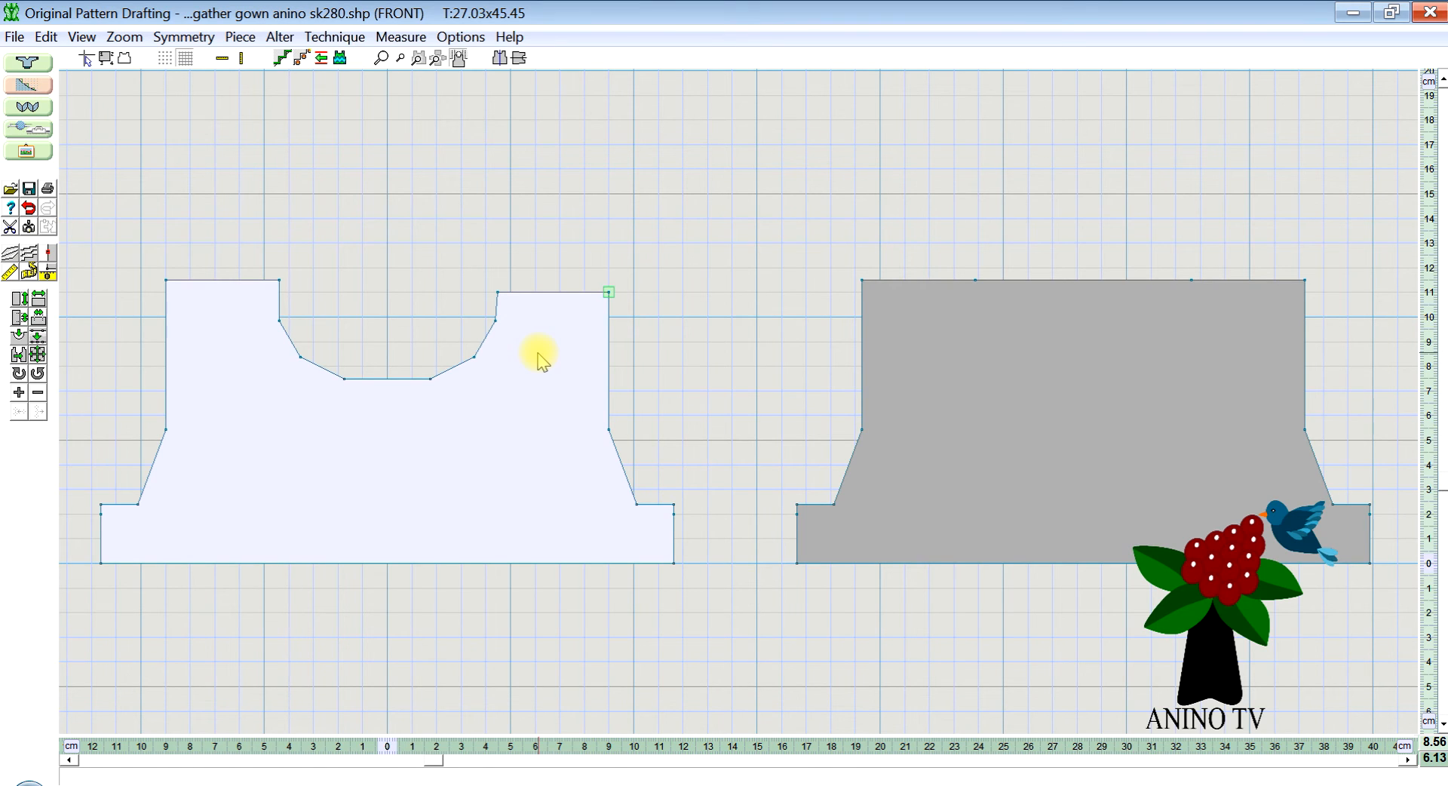
pyautogui.moveTo(563, 409)
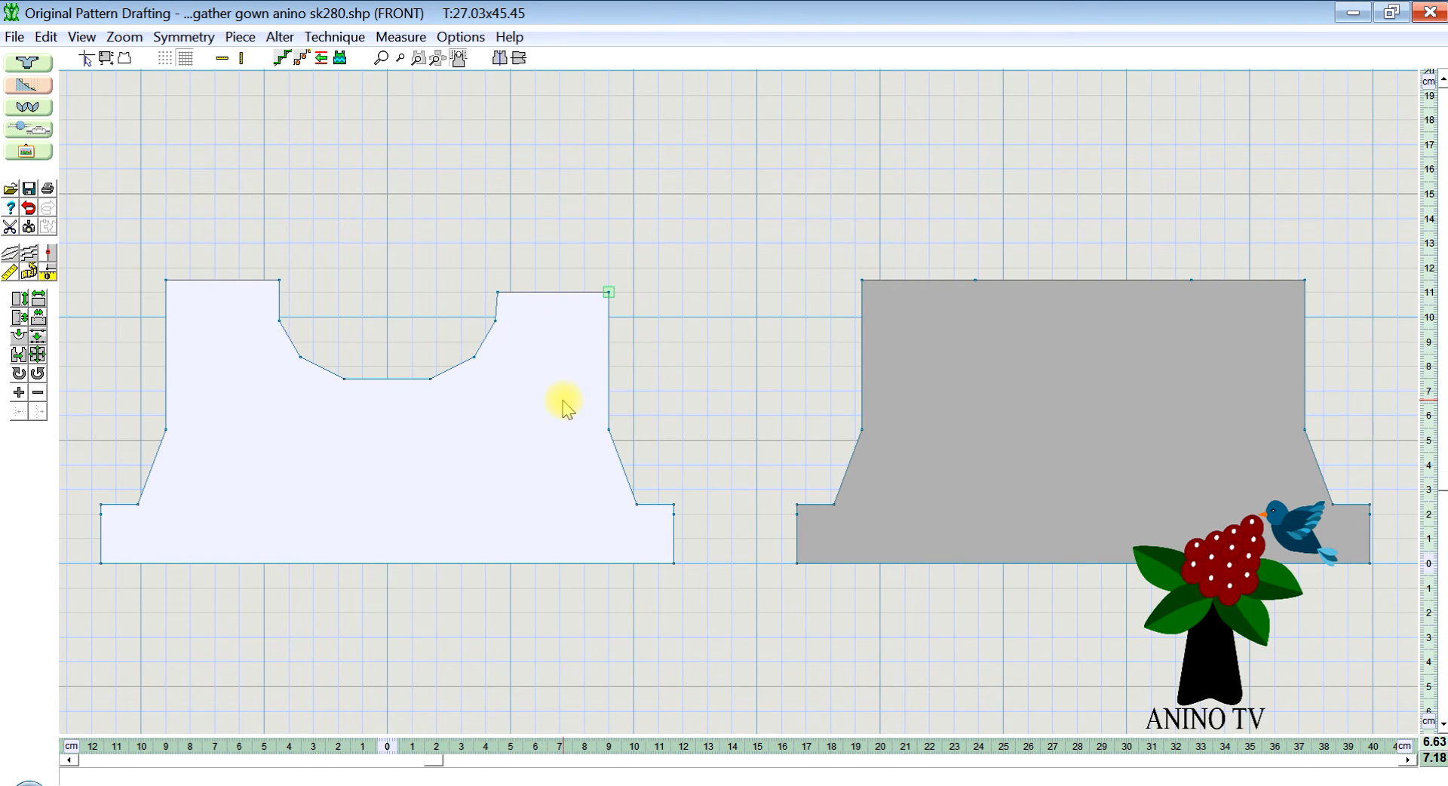
pyautogui.moveTo(592, 462)
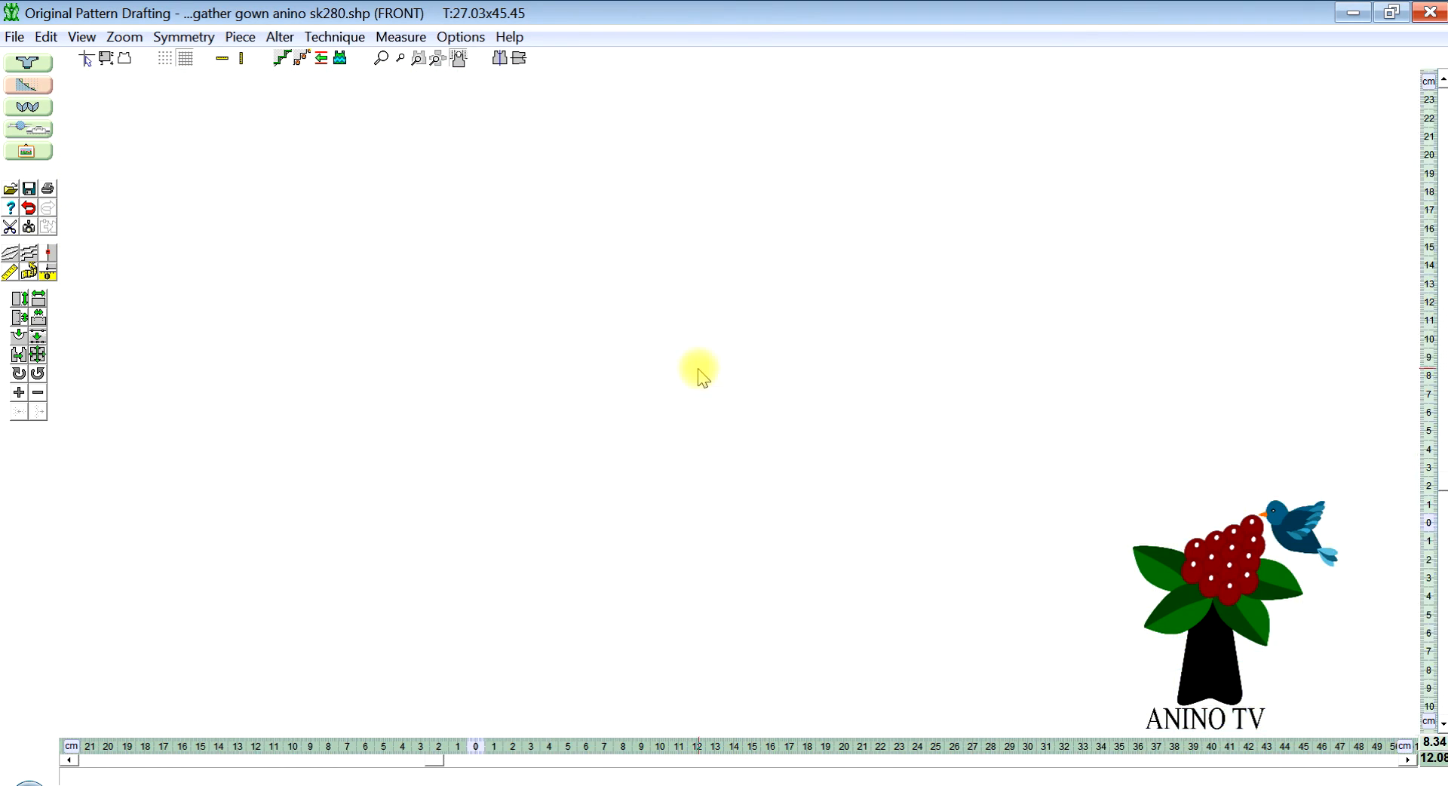
# Zoom out until the front, back and both sleeves are all visible.
pyautogui.click(438, 59)
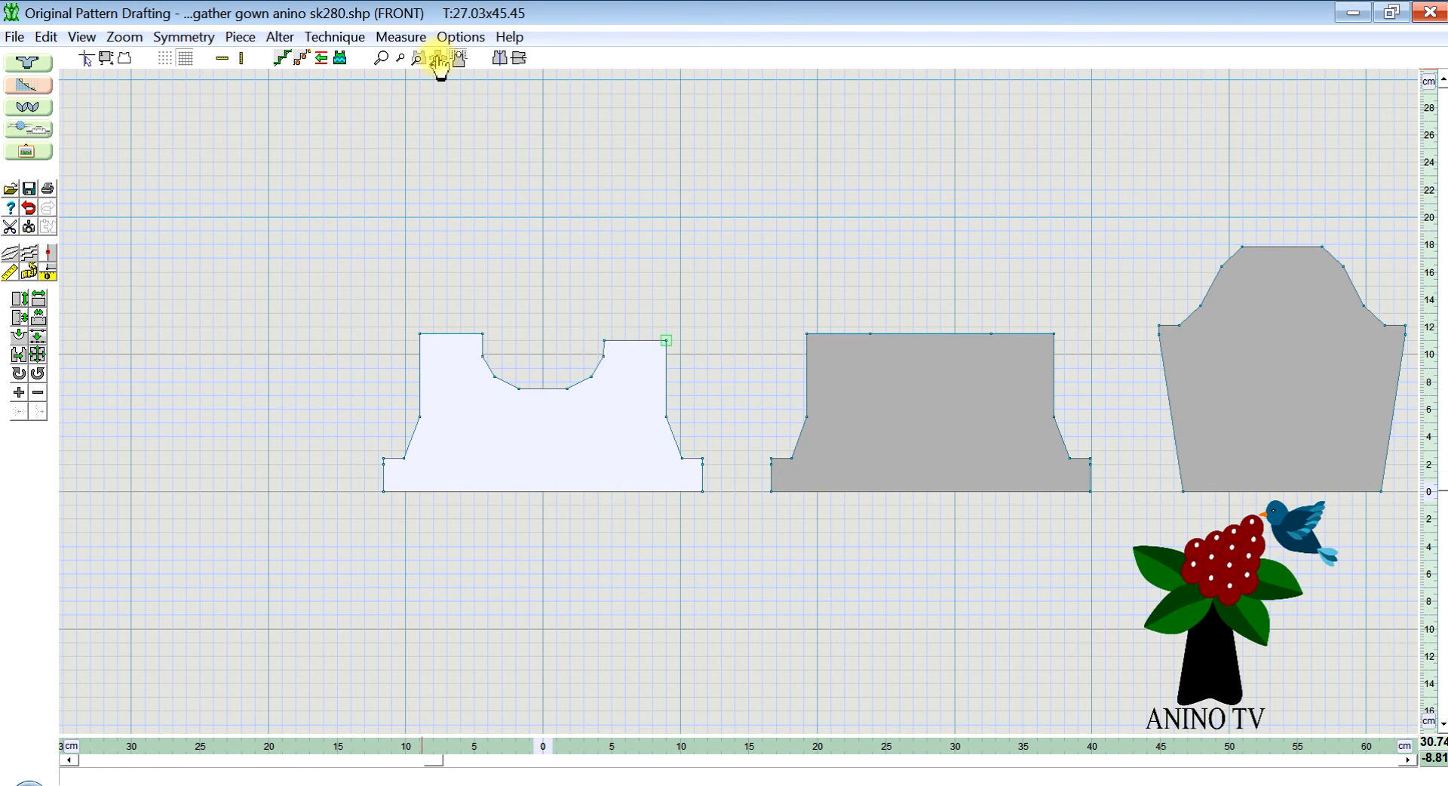
pyautogui.click(439, 58)
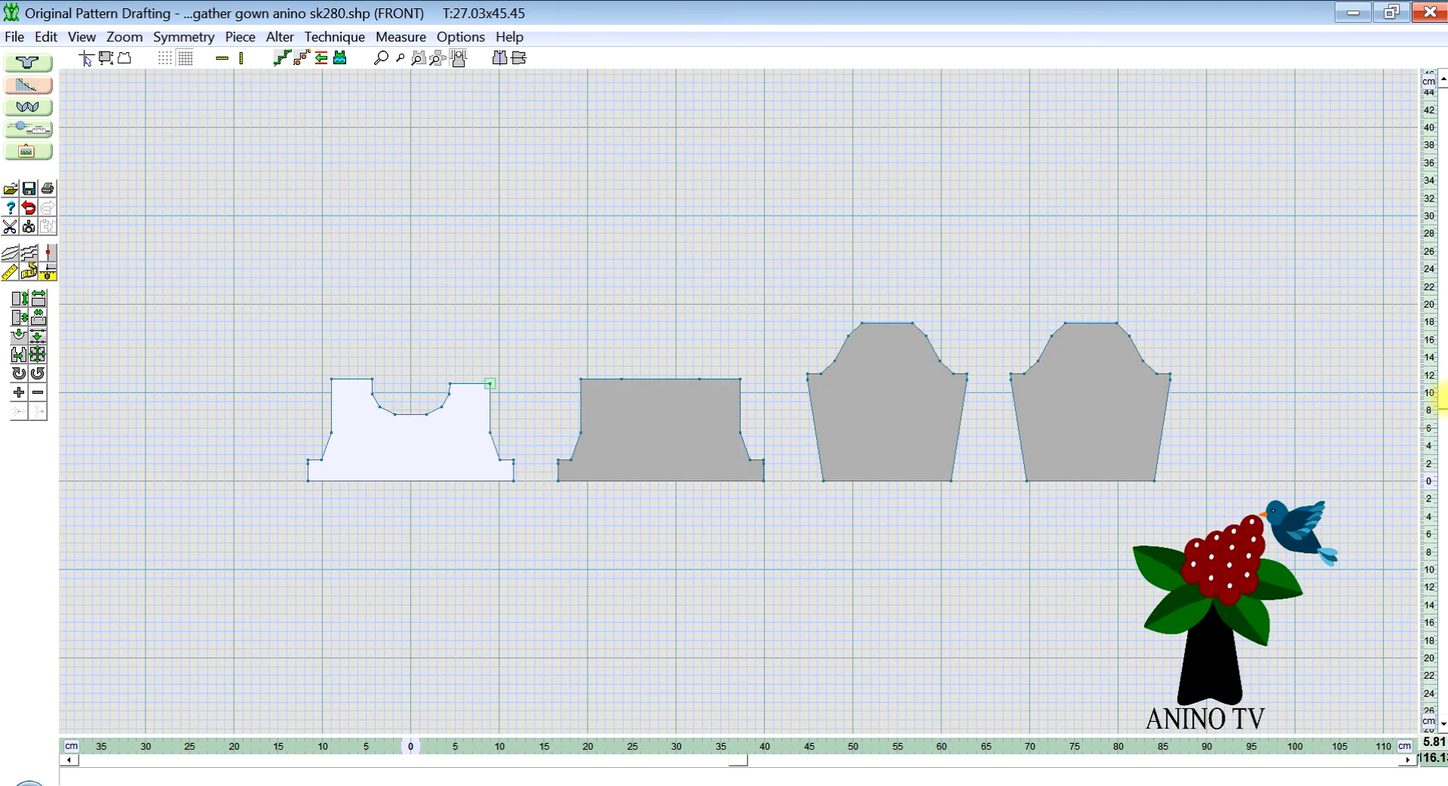
pyautogui.scroll(-3)
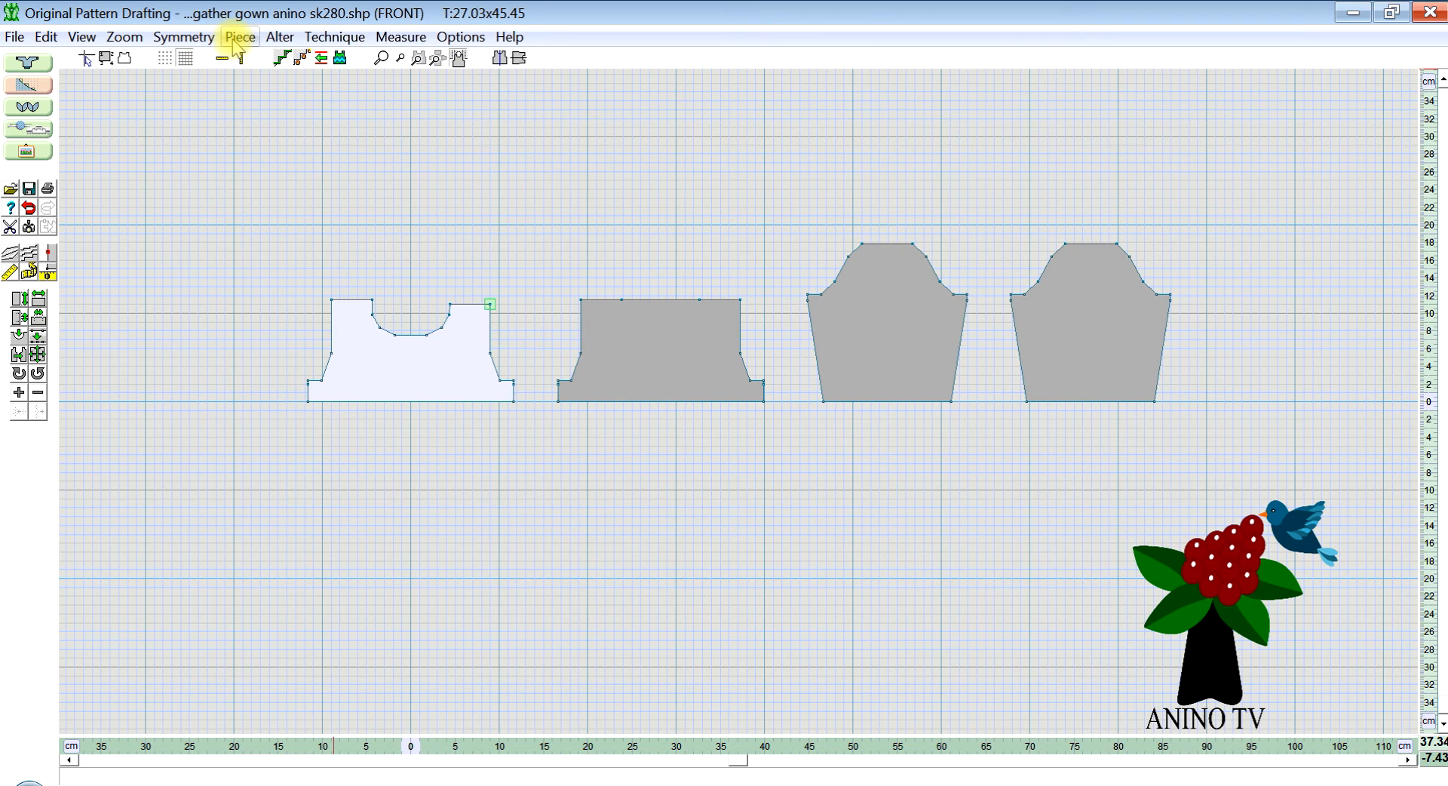
# Create a new rectangular block piece and name it 'gather'.
pyautogui.click(240, 36)
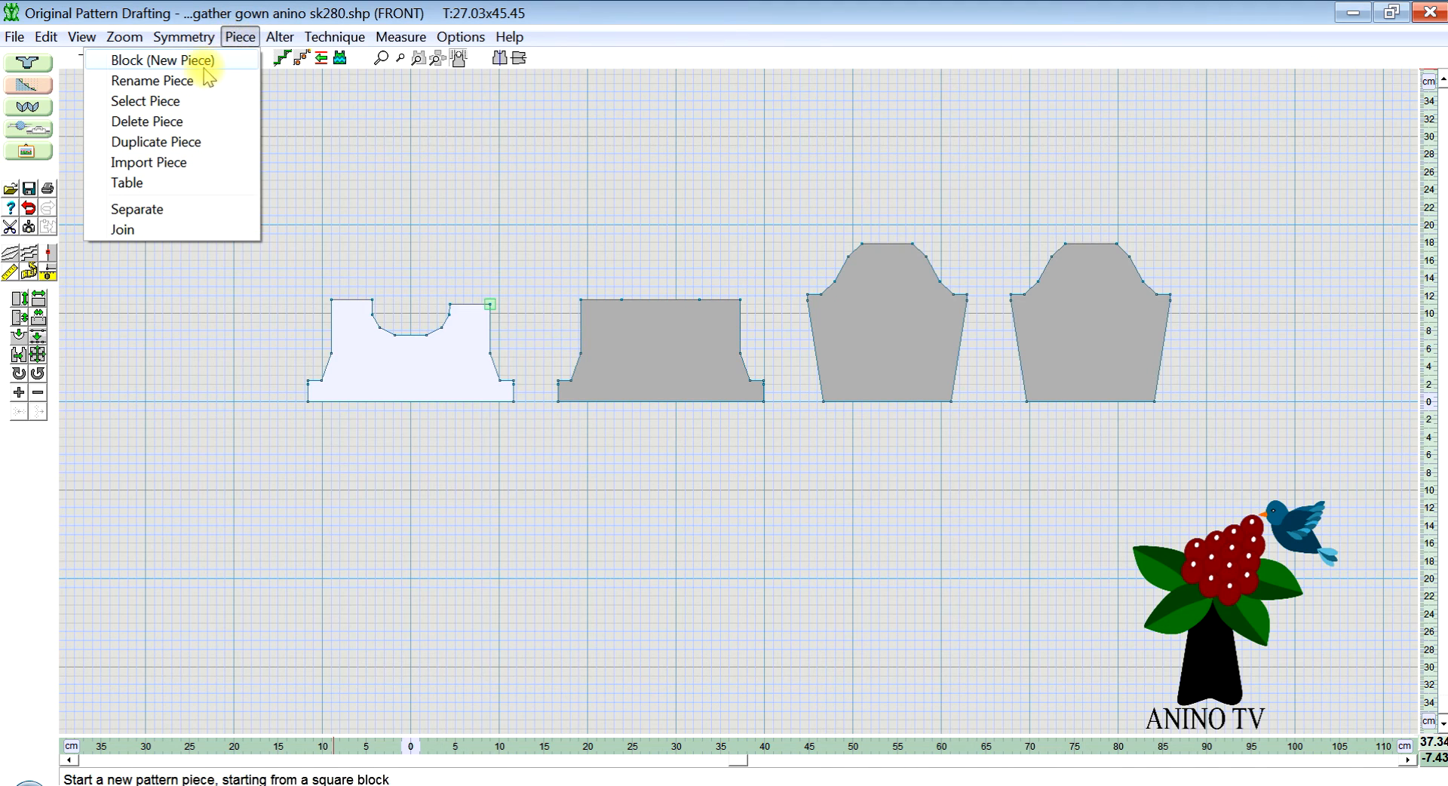
pyautogui.click(162, 60)
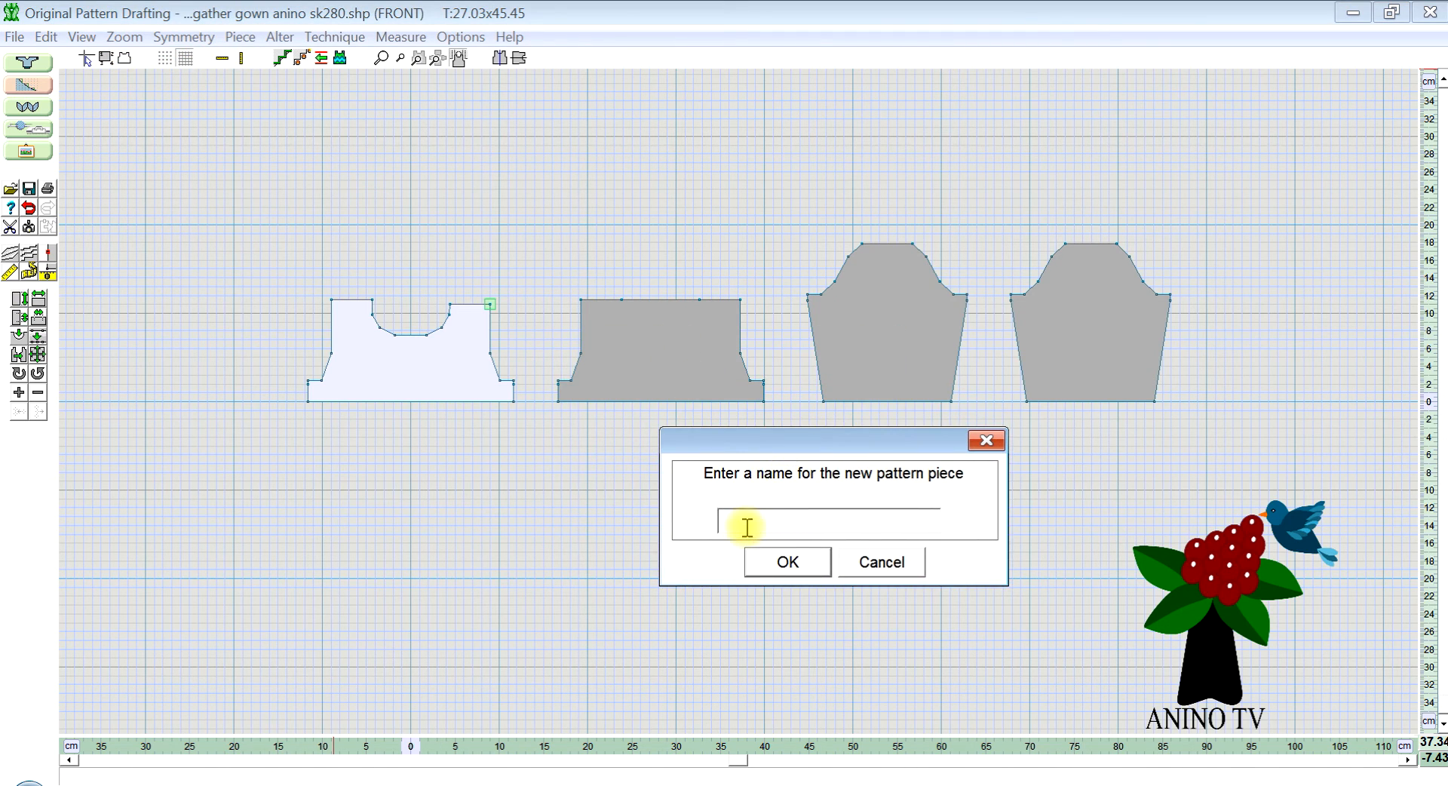
pyautogui.write('gathe')
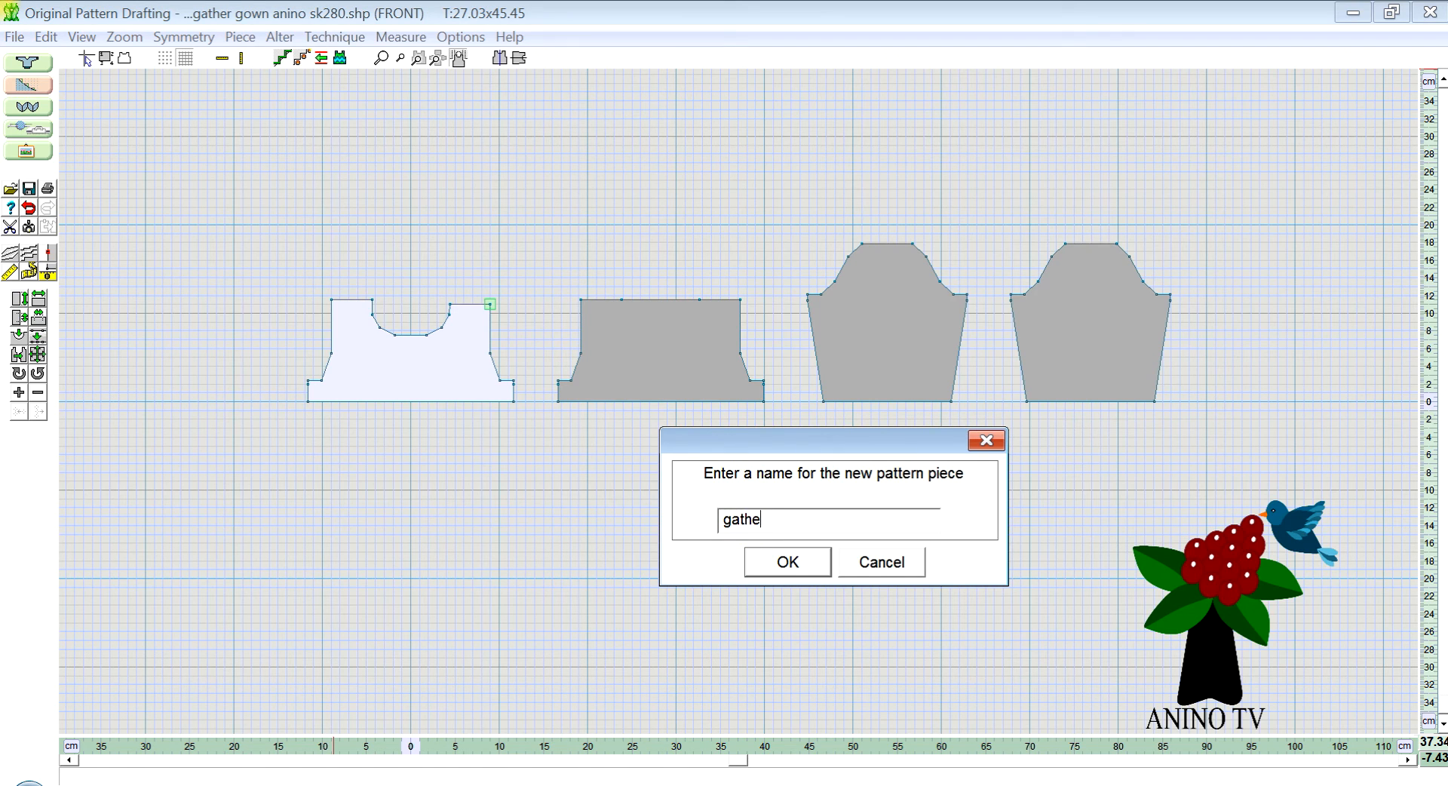
pyautogui.click(786, 561)
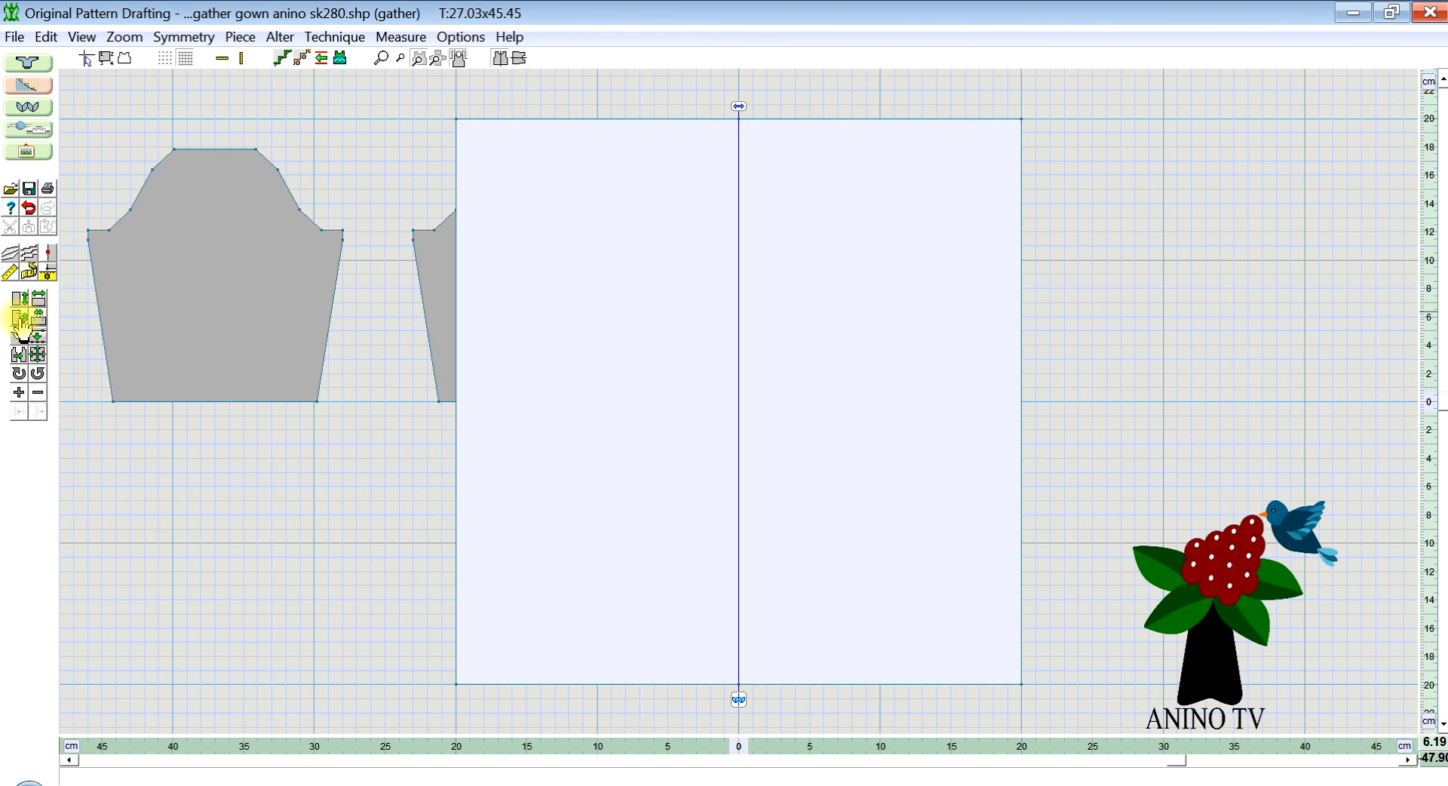
pyautogui.moveTo(16, 315)
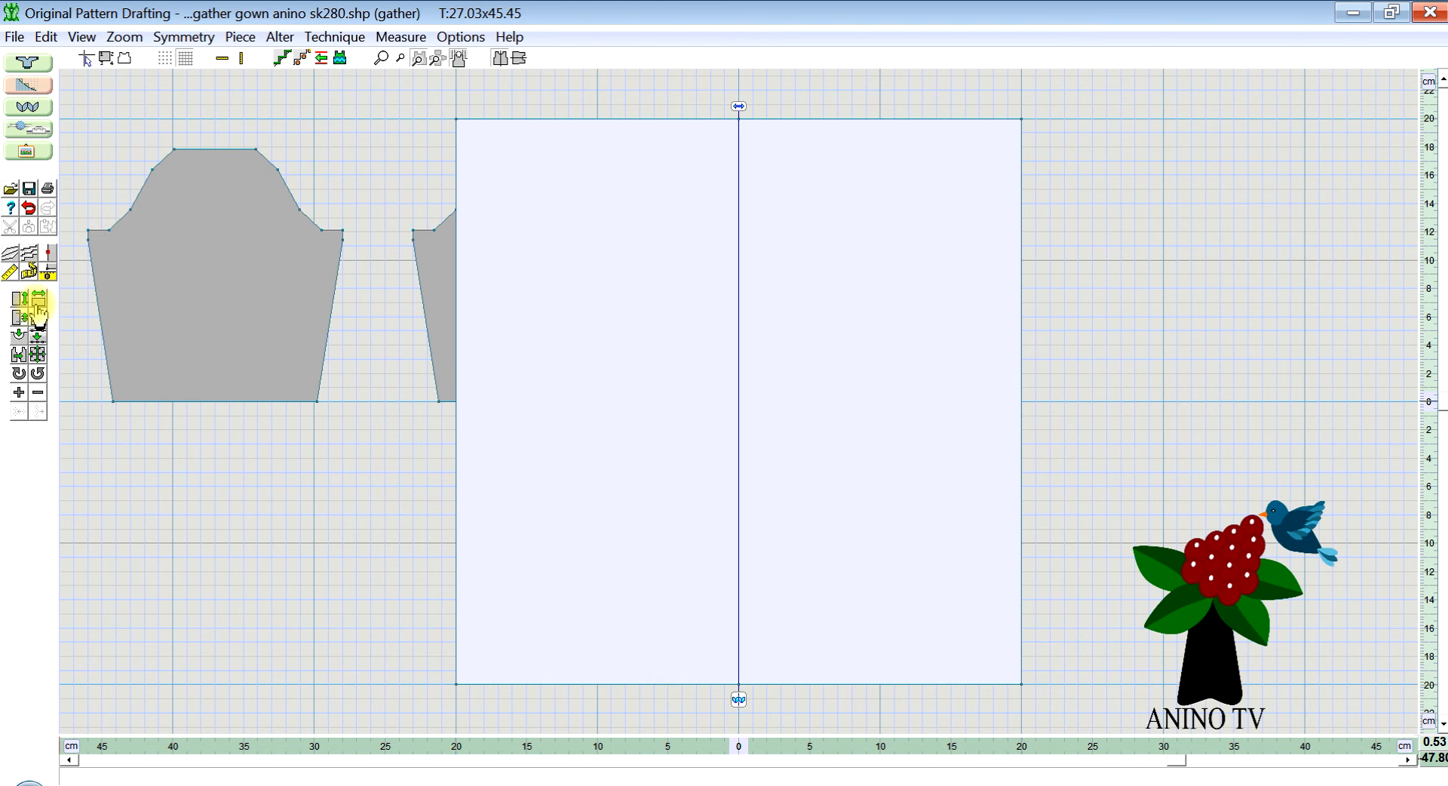
pyautogui.moveTo(39, 316)
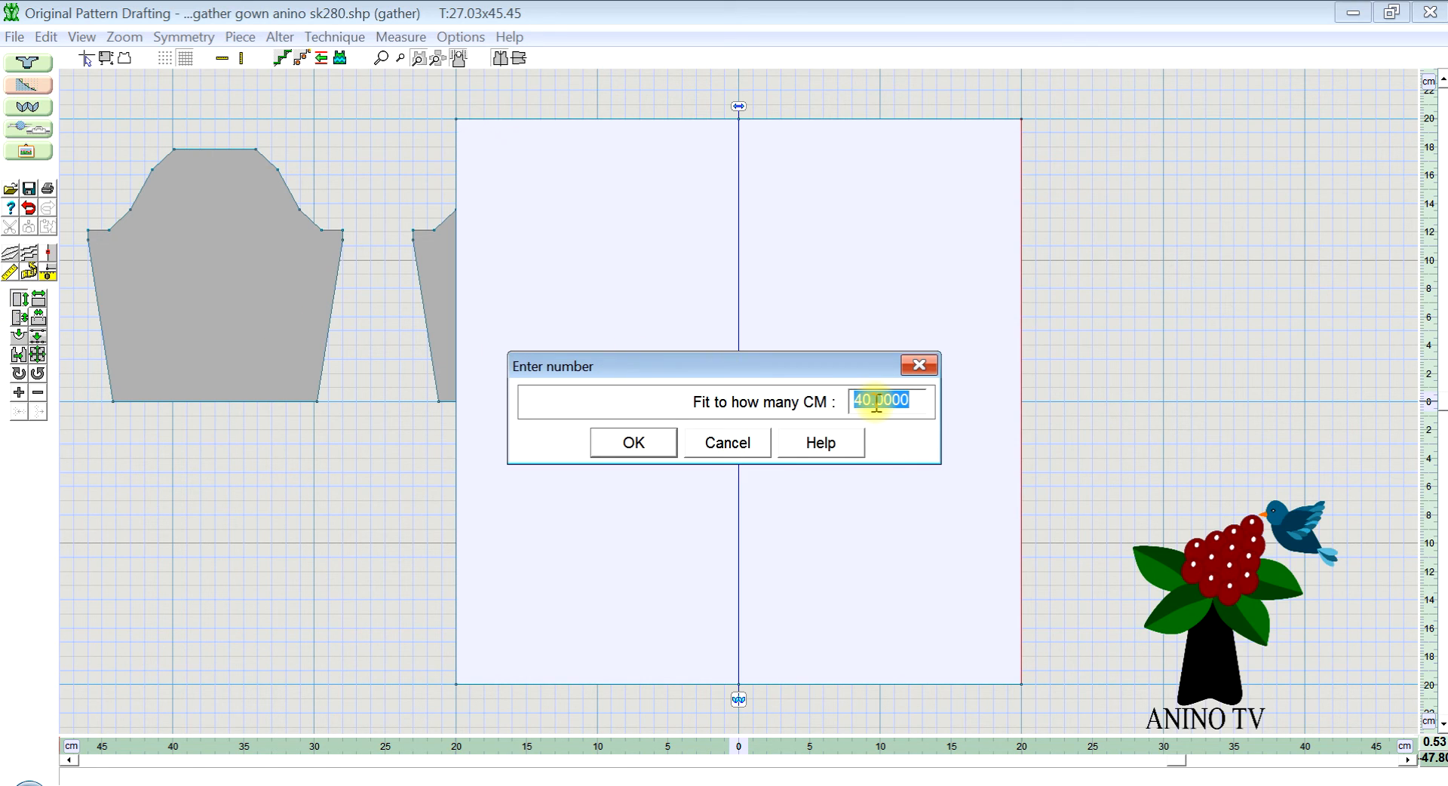
# Fit the gather rectangle's side edge to 18 cm.
pyautogui.write('1')
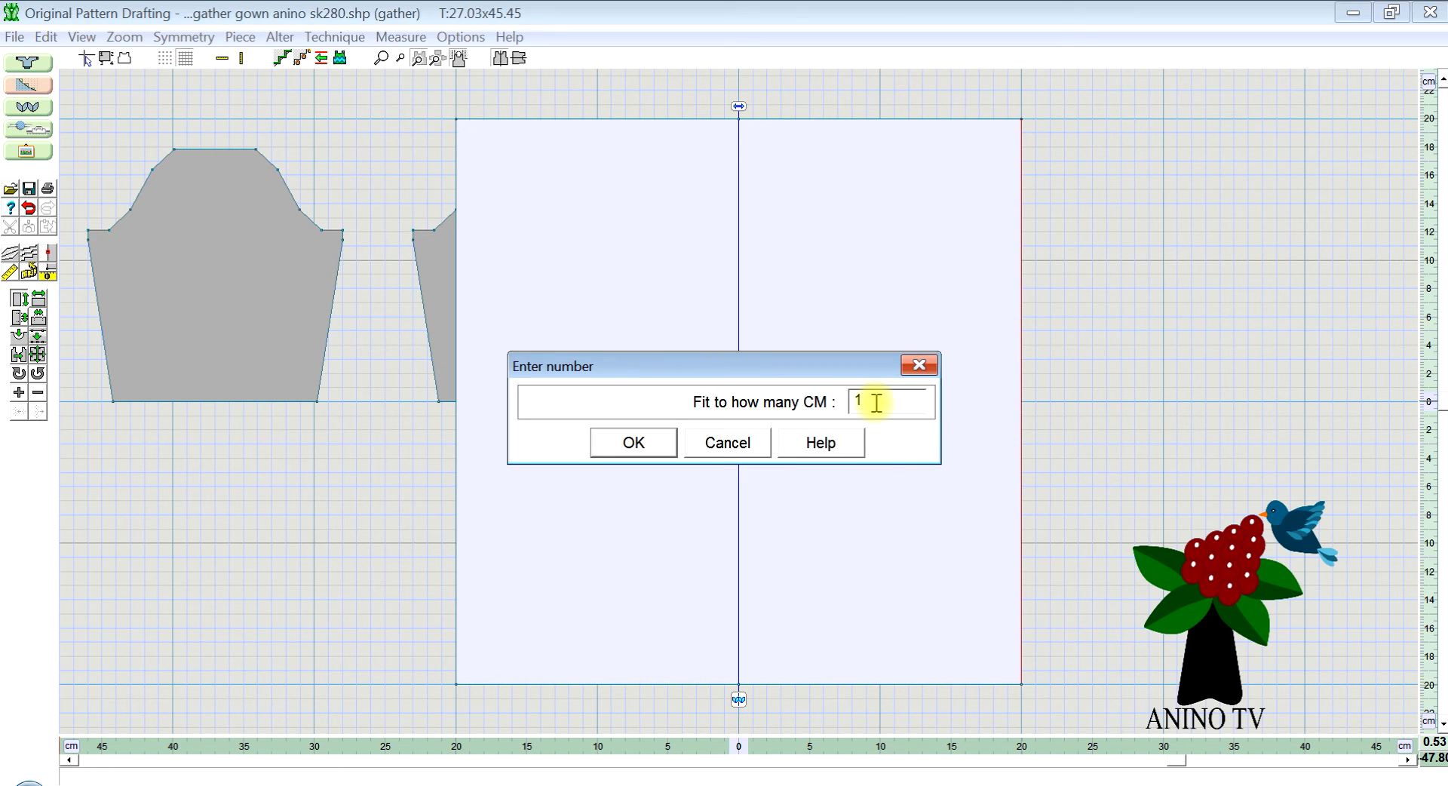
pyautogui.write('8')
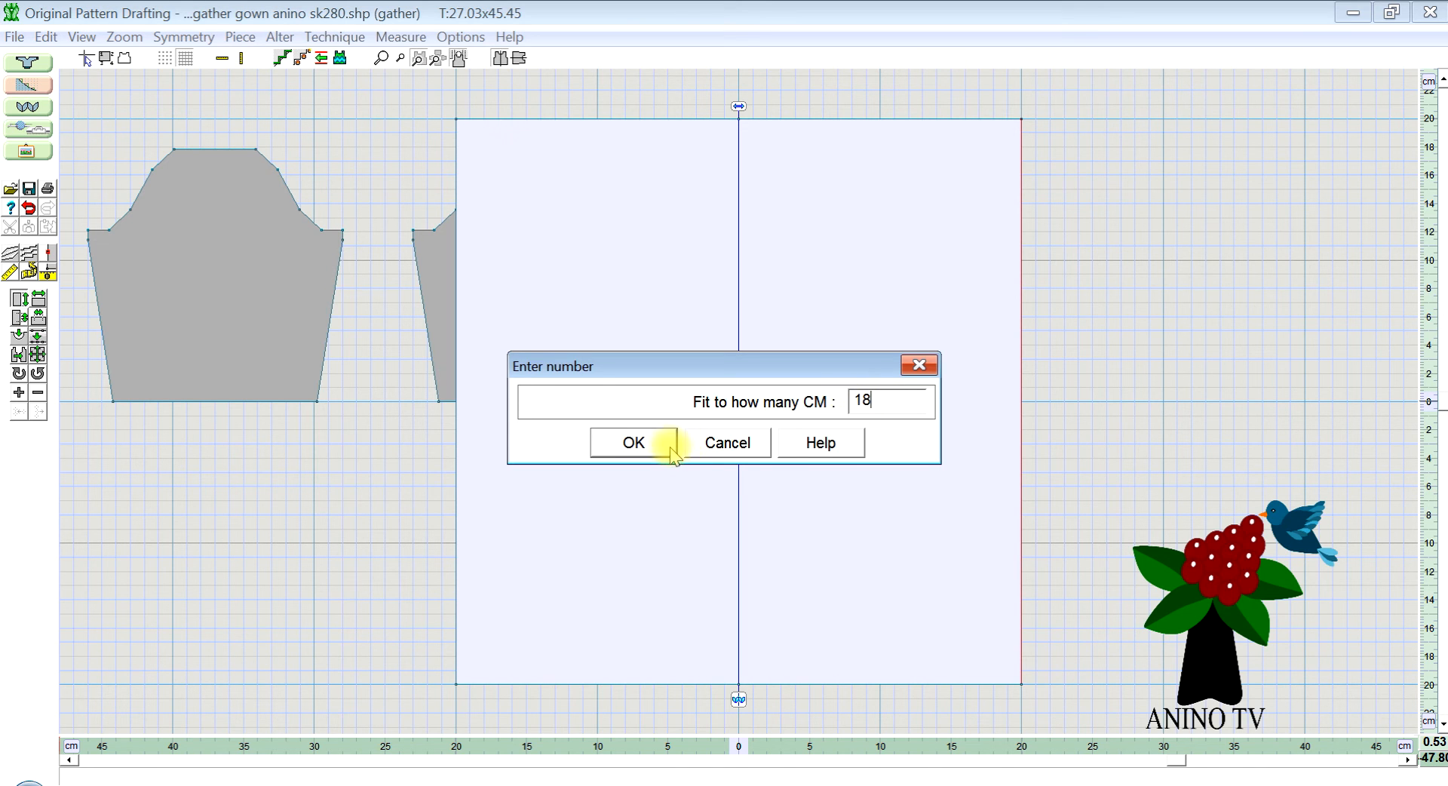
pyautogui.click(632, 442)
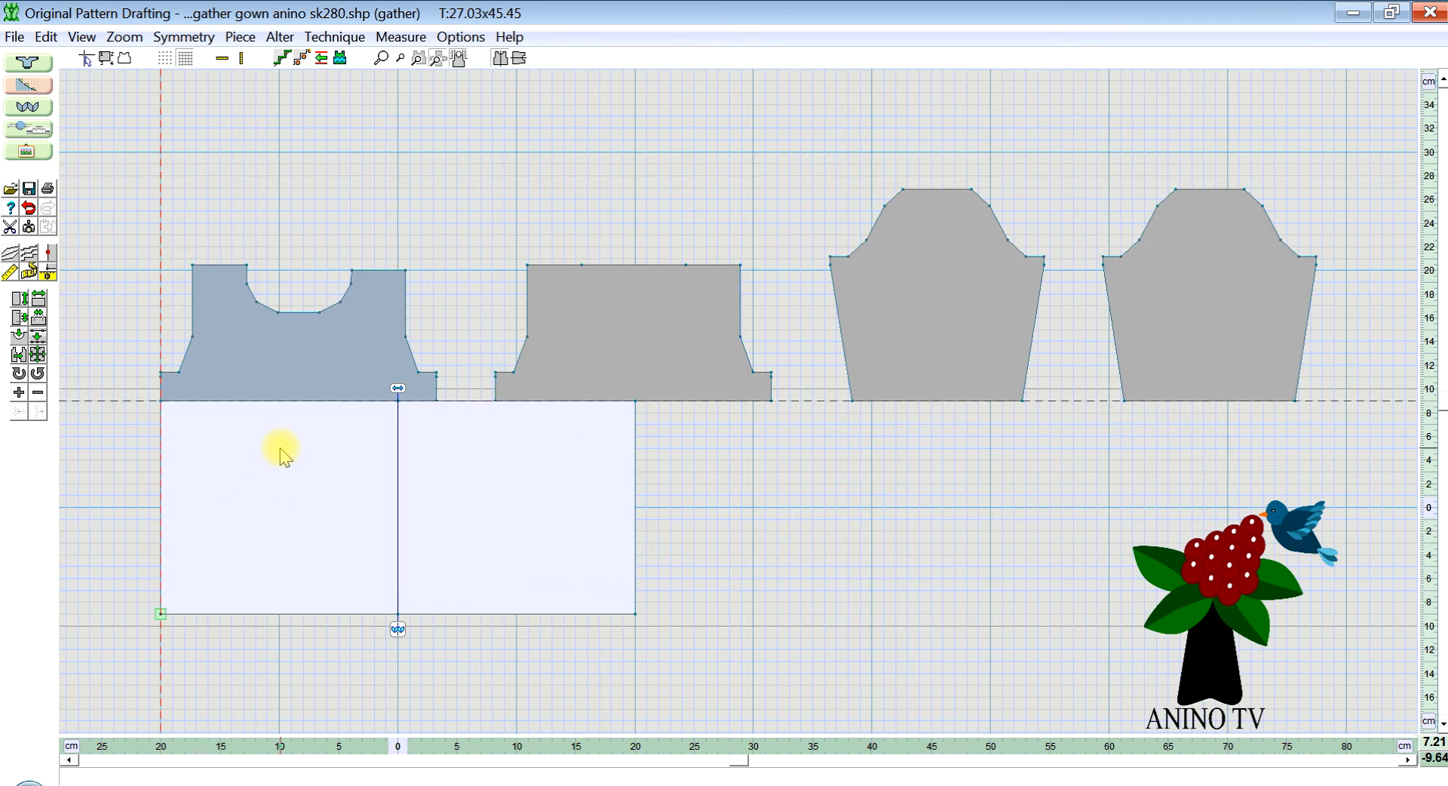
pyautogui.moveTo(427, 516)
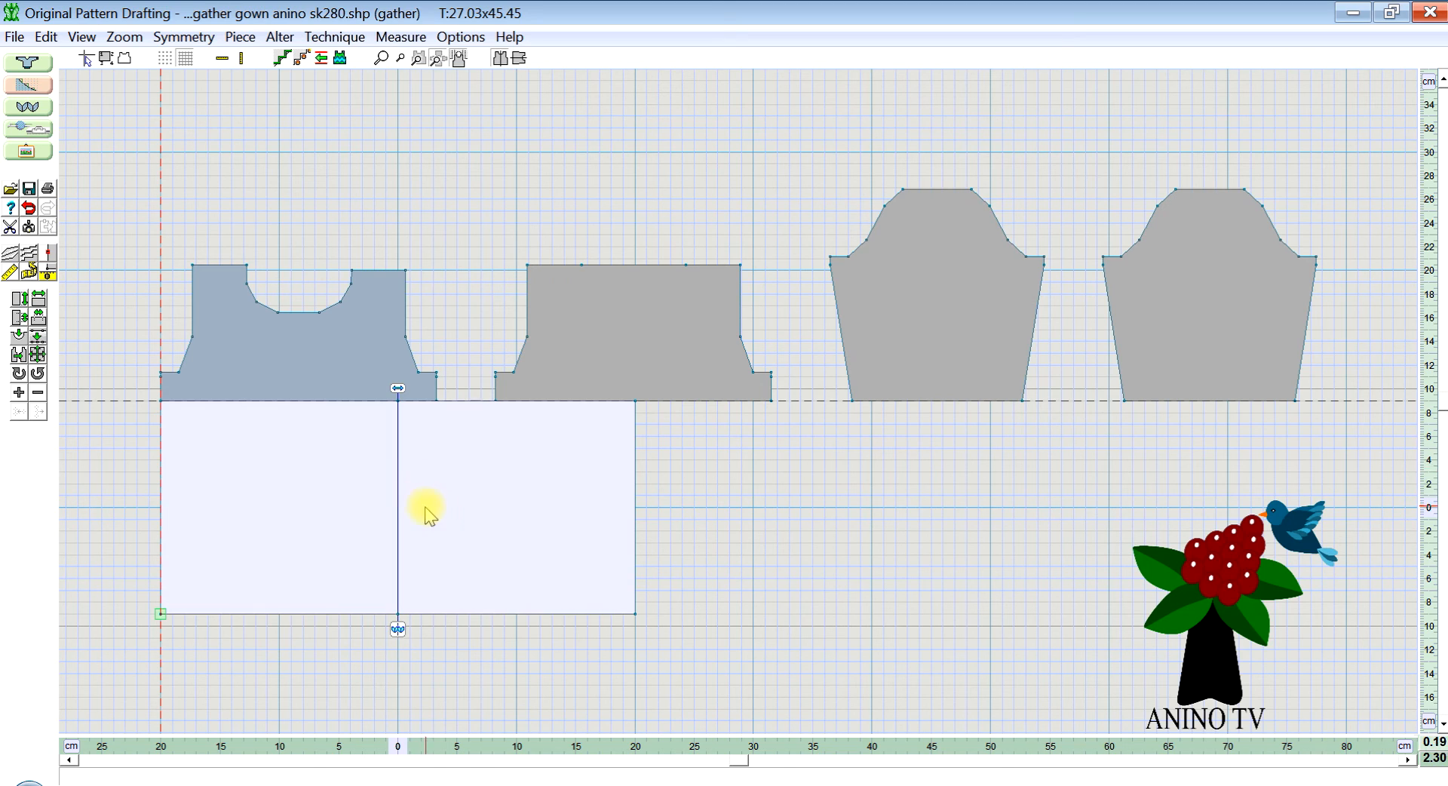
pyautogui.moveTo(488, 545)
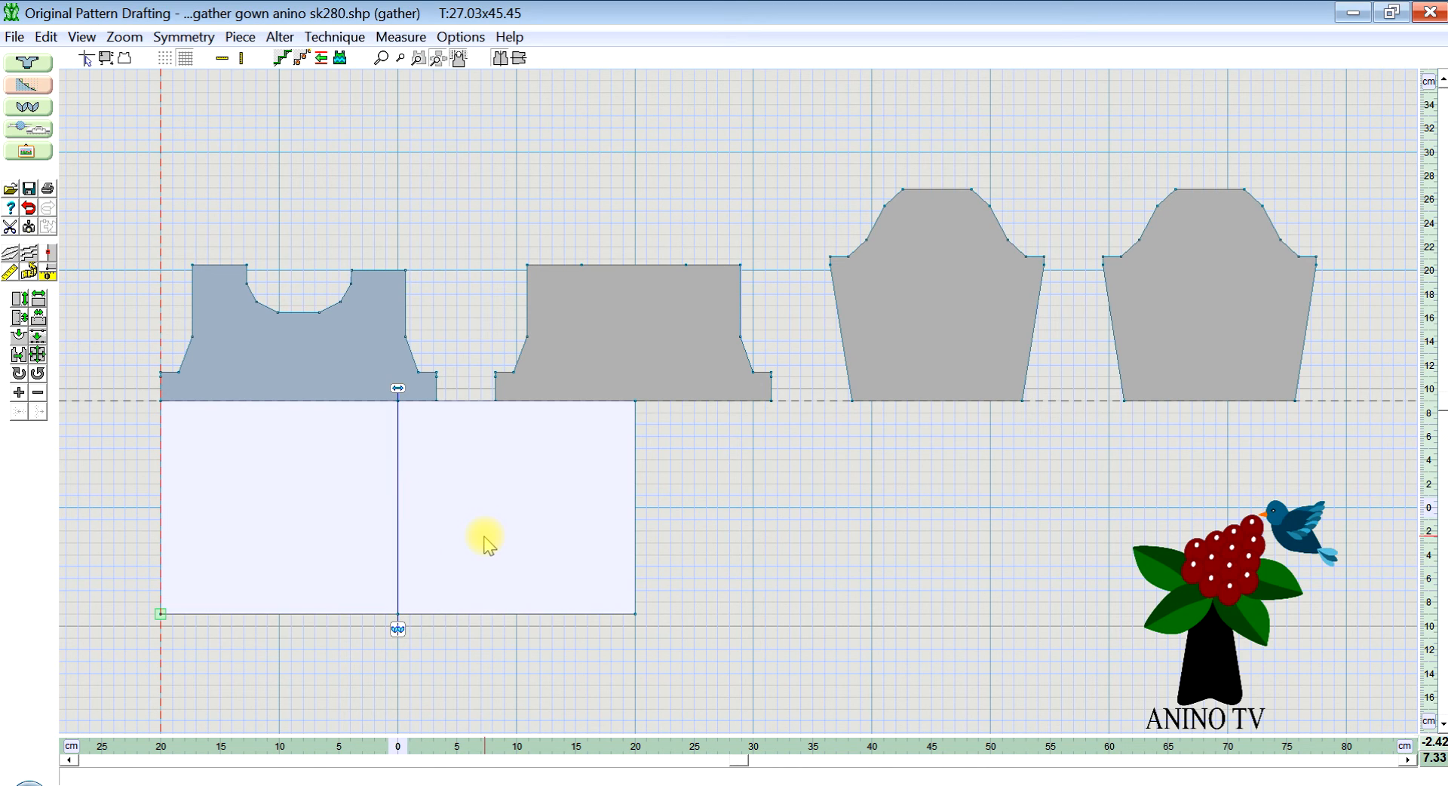
pyautogui.moveTo(469, 461)
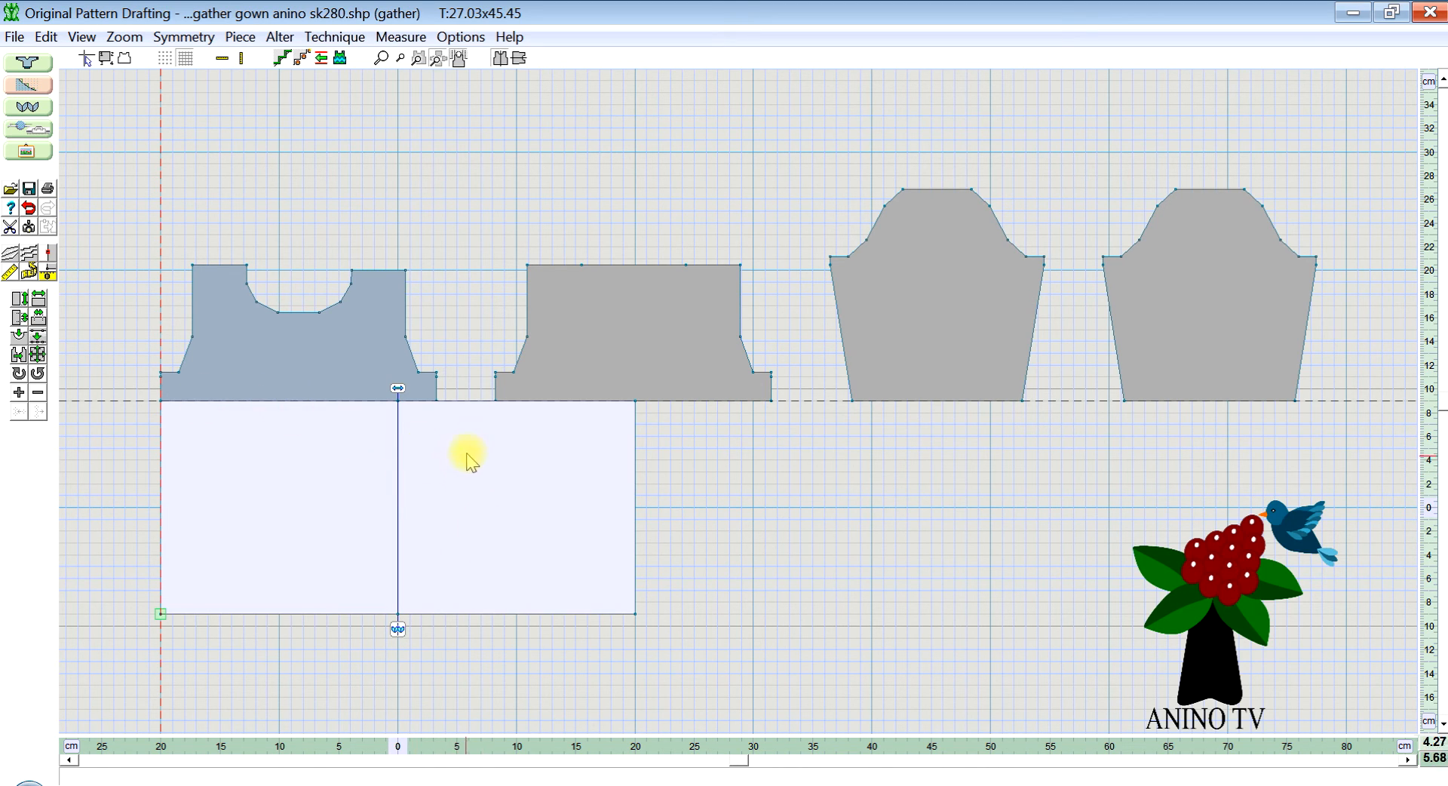
pyautogui.moveTo(305, 374)
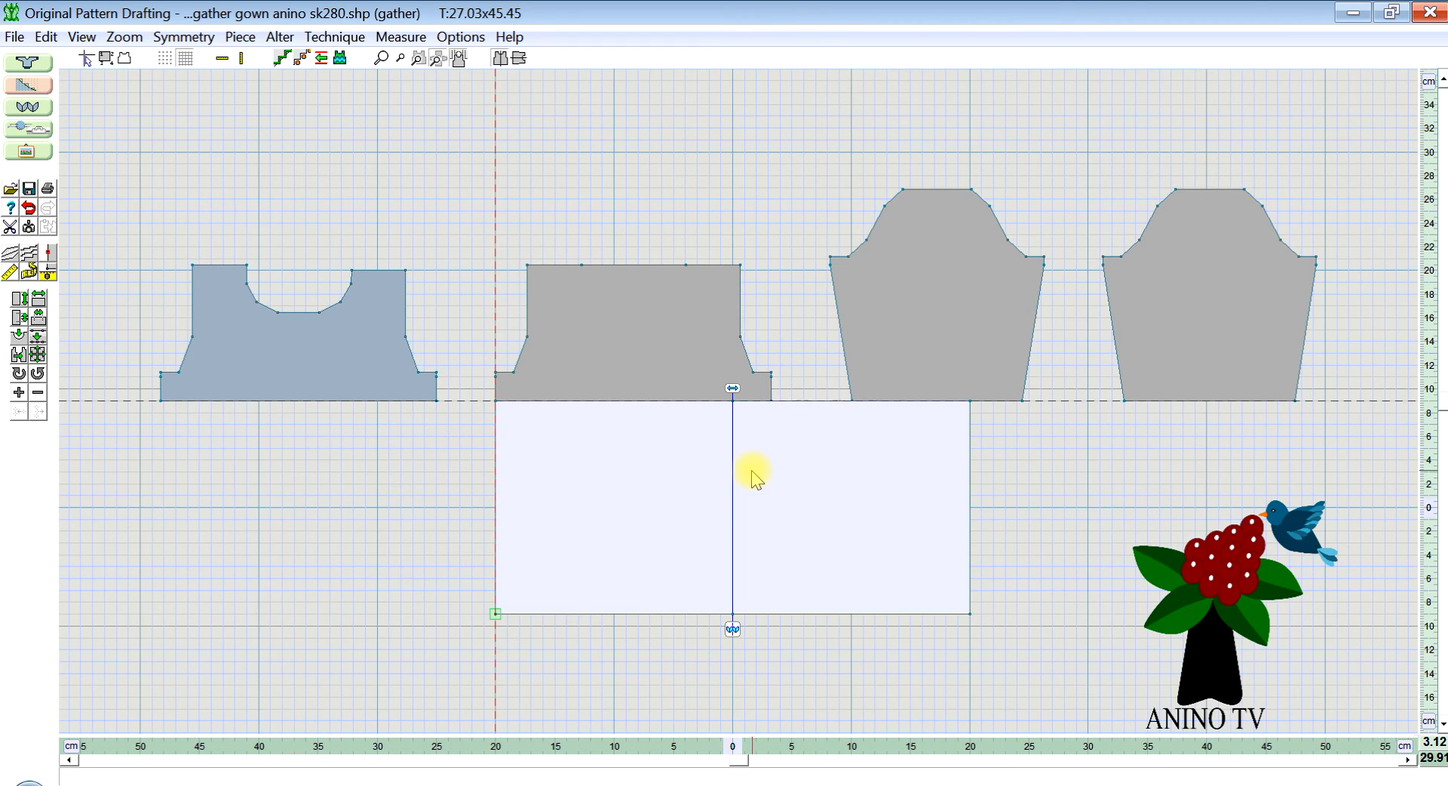
pyautogui.moveTo(682, 347)
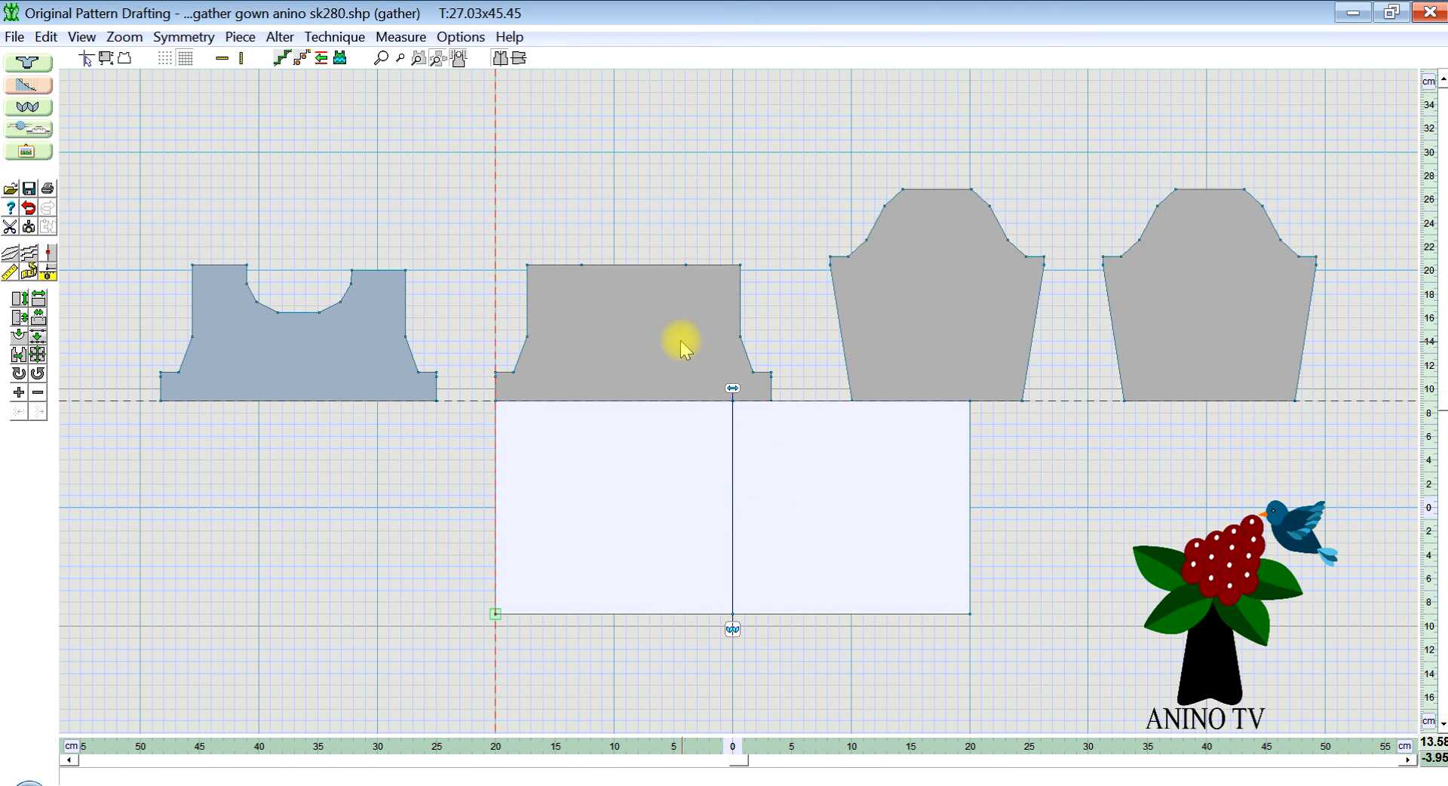
pyautogui.moveTo(656, 319)
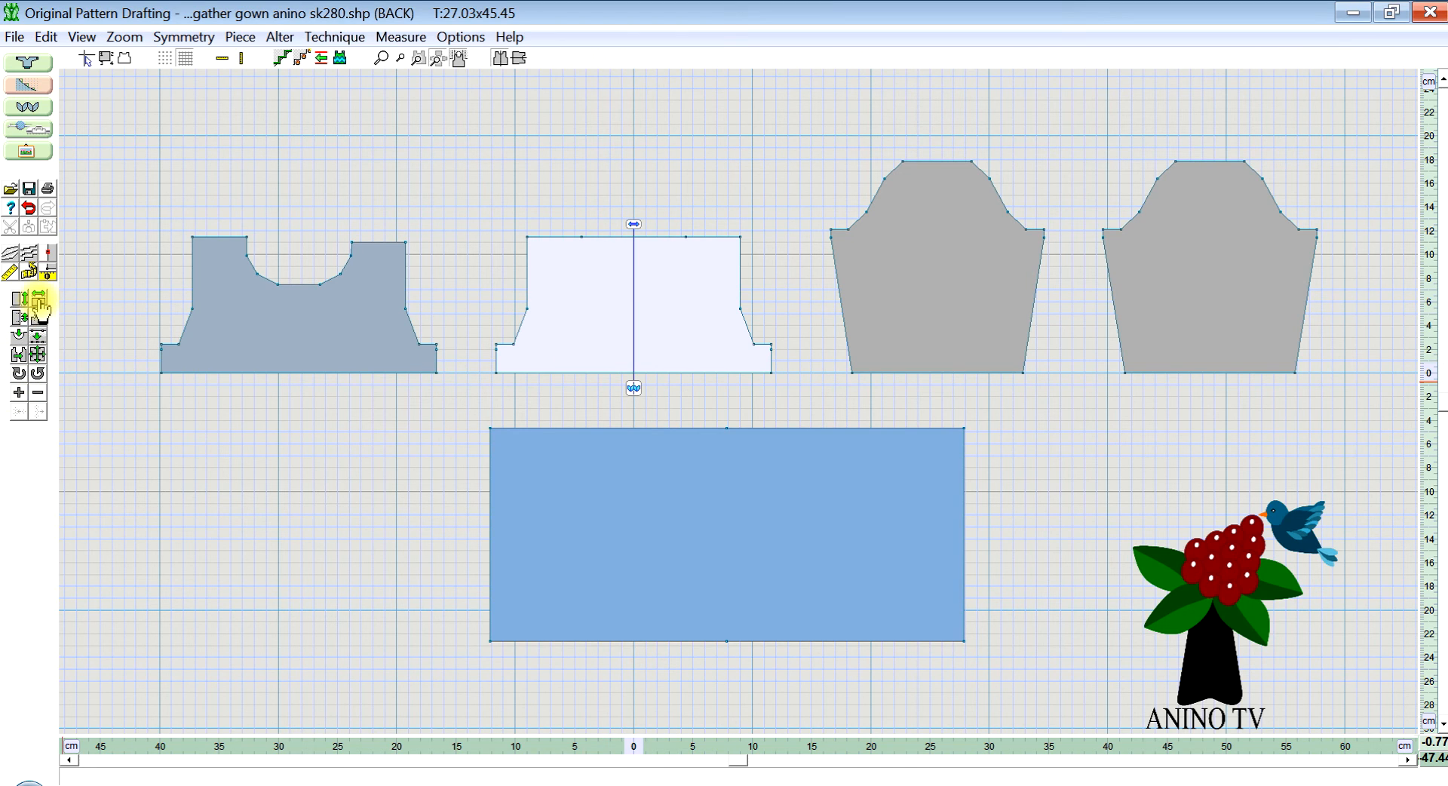
pyautogui.moveTo(40, 306)
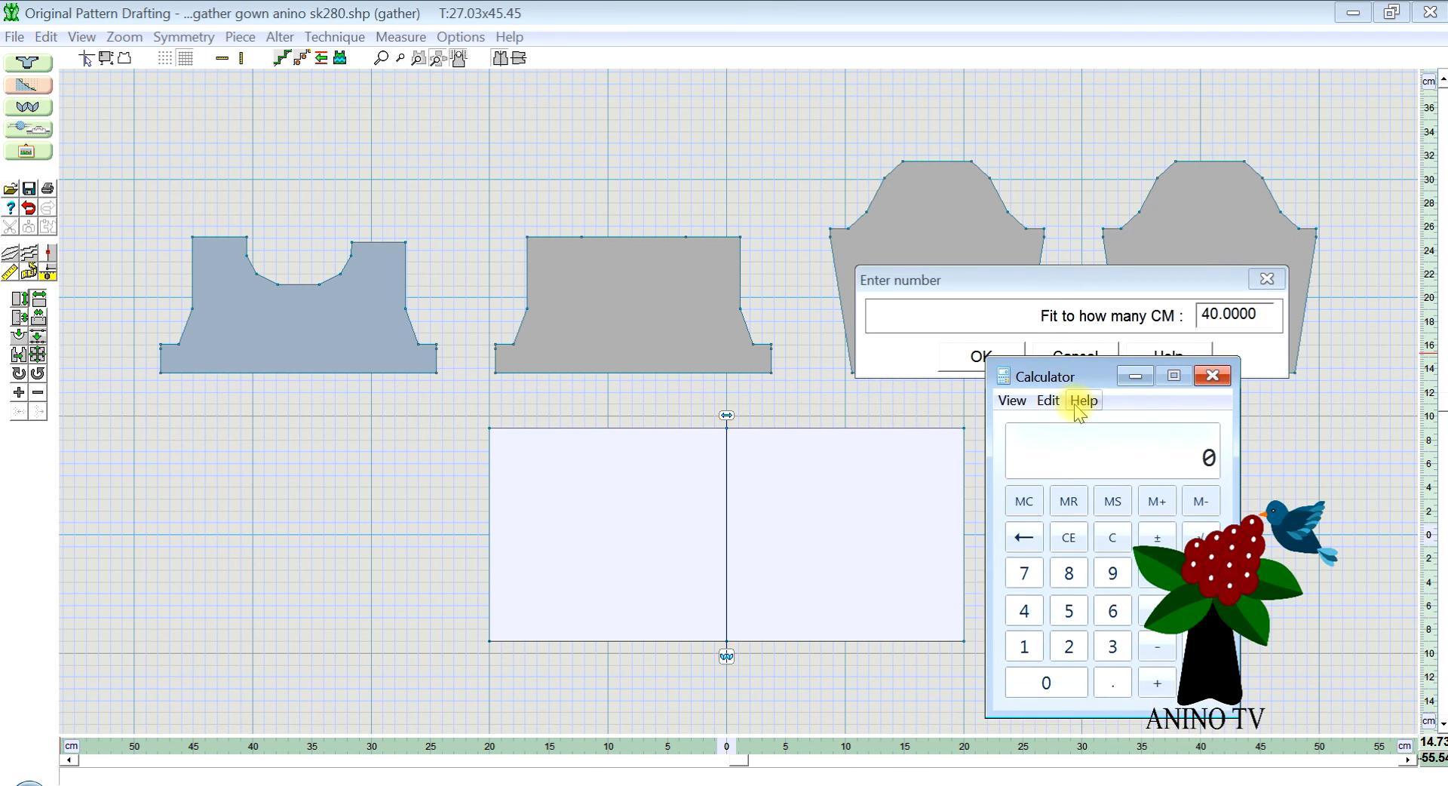
# Double the measurement in Calculator to get the skirt width, then close it.
pyautogui.click(1068, 646)
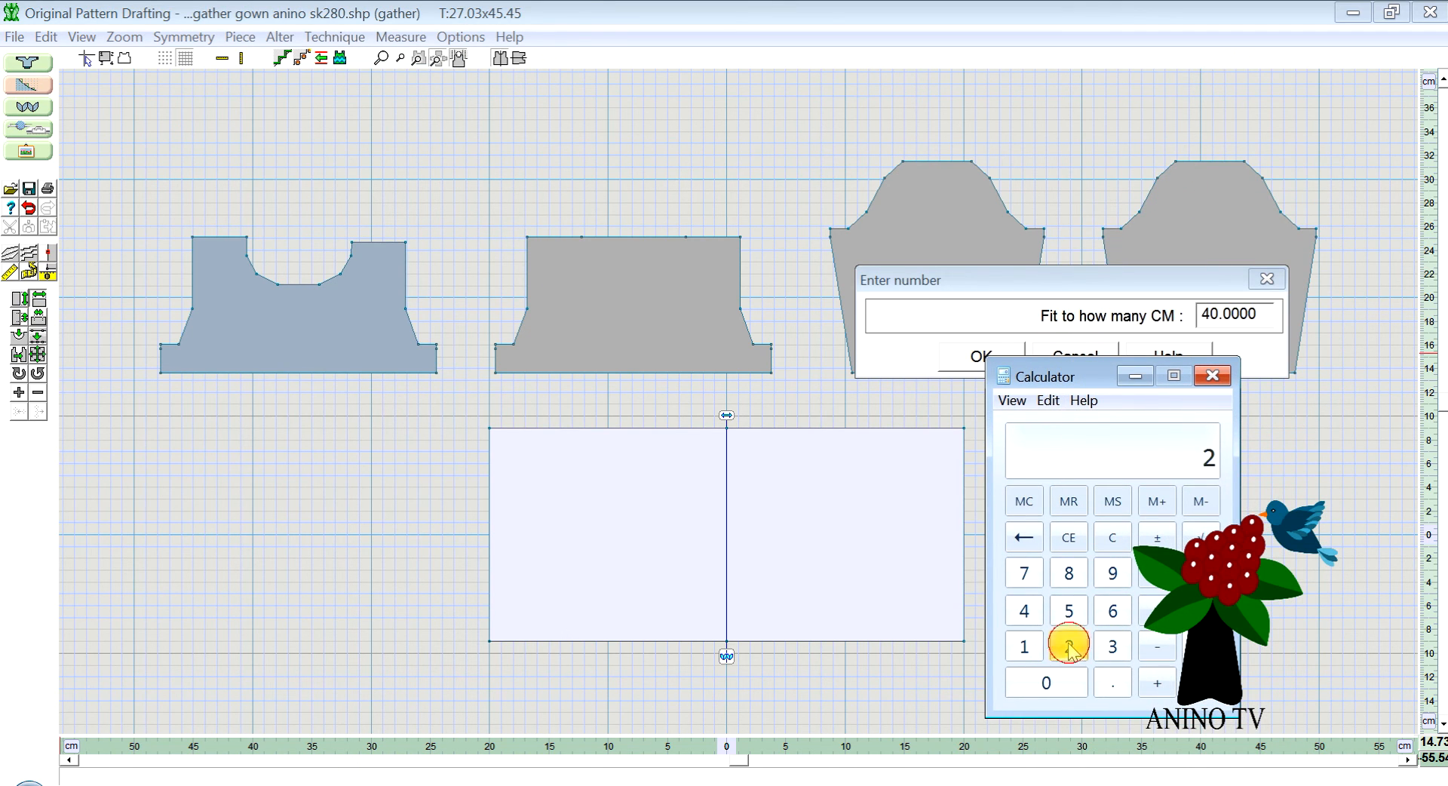
pyautogui.click(1068, 612)
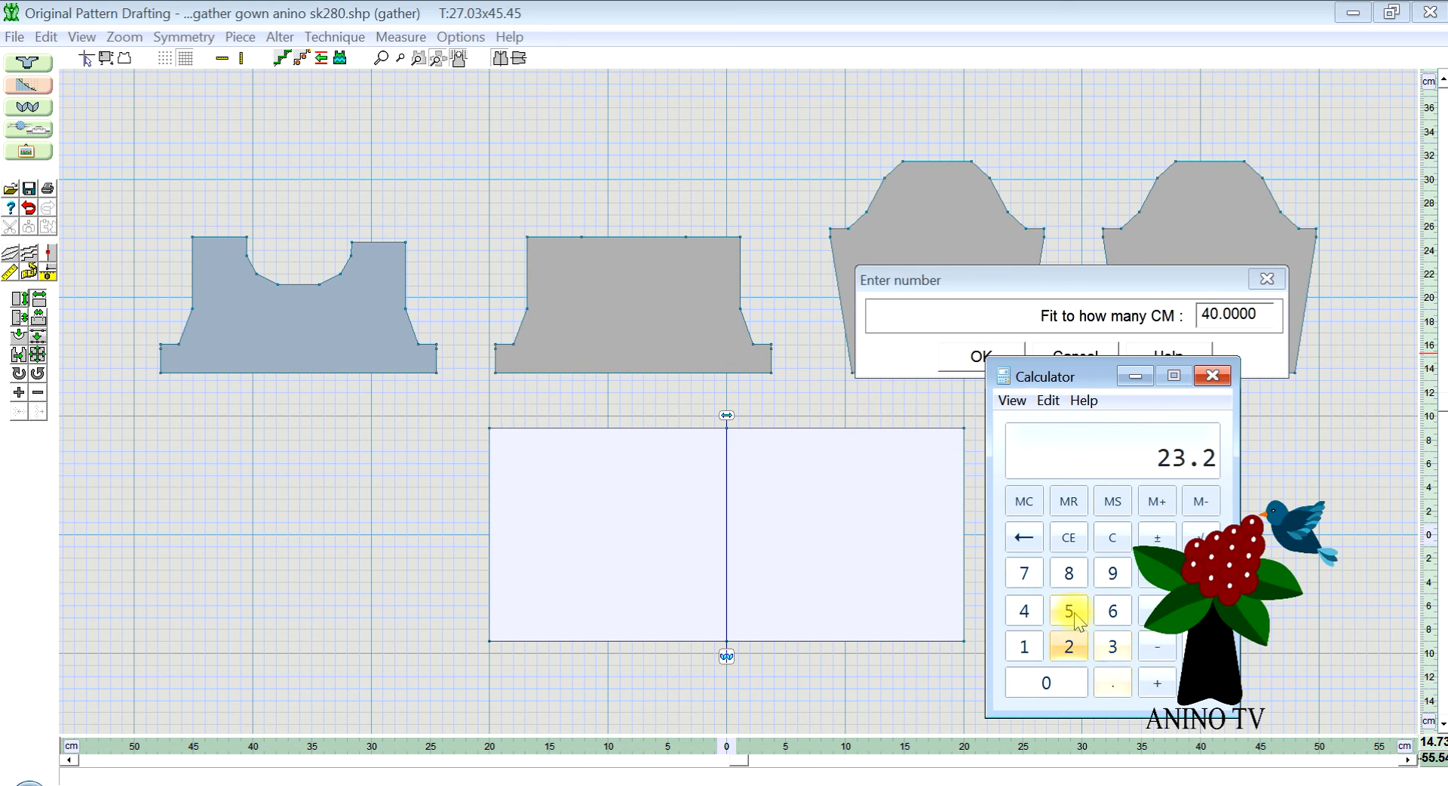
pyautogui.click(1068, 611)
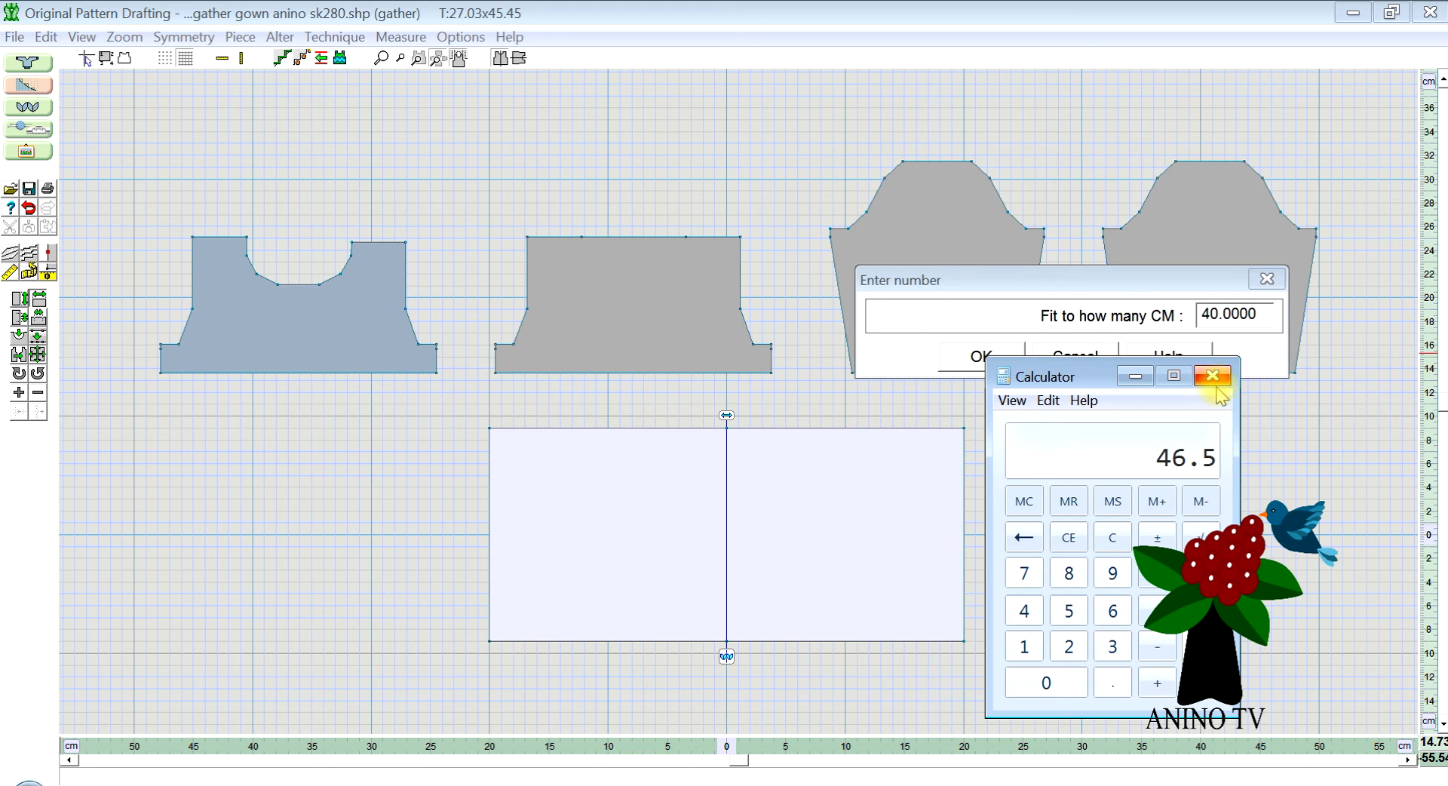
pyautogui.click(1235, 314)
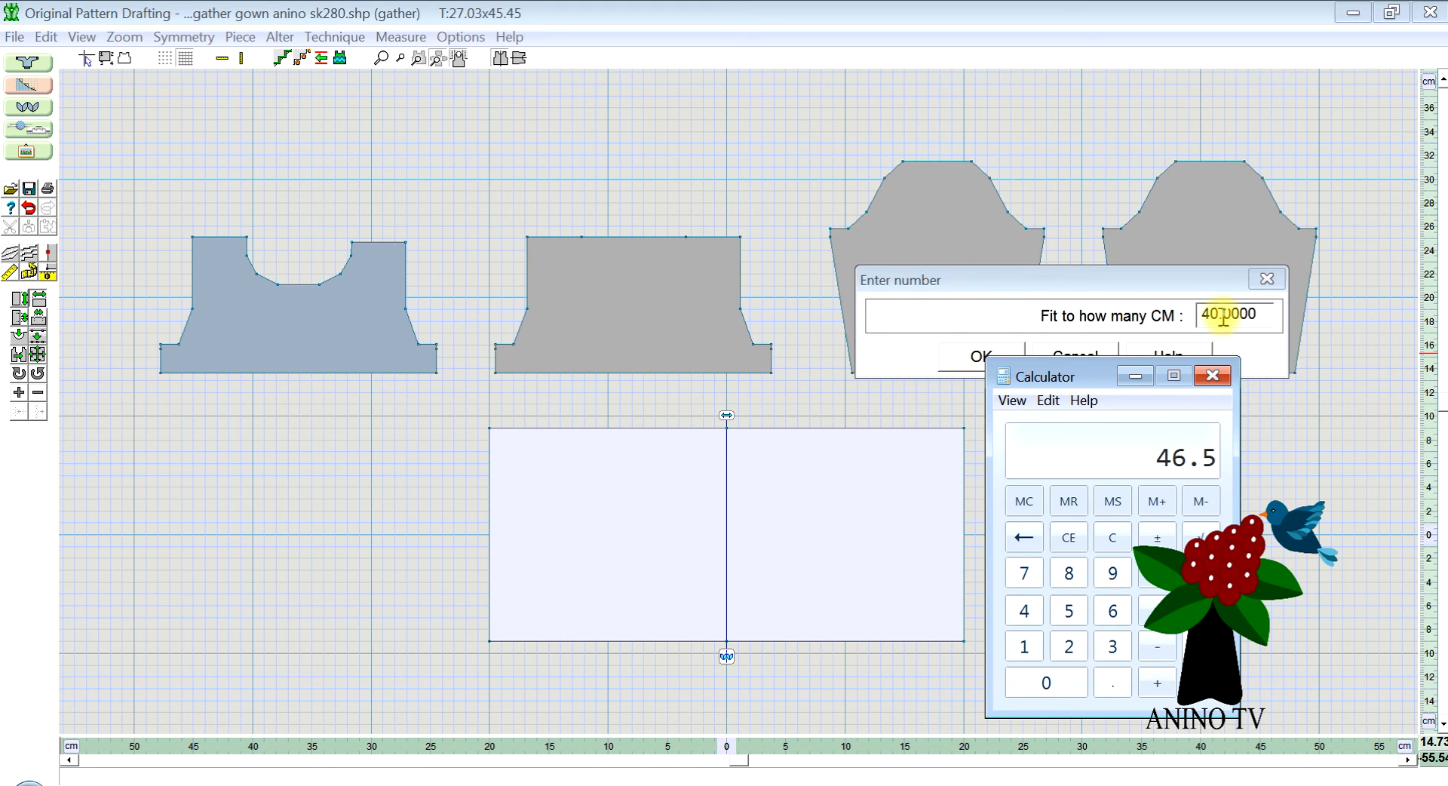
# Fit the gather rectangle to 46.5 cm wide.
pyautogui.click(1213, 376)
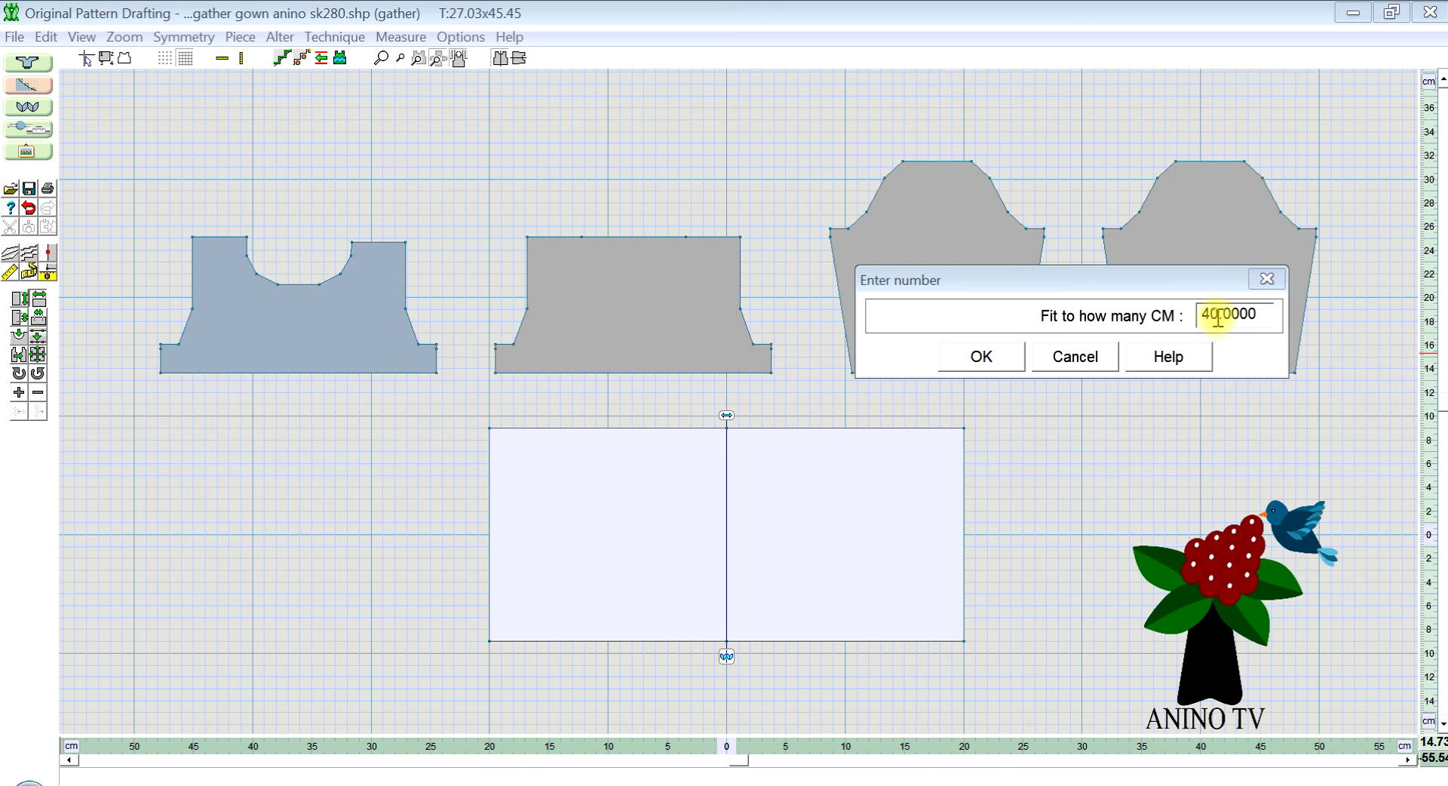
pyautogui.write('46.0000')
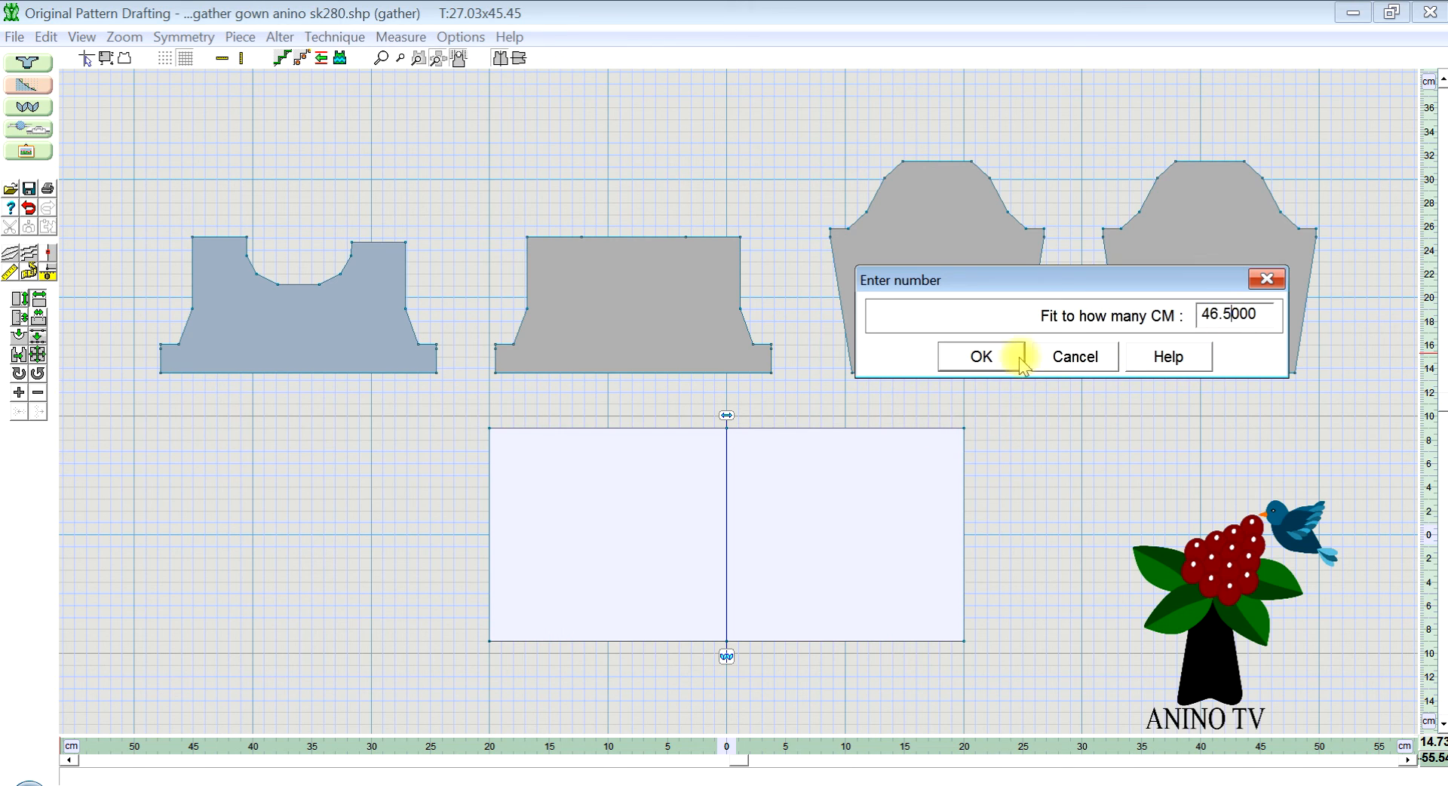
pyautogui.click(979, 356)
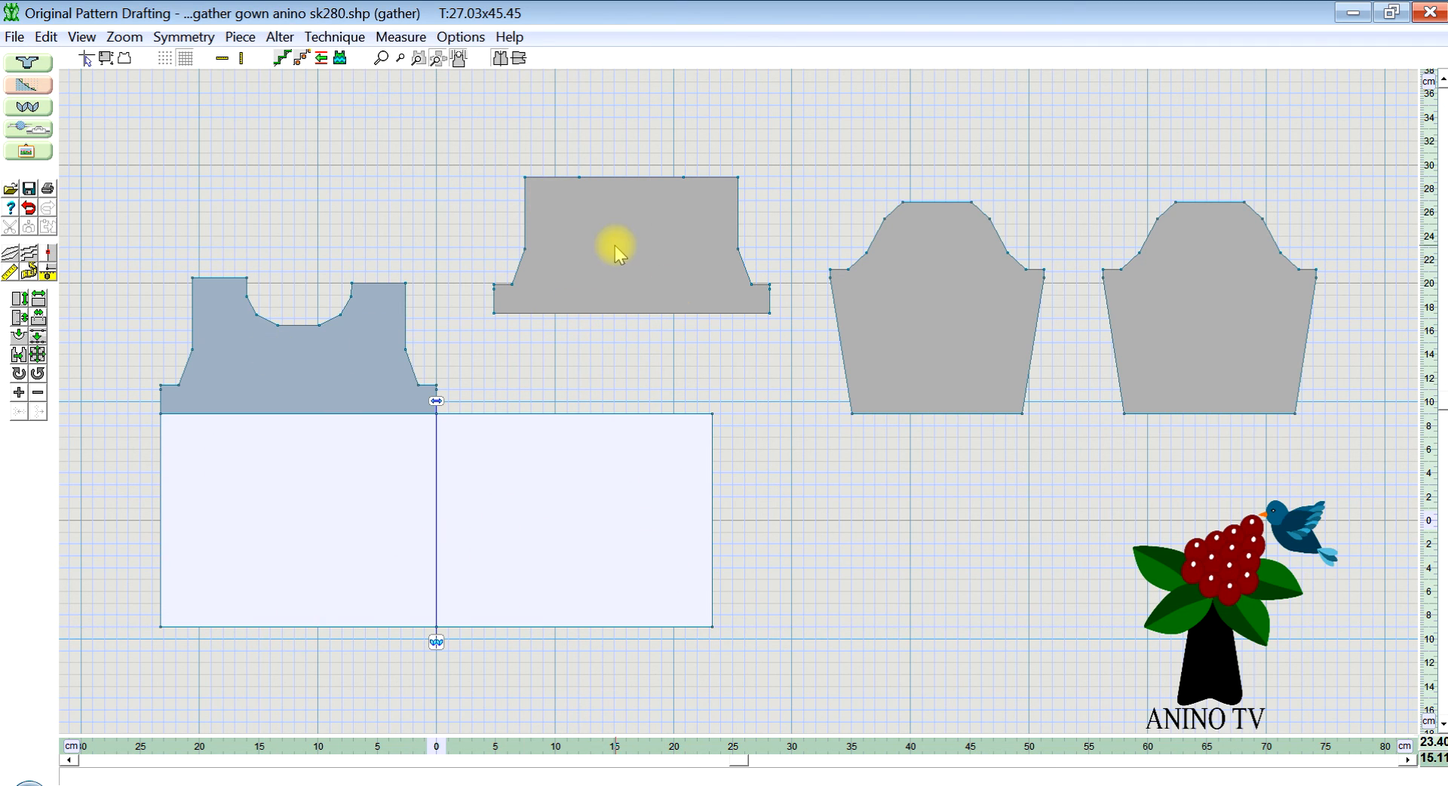
pyautogui.moveTo(305, 361)
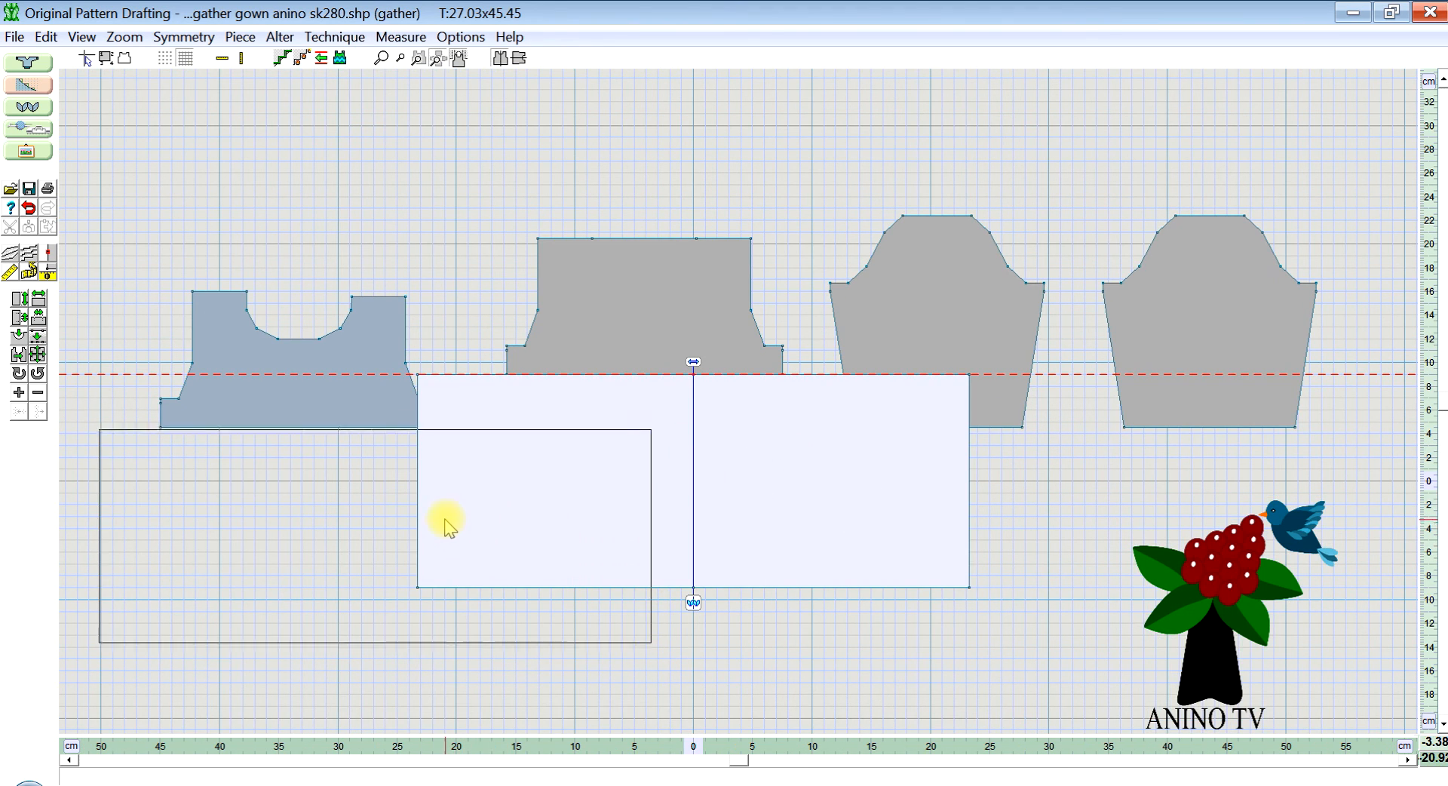
# Drop a copy of the gather rectangle as a new pattern piece.
pyautogui.rightClick(988, 479)
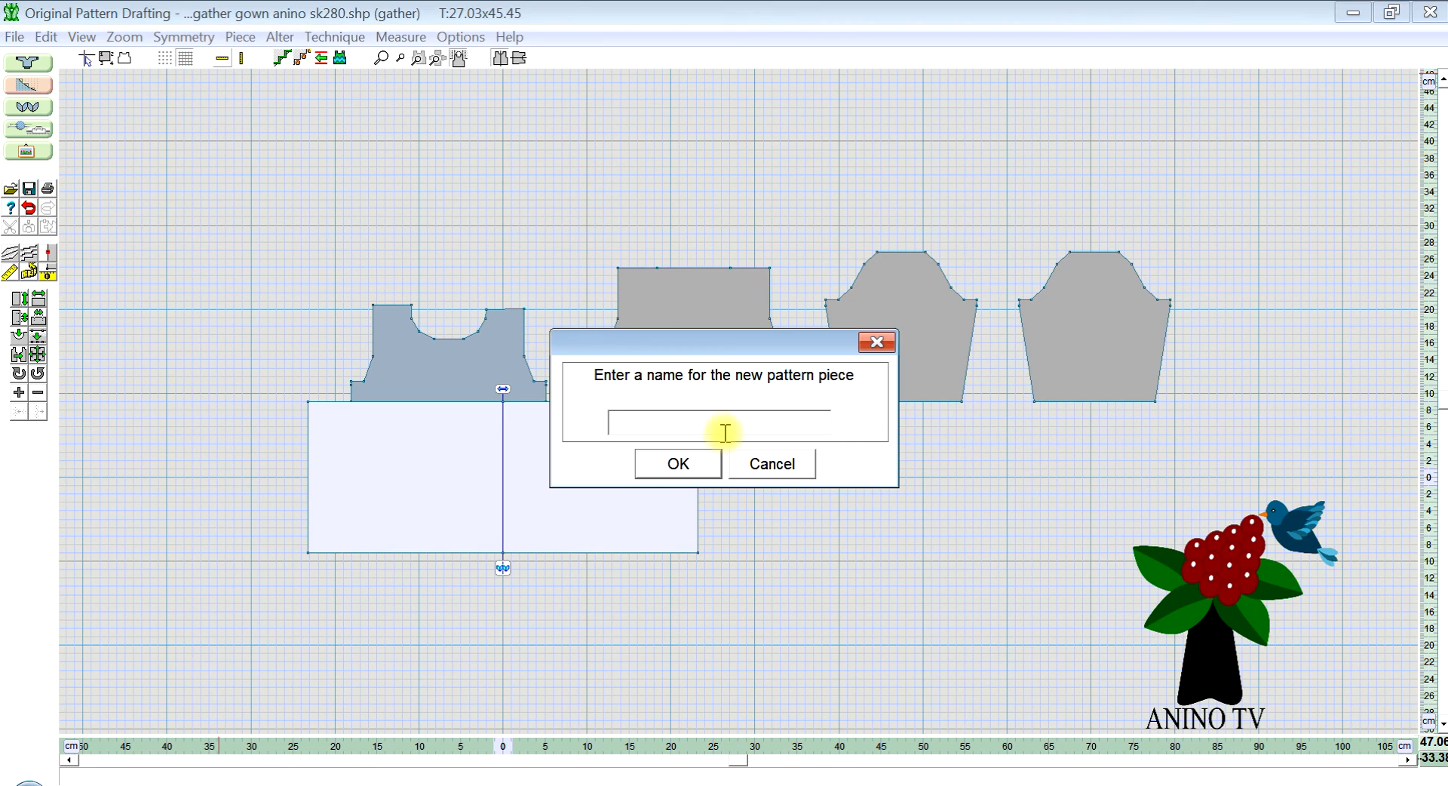
# Name the new piece 'welt gather'.
pyautogui.write('w')
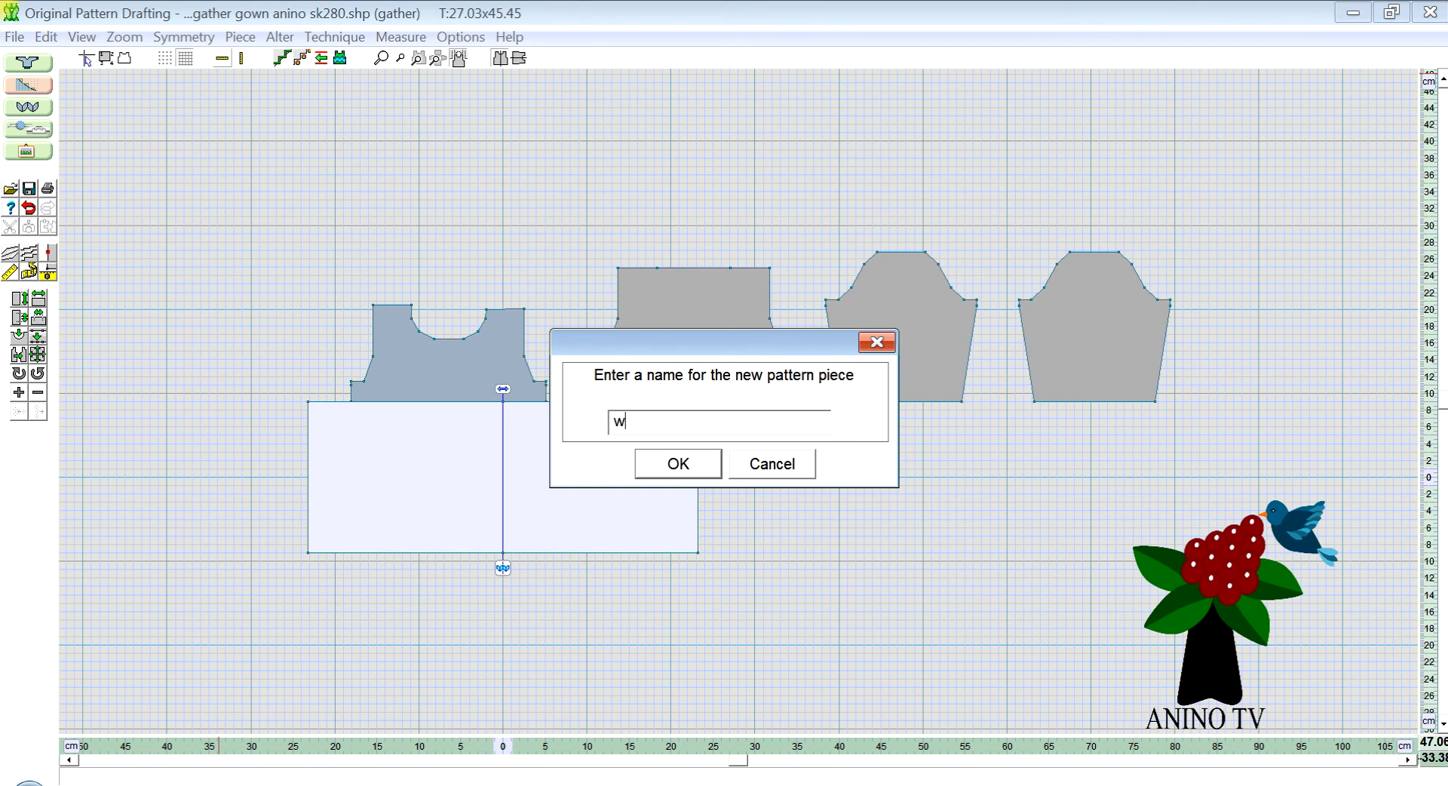
pyautogui.write('elt o')
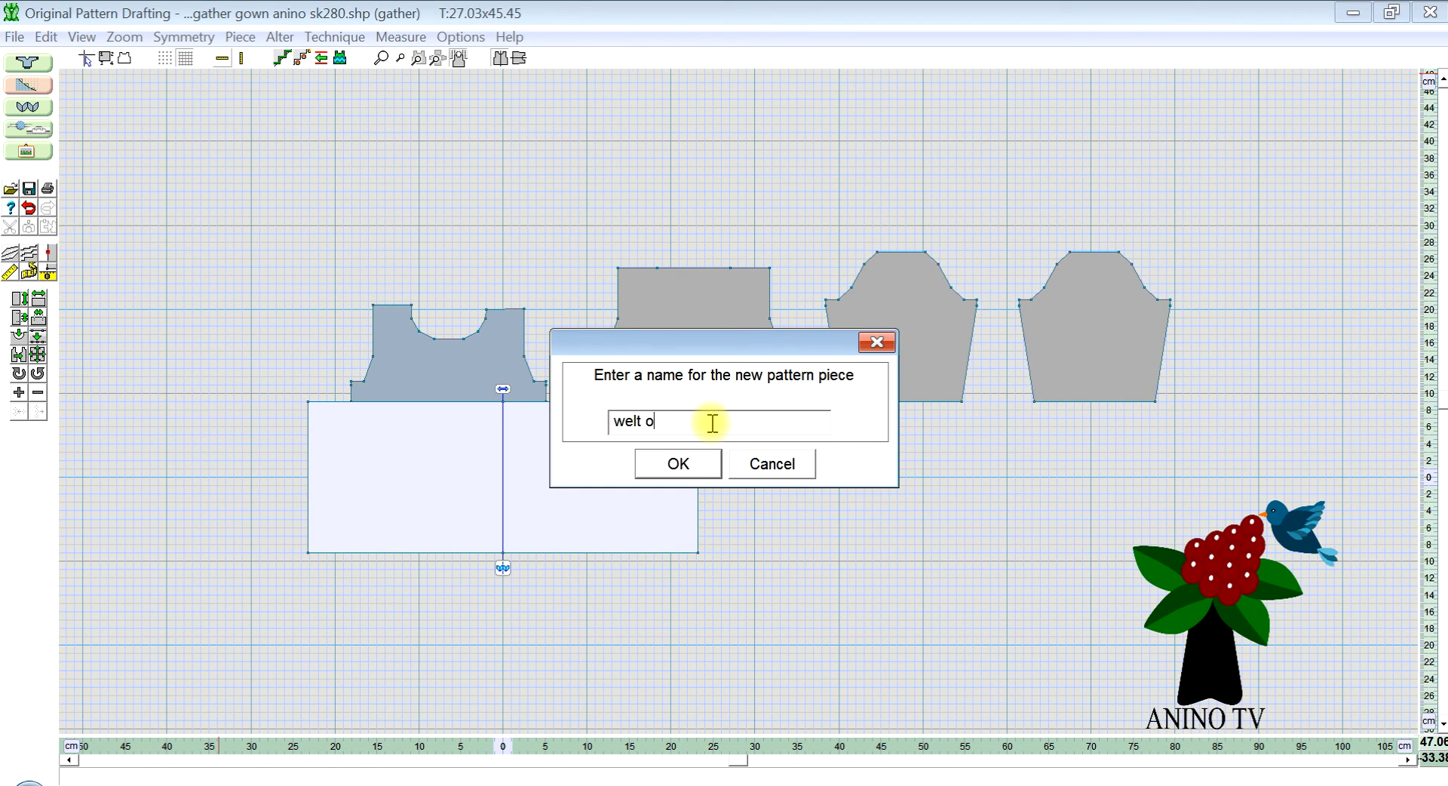
pyautogui.press('BackSpace')
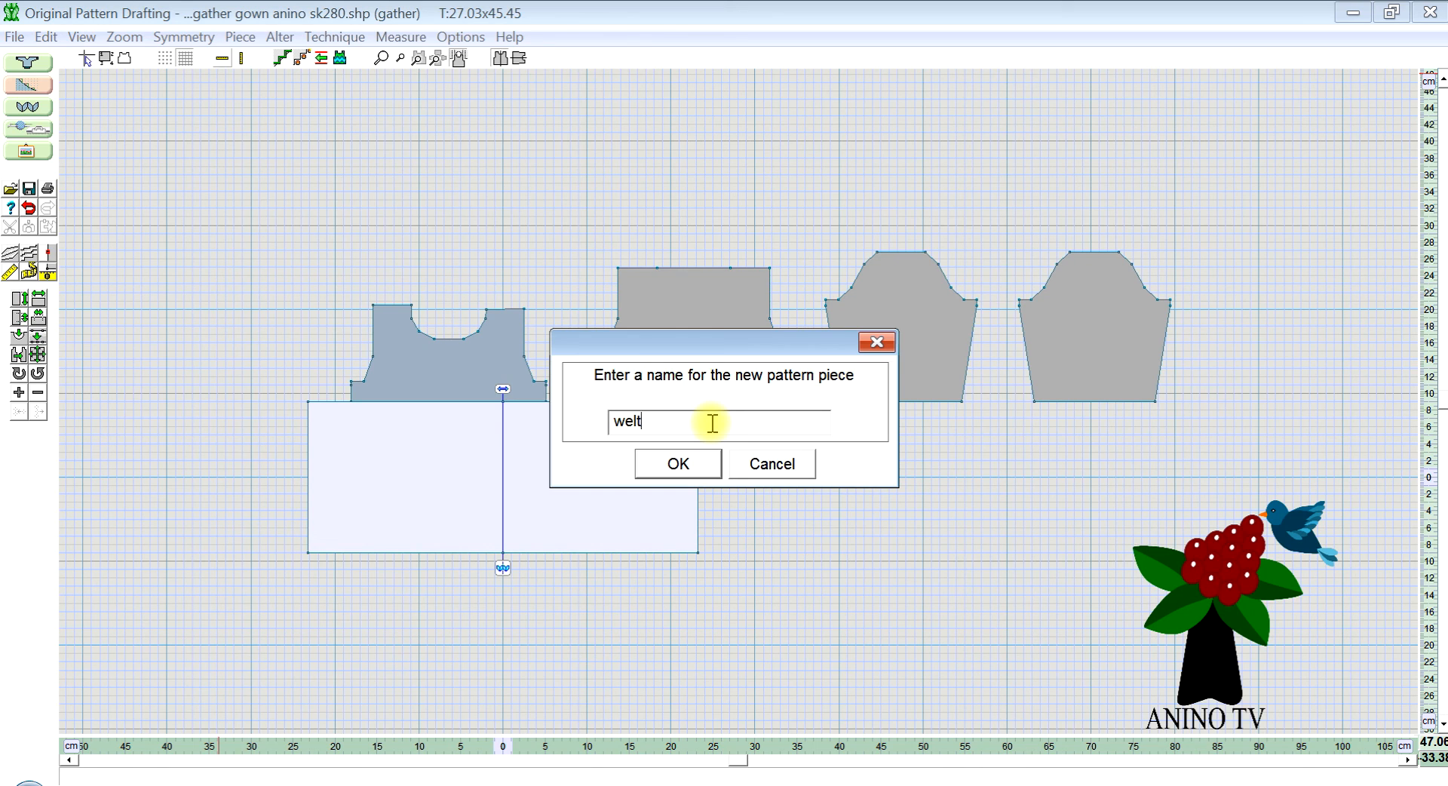
pyautogui.write('gathe')
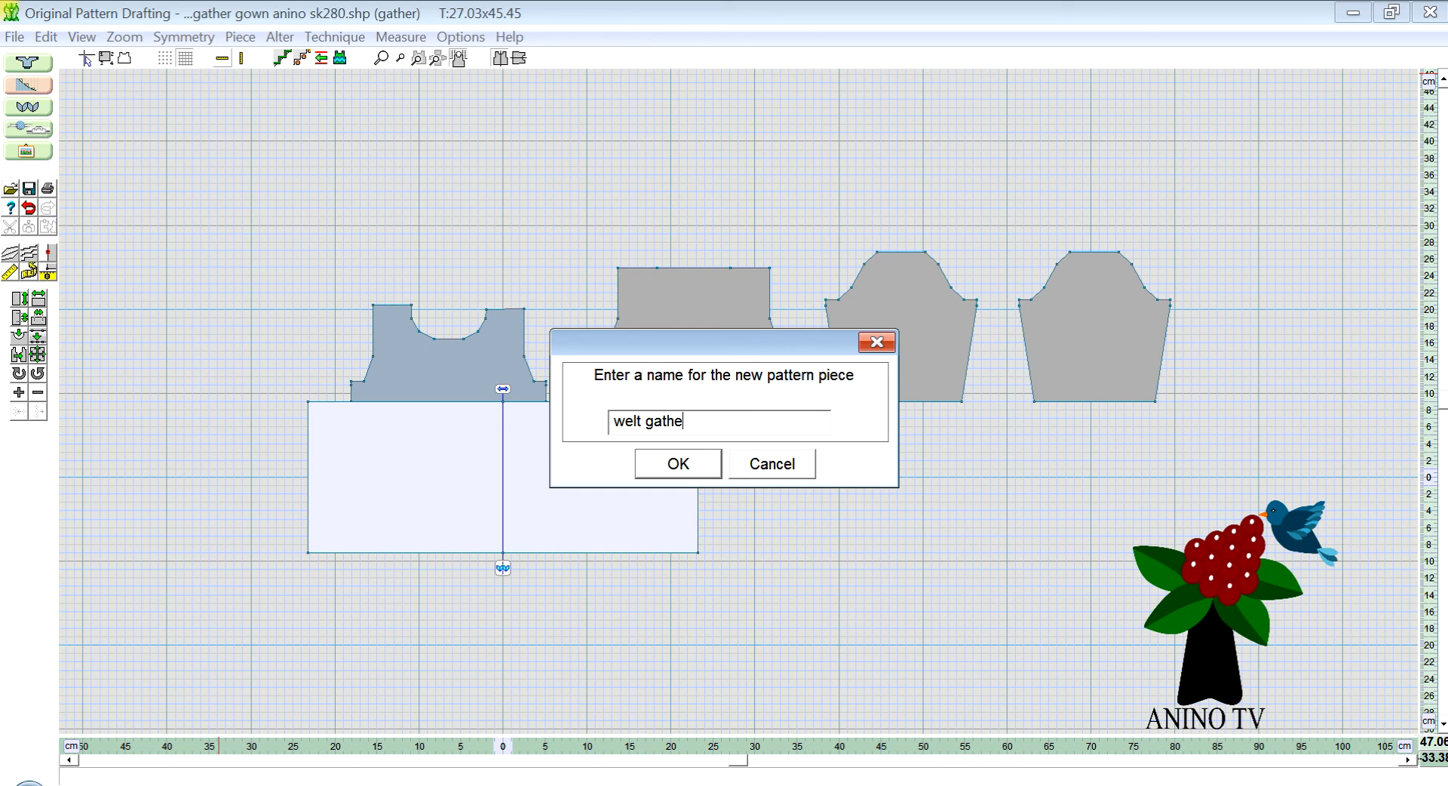
pyautogui.click(676, 463)
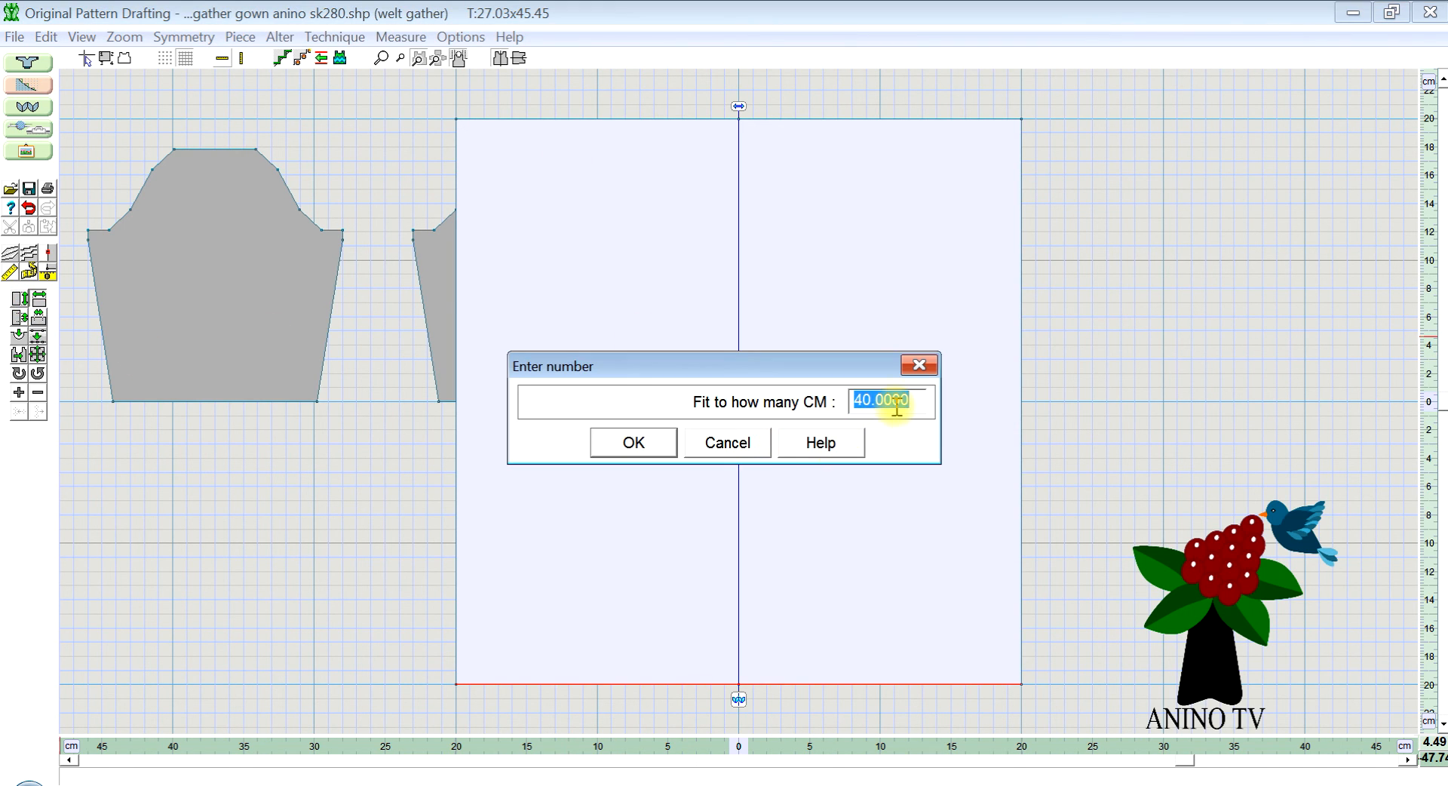
# Fit the welt gather strip to 46.5 cm wide and 3.5 cm deep.
pyautogui.write('46.5')
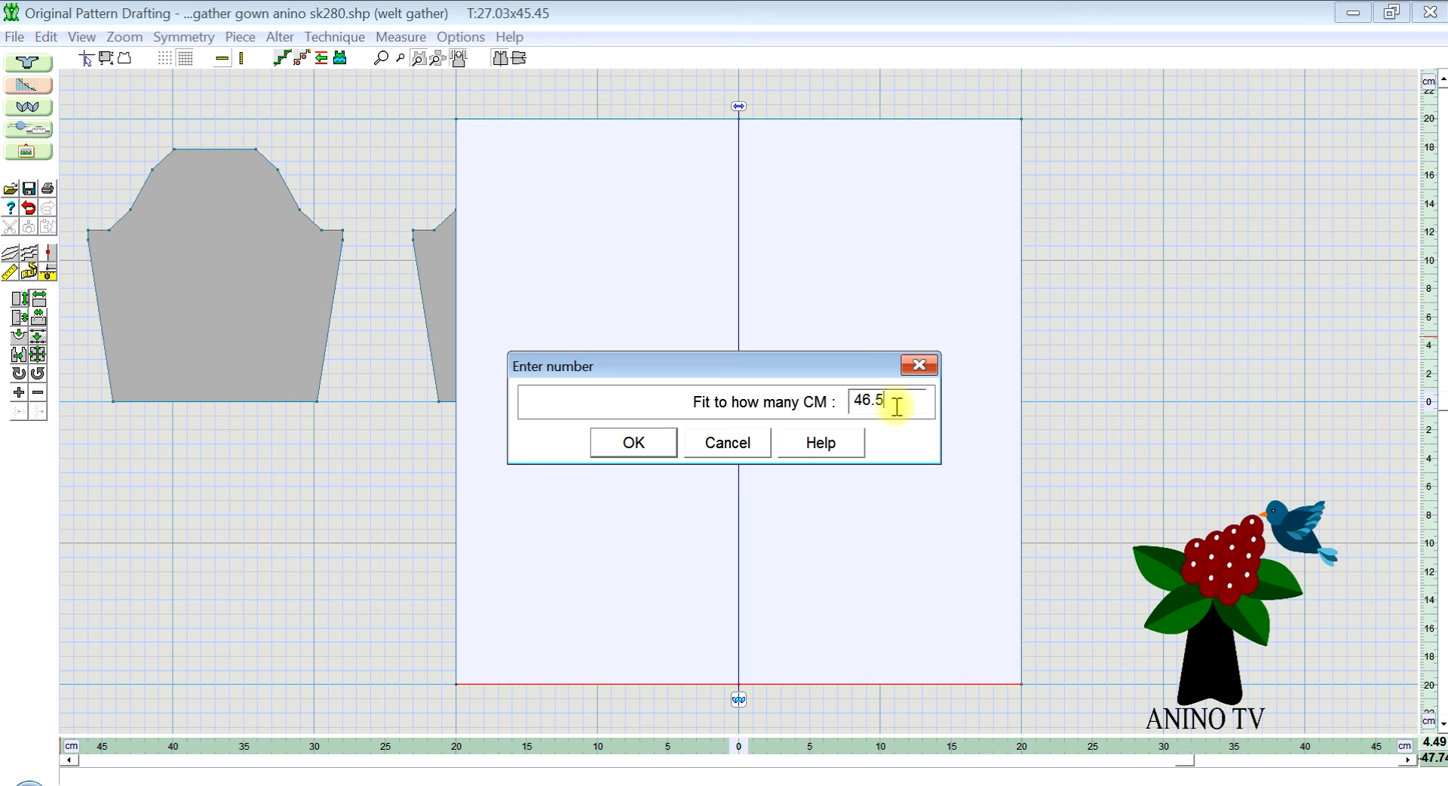
pyautogui.click(632, 442)
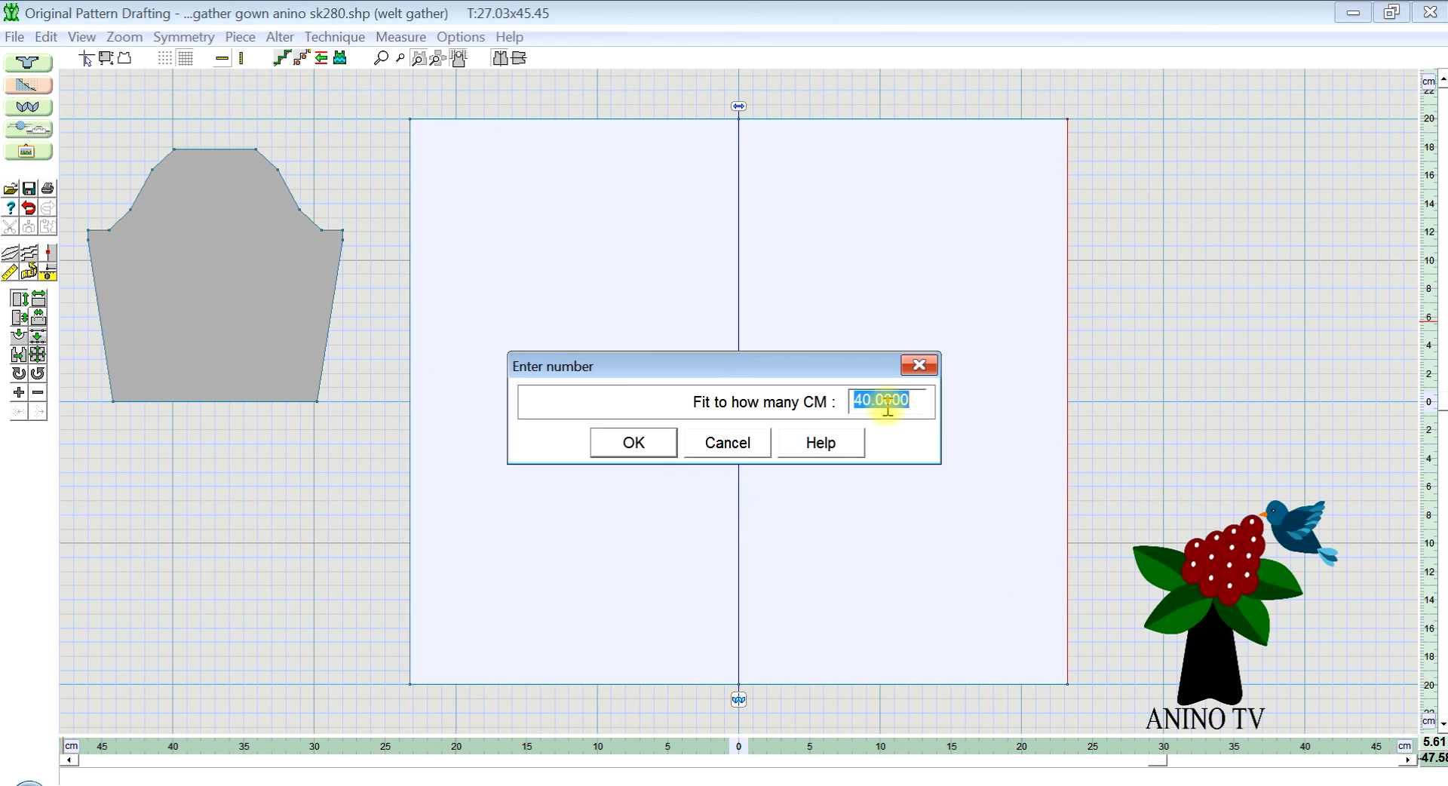
pyautogui.write('3.5')
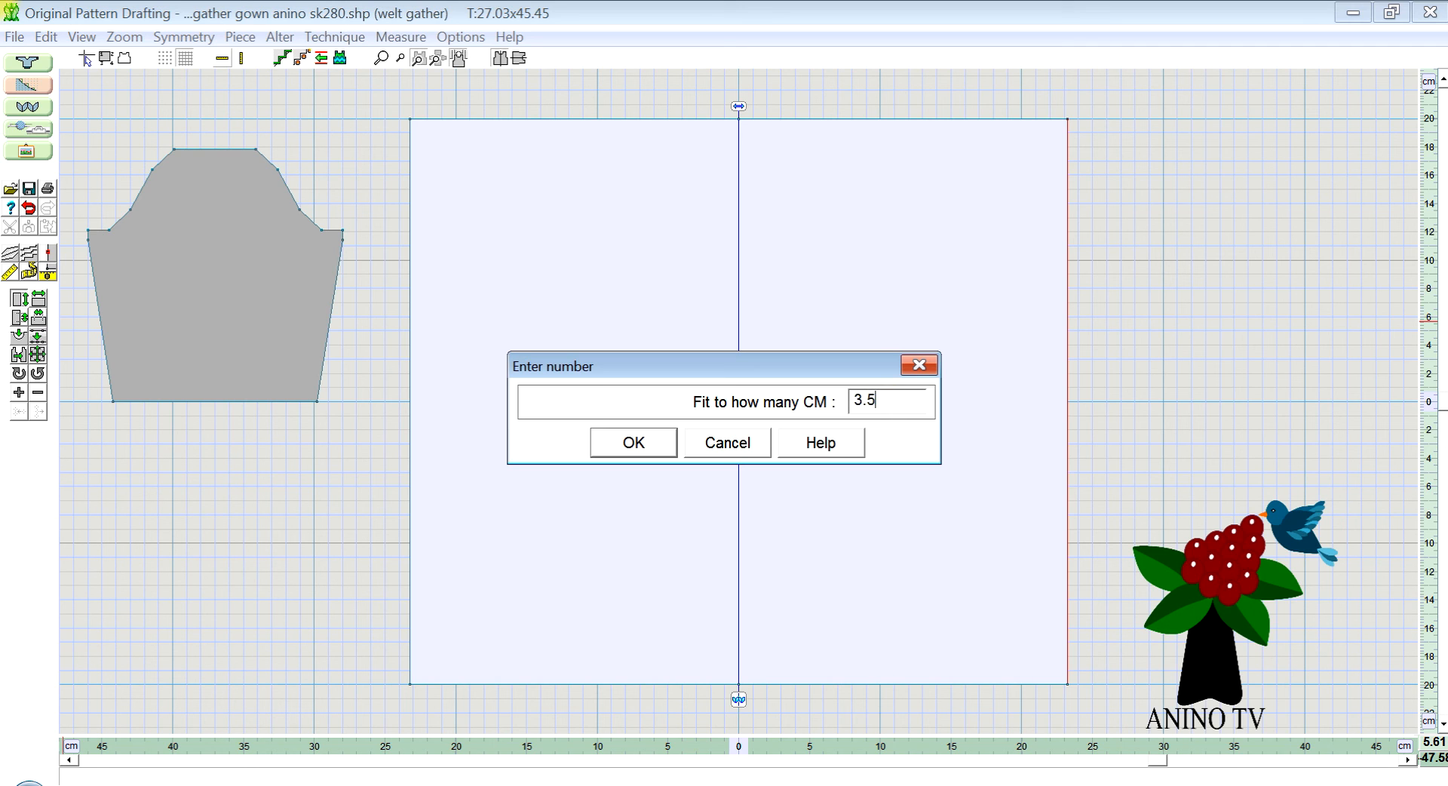
pyautogui.click(632, 442)
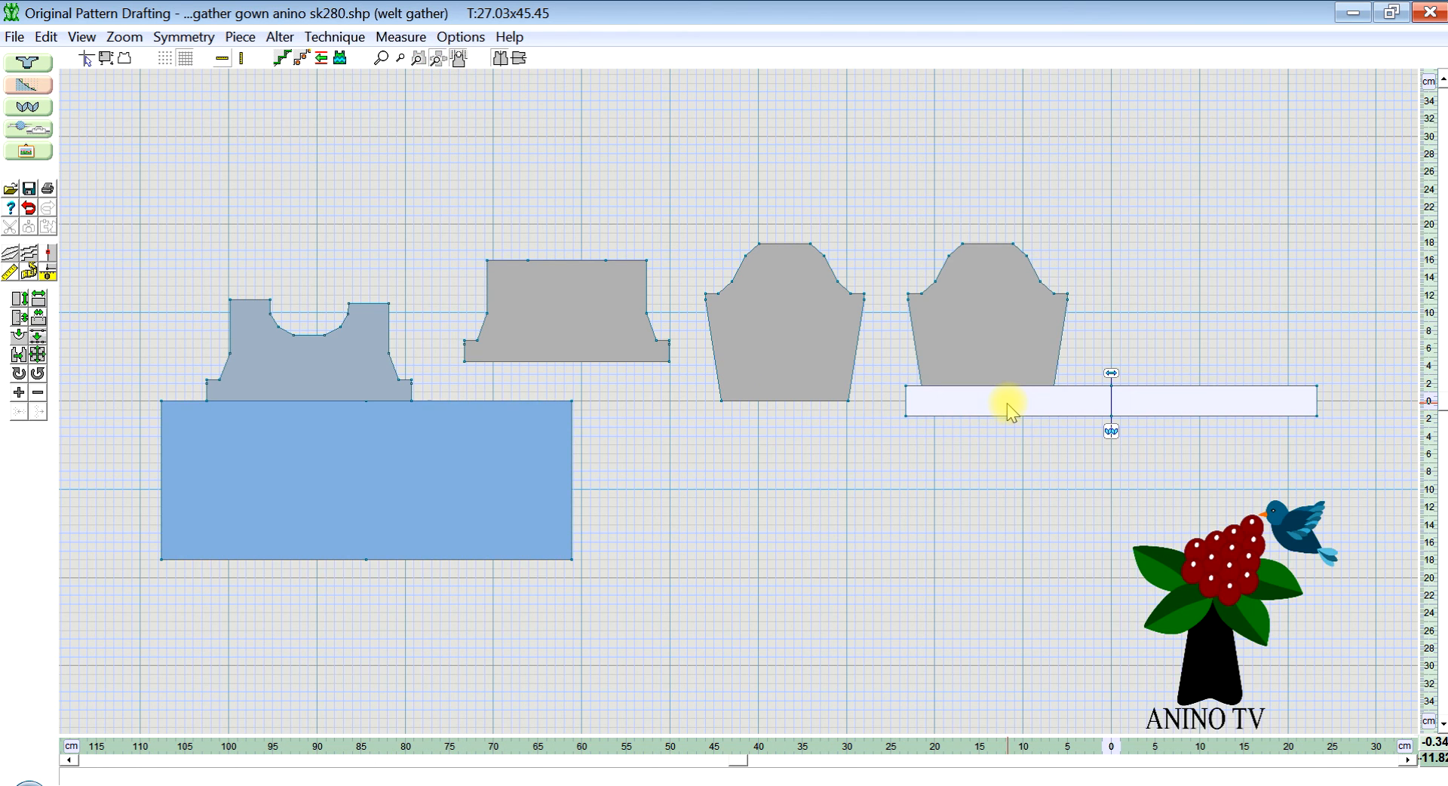
# Drag the welt gather strip flush under the gather skirt and start saving the shape file.
pyautogui.moveTo(1006, 398); pyautogui.dragTo(258, 578)
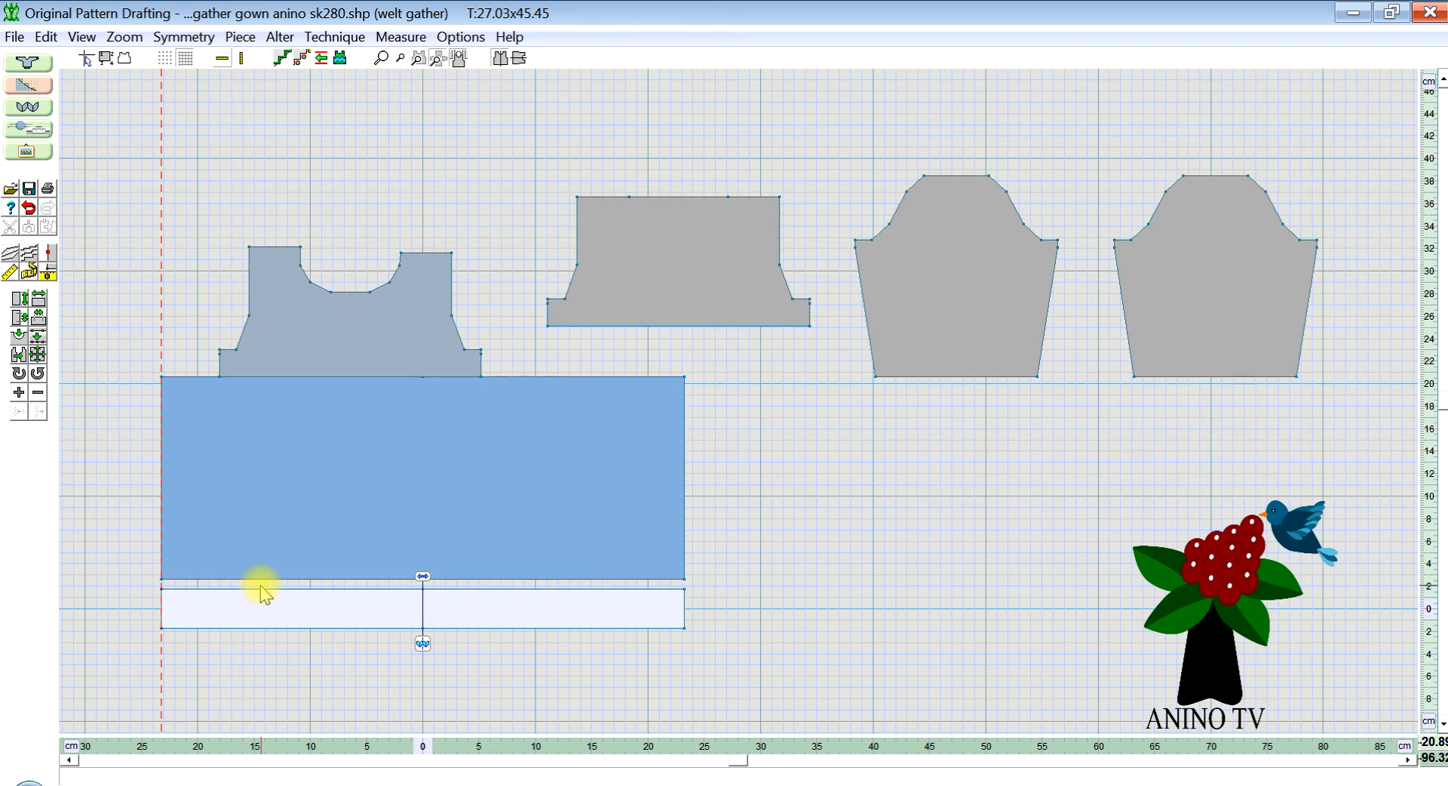
pyautogui.moveTo(499, 616)
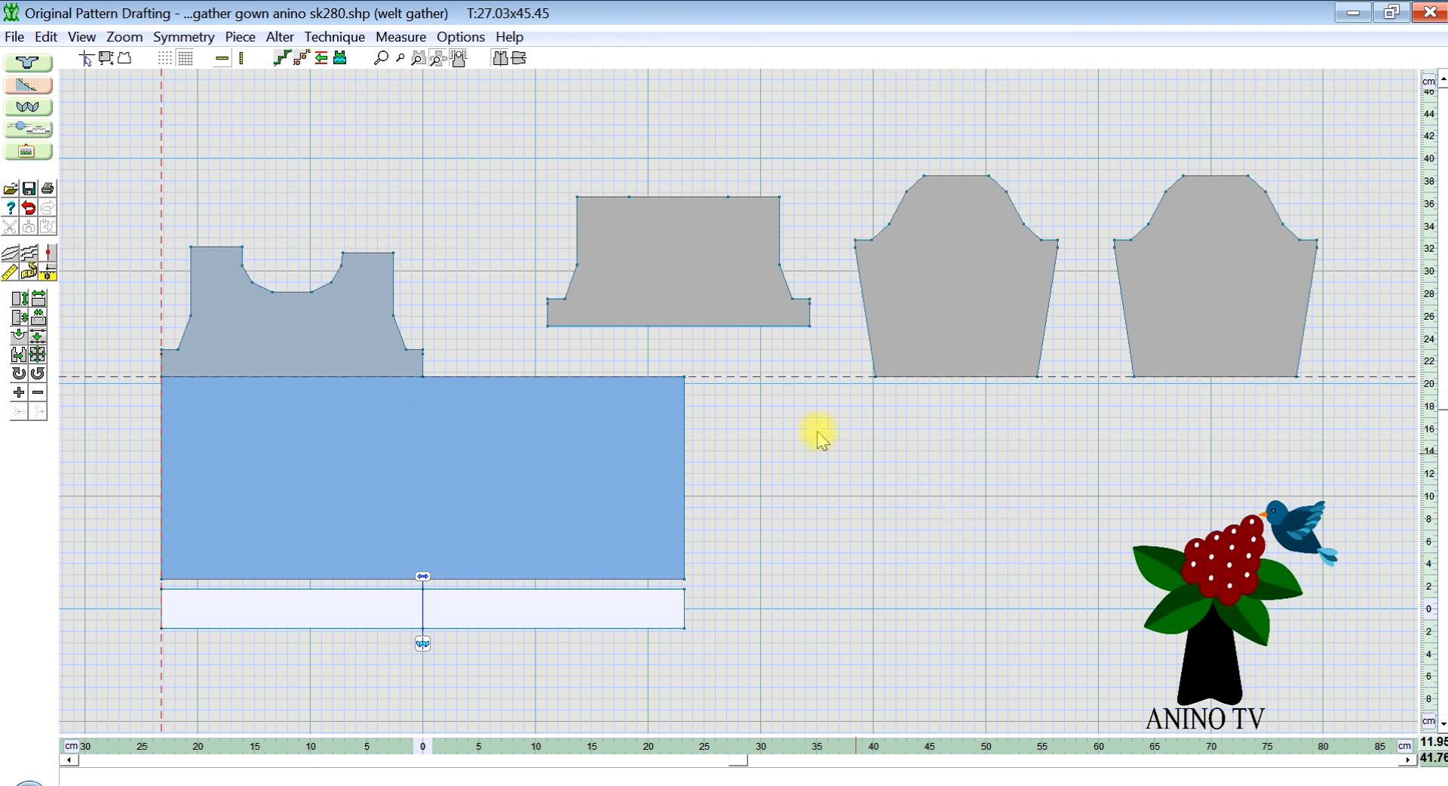
pyautogui.click(13, 36)
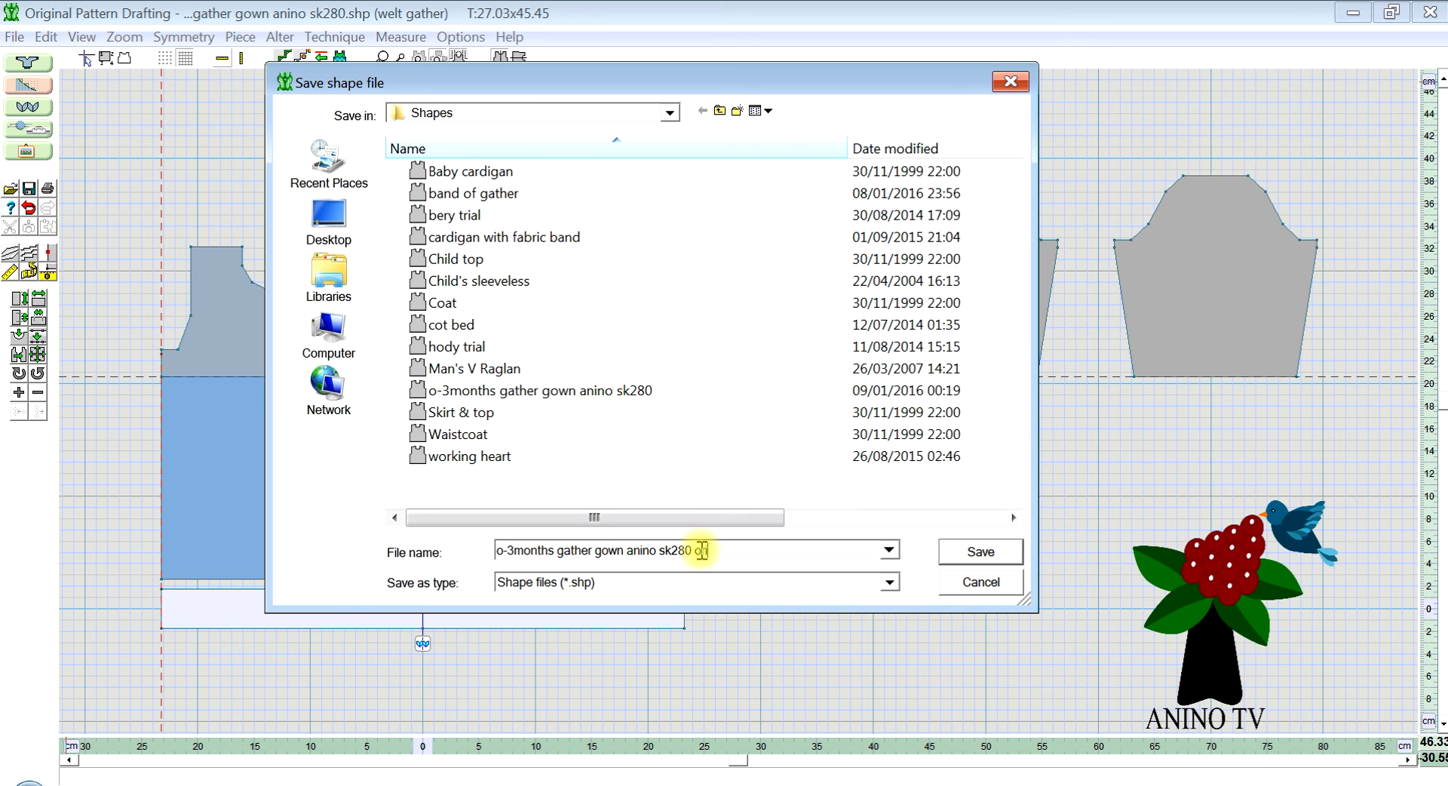
# Save the shape as 'o-3months gather gown anino sk280 original OPD'.
pyautogui.write('original')
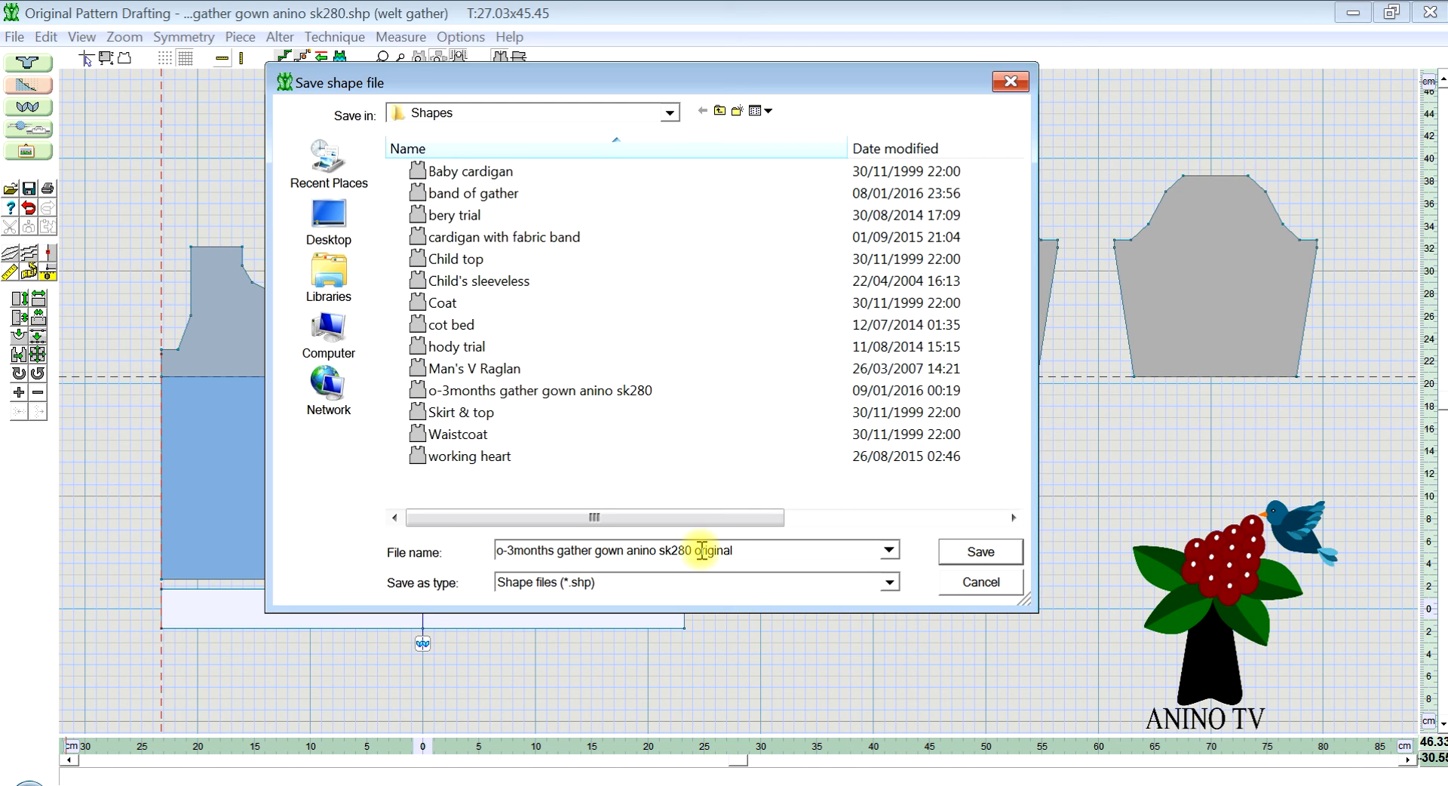
pyautogui.write('OPD')
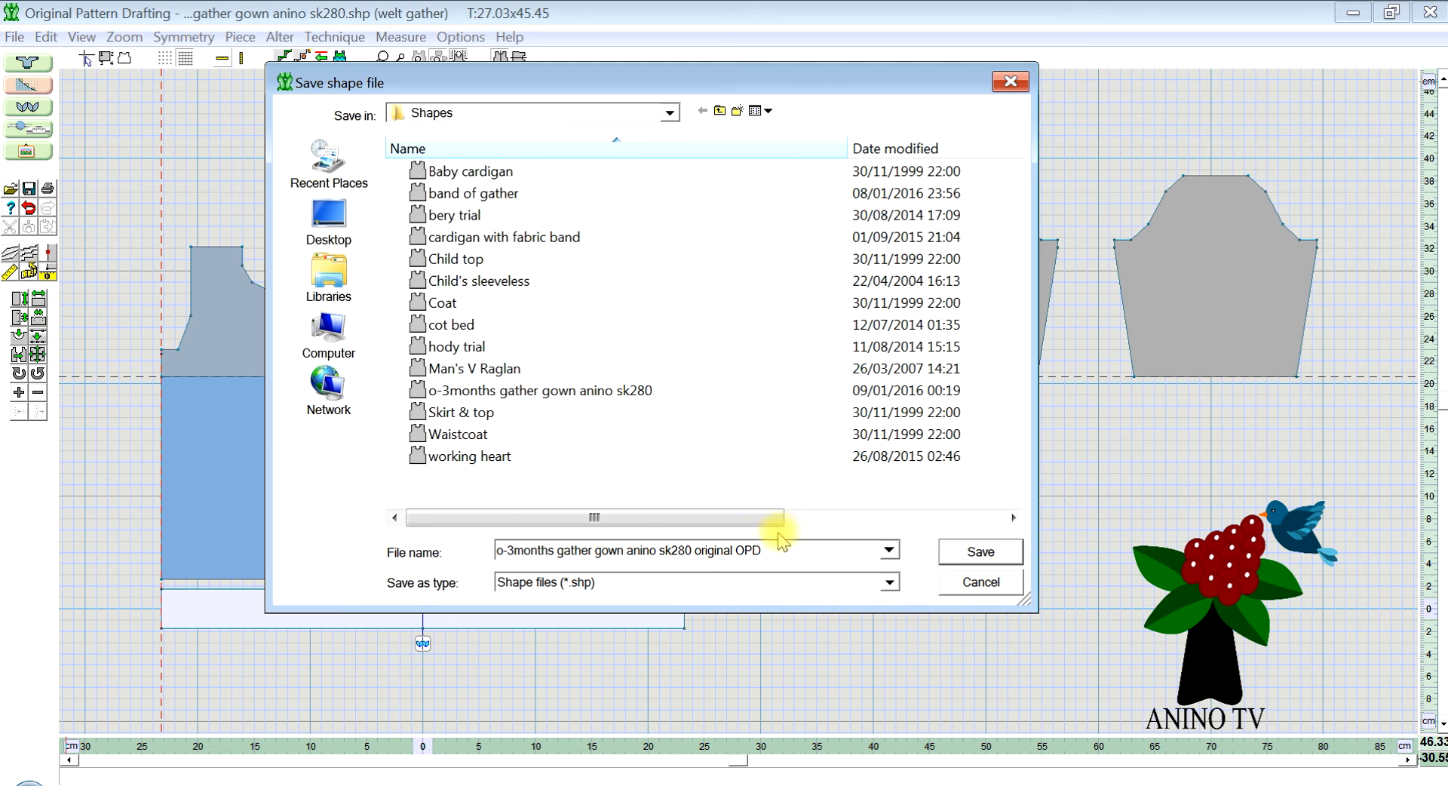
pyautogui.click(979, 551)
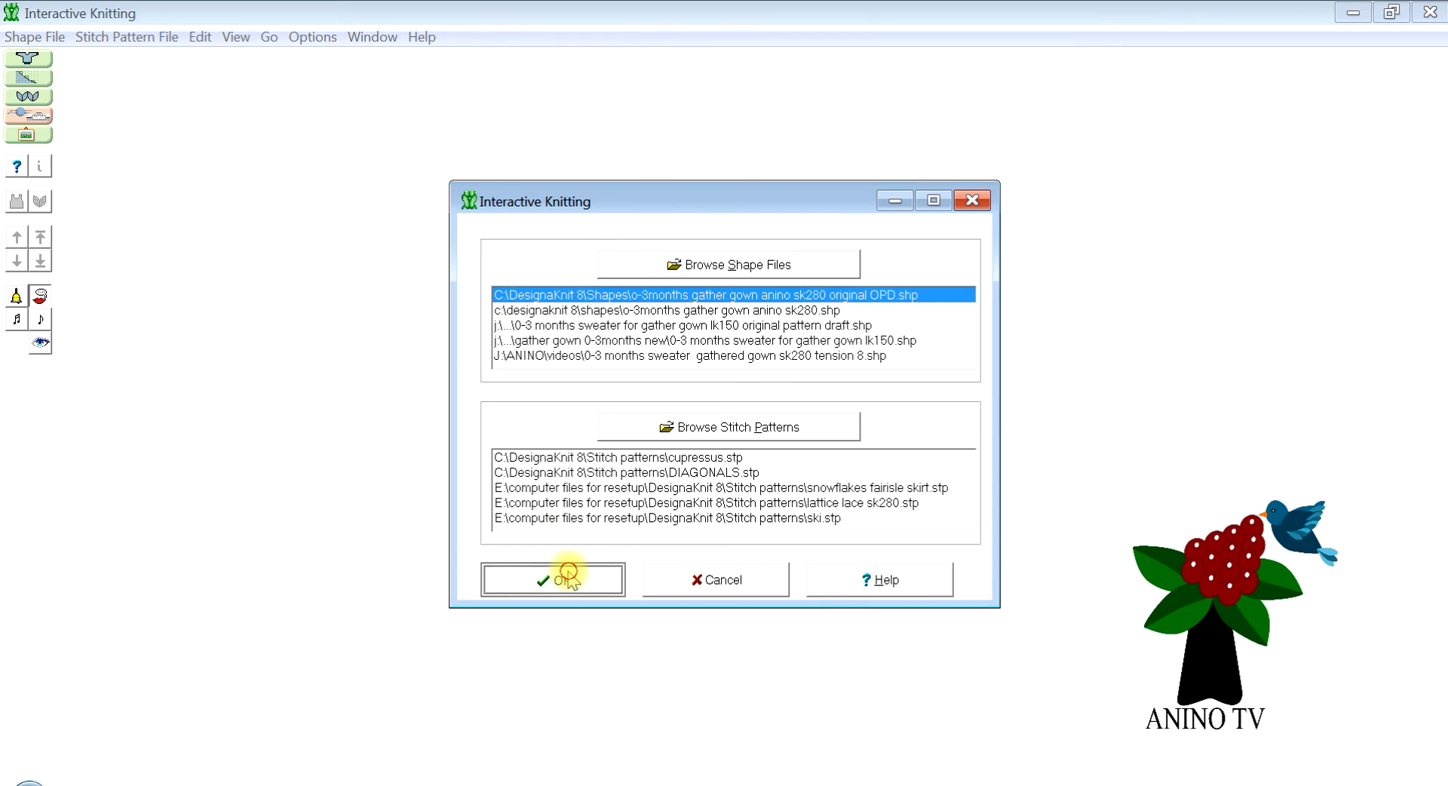
# Load the saved original OPD.shp so its pieces list shows front, back, sleeves, welt gather and gather.
pyautogui.click(552, 579)
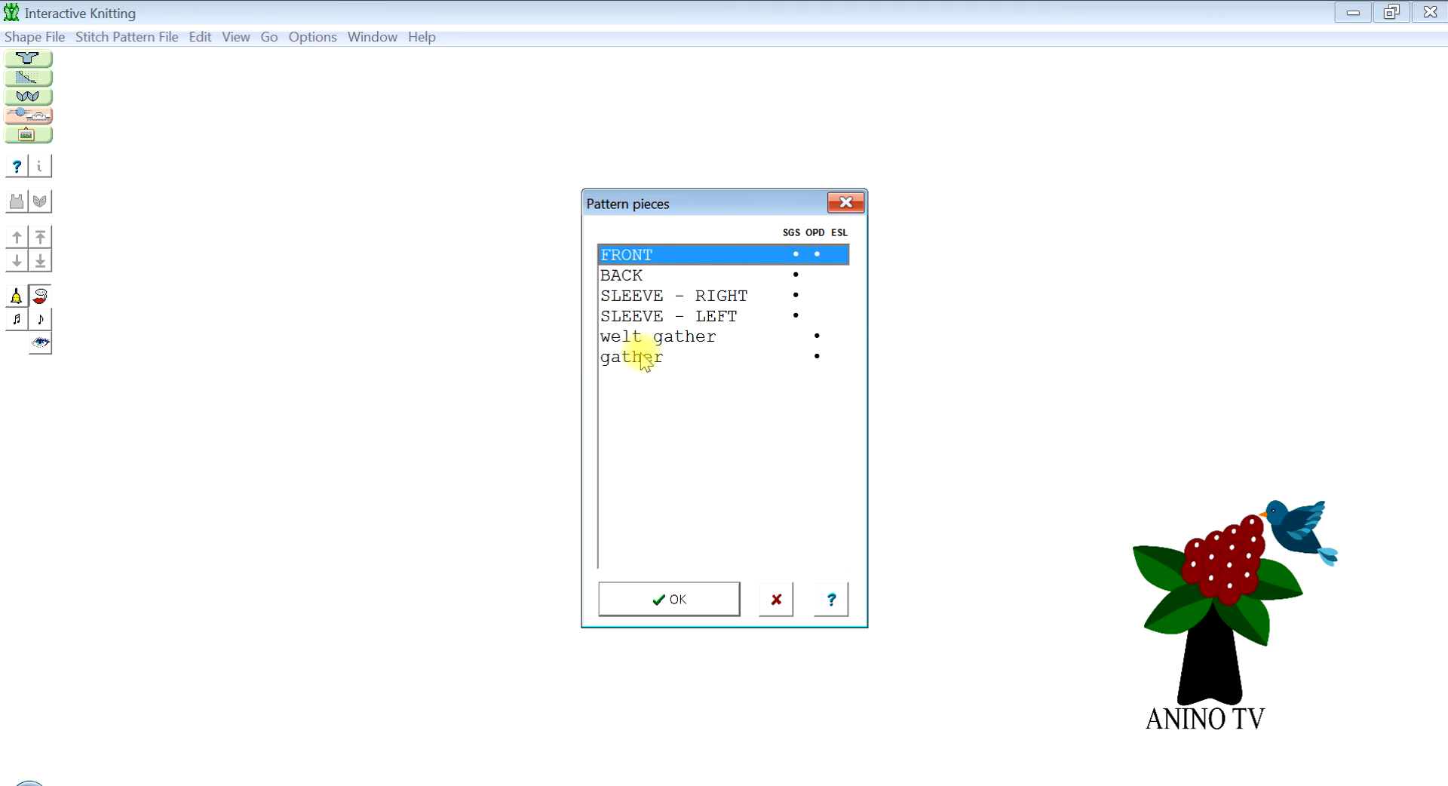